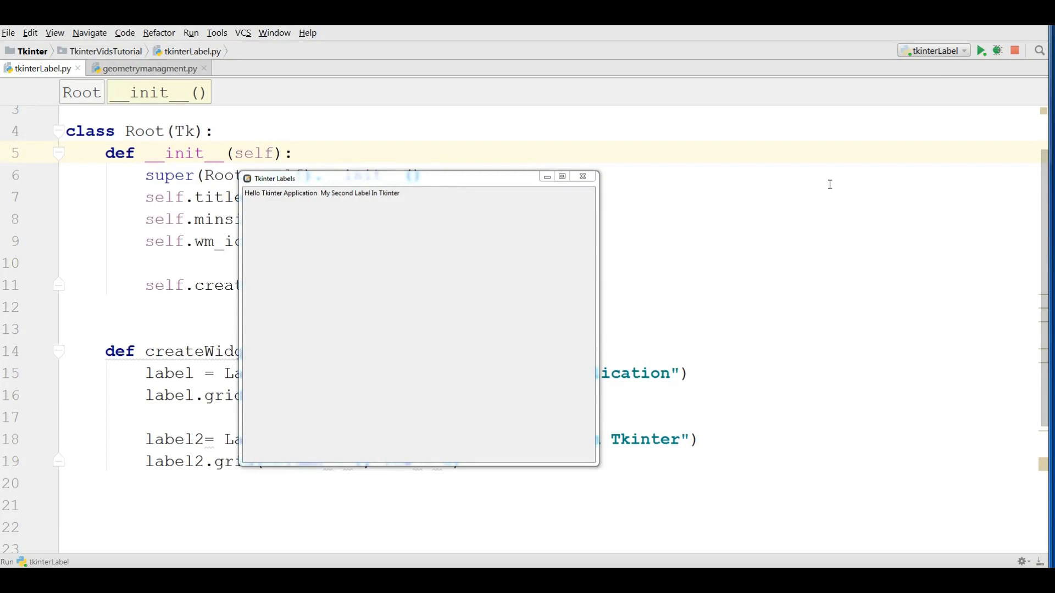
# Move the running Tkinter Labels window, then close it
pyautogui.click(366, 180)
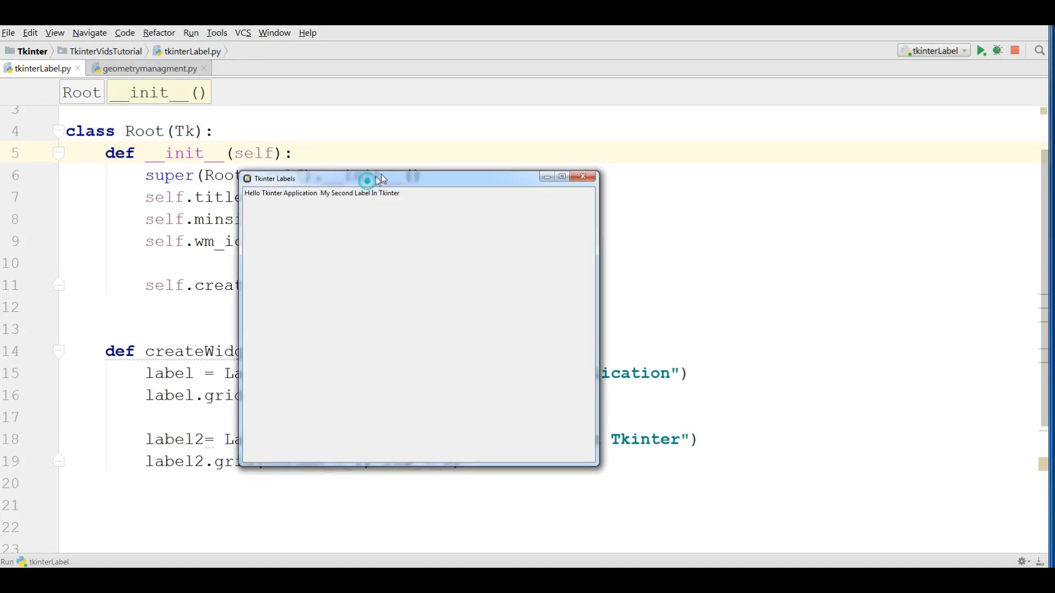
pyautogui.moveTo(366, 178); pyautogui.dragTo(420, 161)
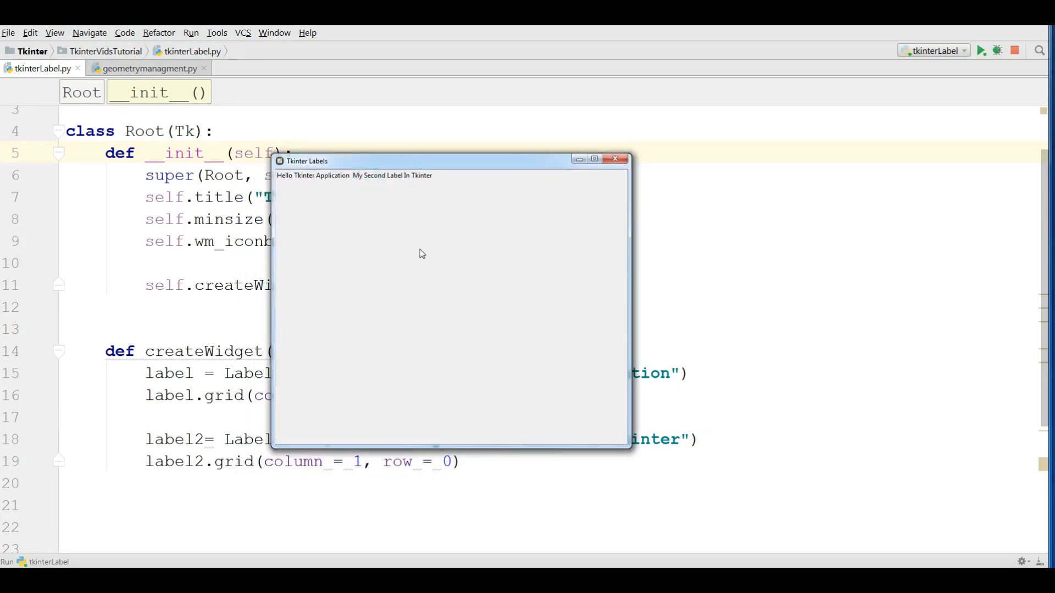
pyautogui.moveTo(442, 257)
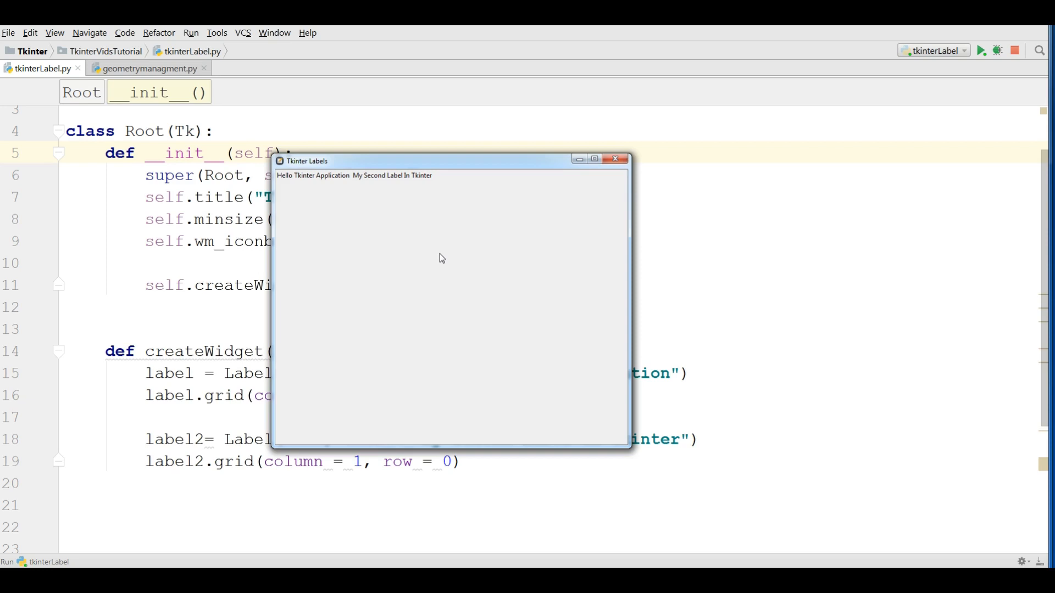
pyautogui.moveTo(614, 159)
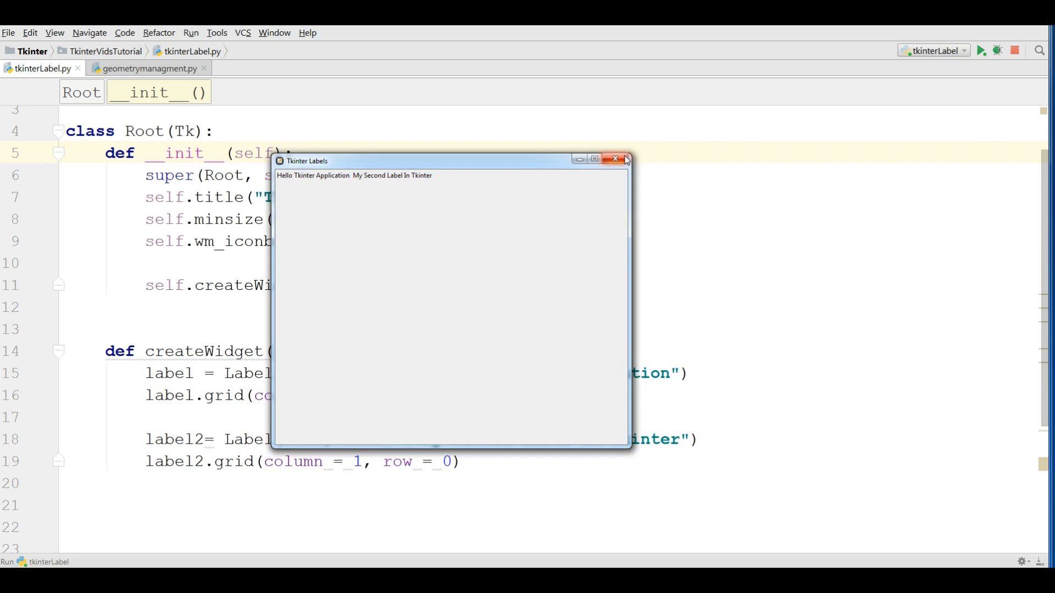
pyautogui.moveTo(623, 160)
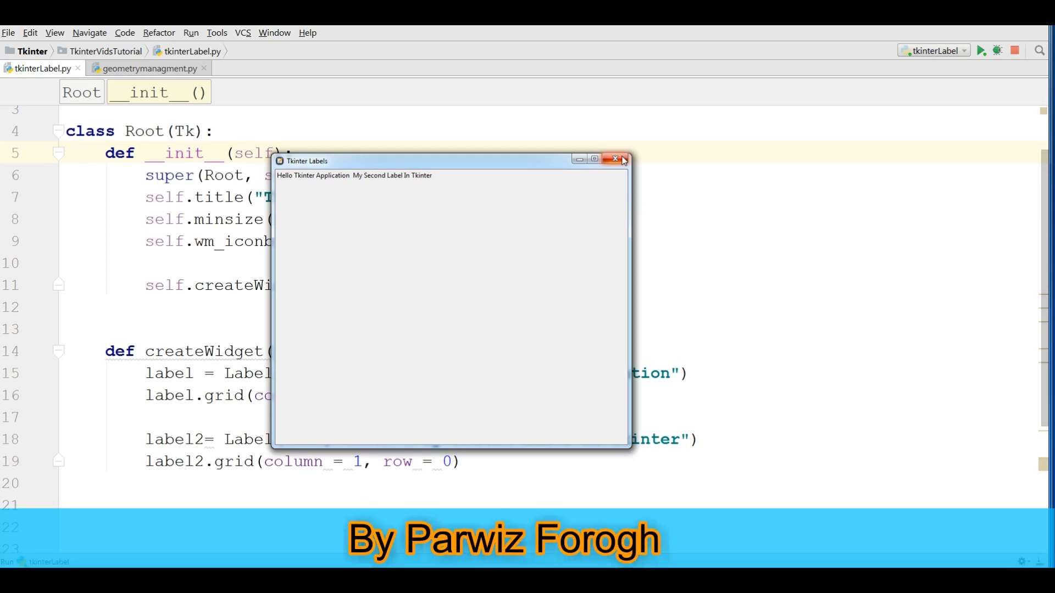
pyautogui.moveTo(415, 193)
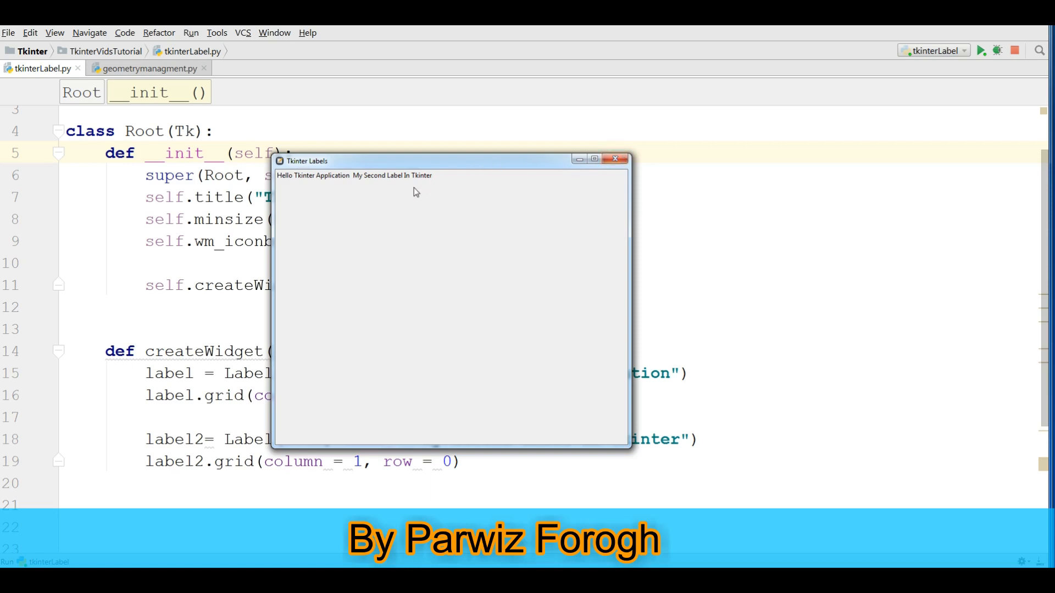
pyautogui.moveTo(435, 214)
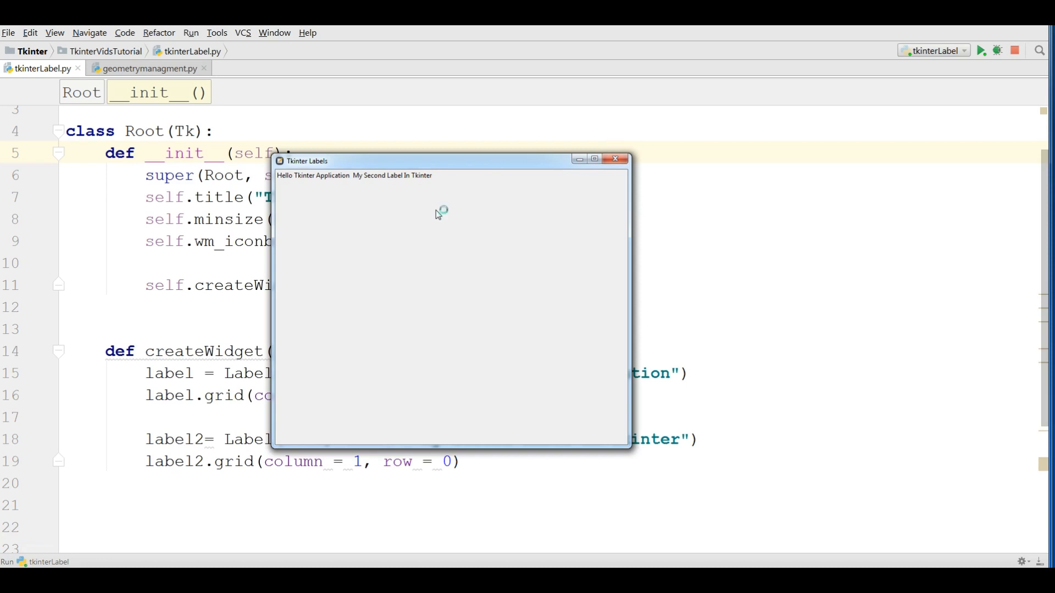
pyautogui.moveTo(436, 215)
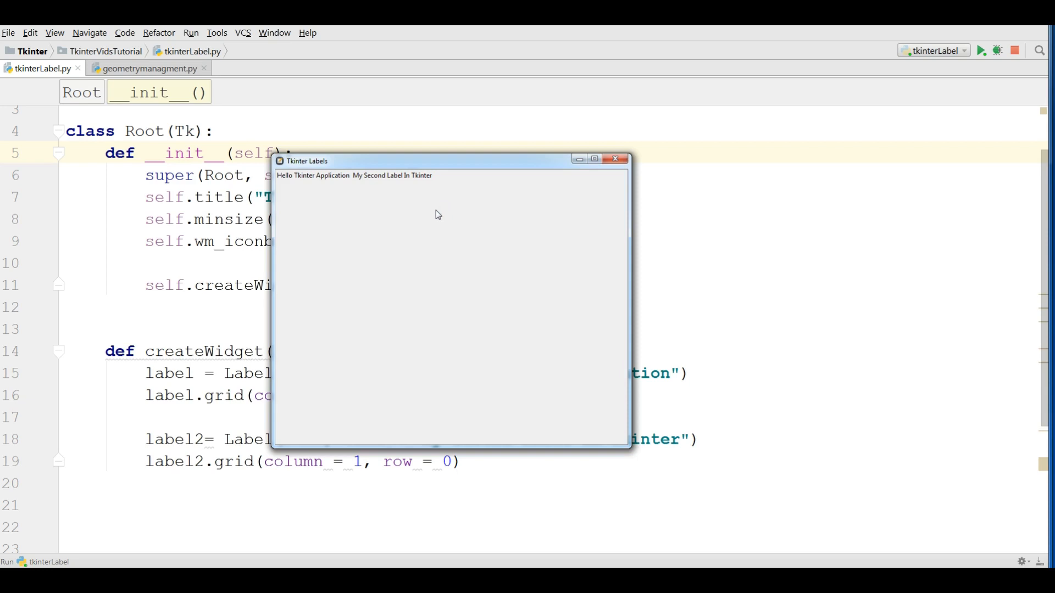
pyautogui.moveTo(615, 159)
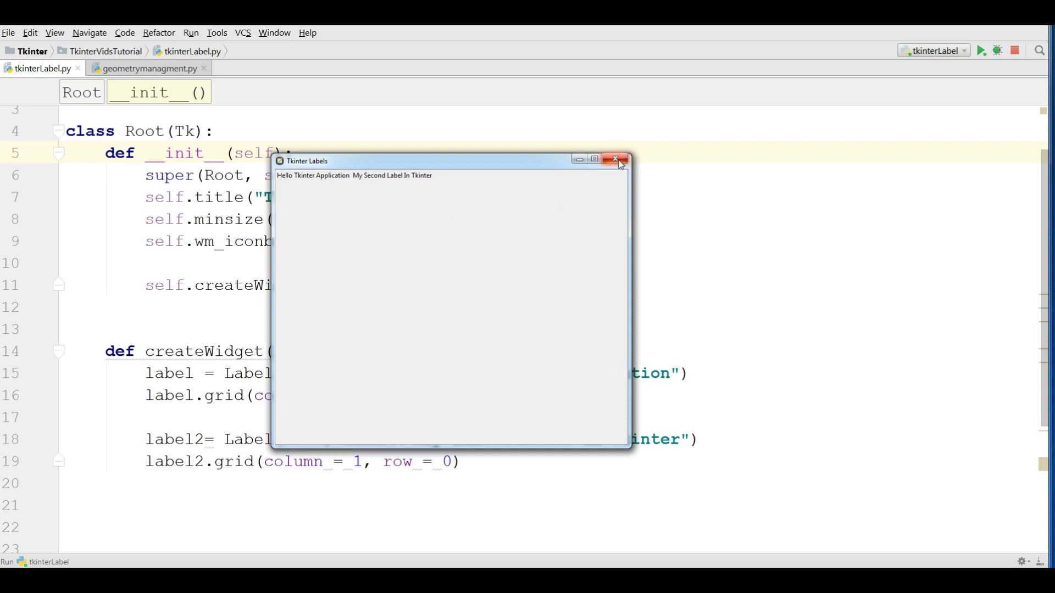
pyautogui.click(614, 160)
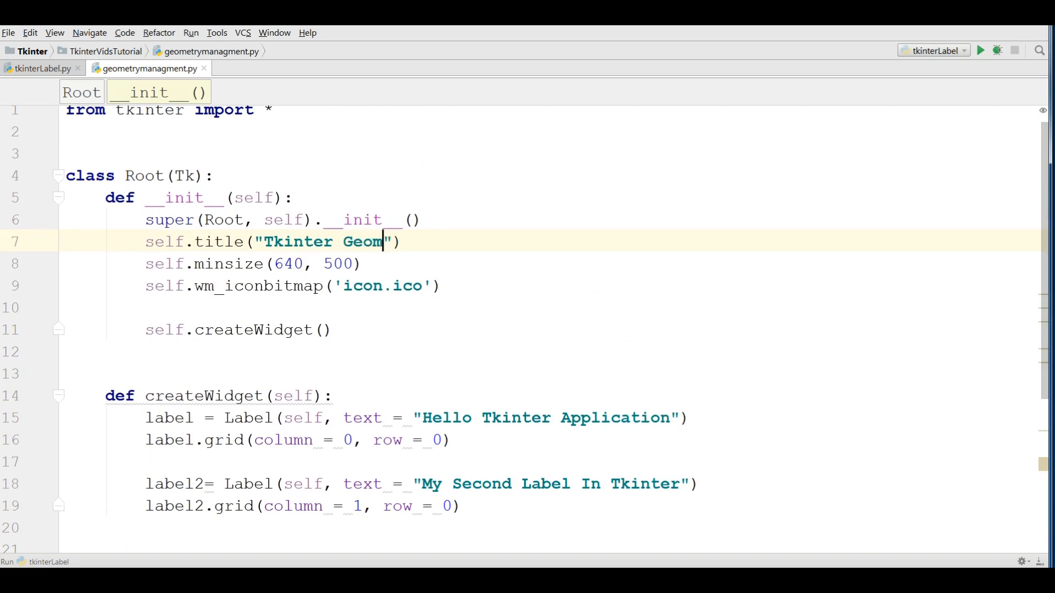
# Retitle the window to 'Tkinter Geometry Managment', run the script, and close the window
pyautogui.write('etry Managment')
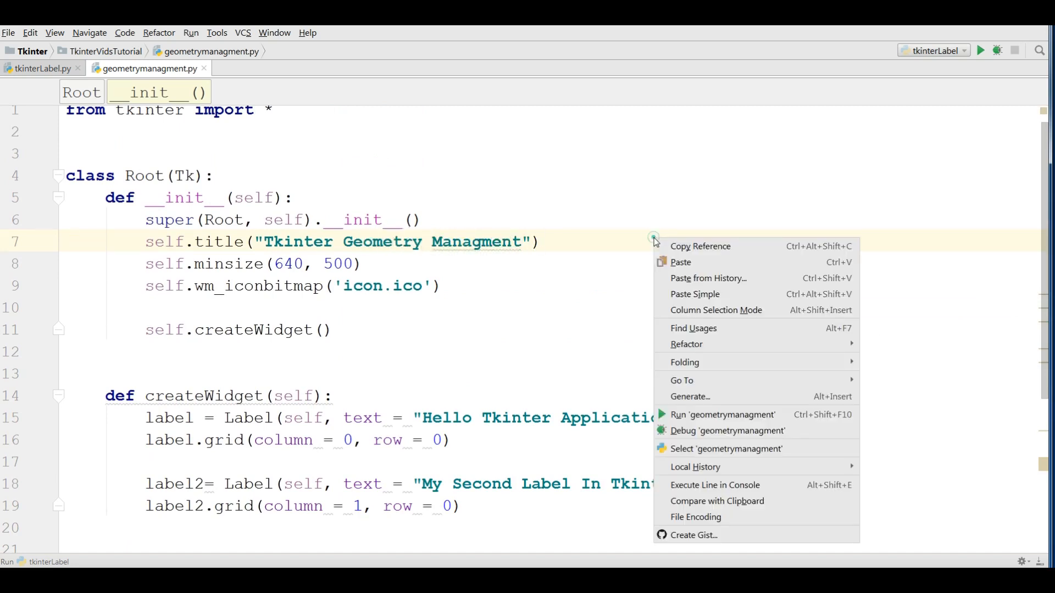
pyautogui.click(722, 415)
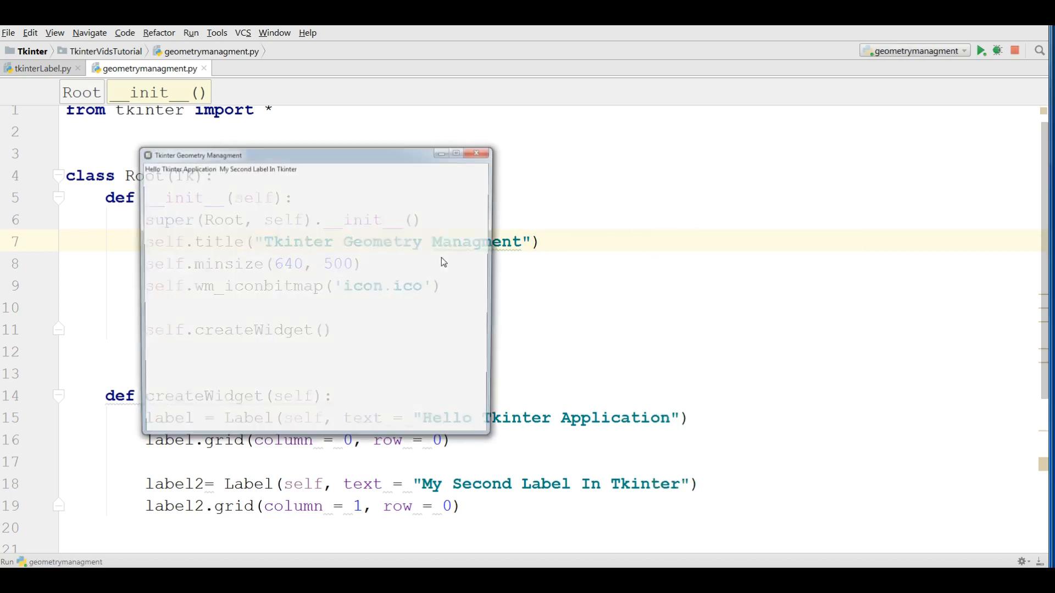
pyautogui.moveTo(317, 155); pyautogui.dragTo(387, 144)
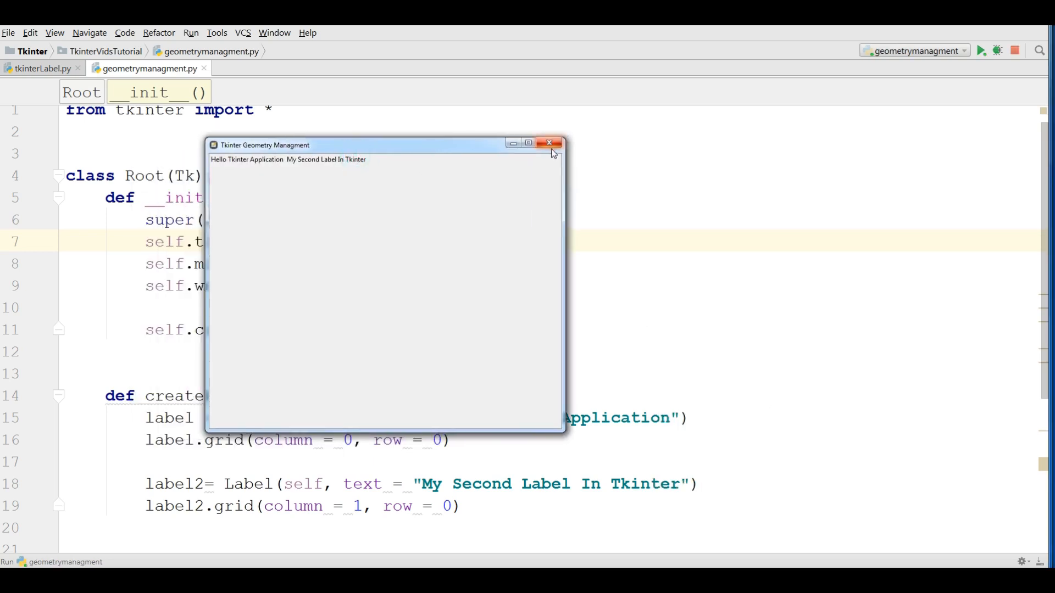
pyautogui.click(550, 143)
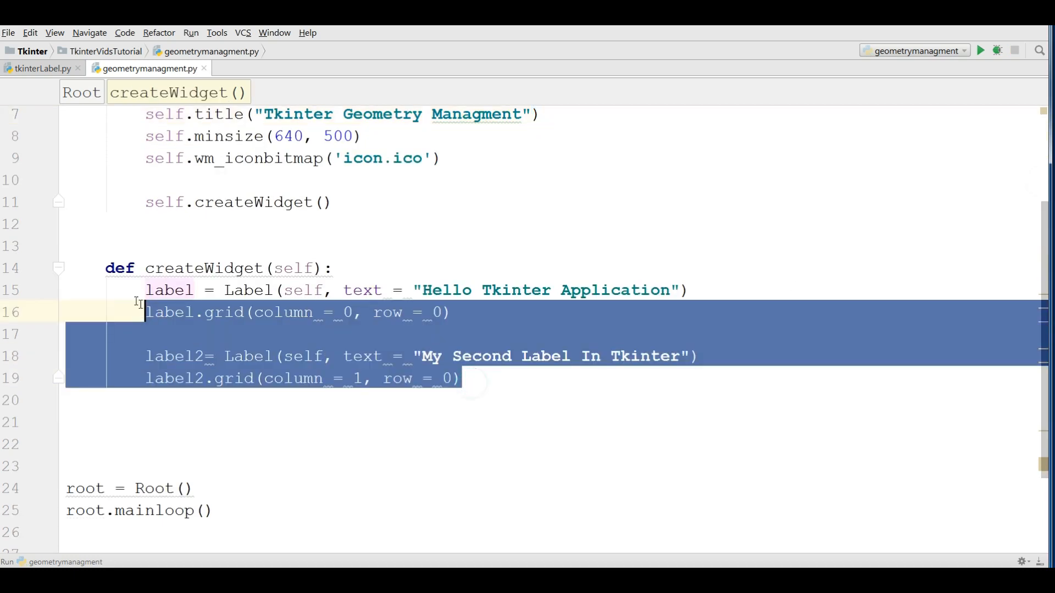
# Replace the grid labels with a packed 'Pack Geometry' label, run it, and close the window
pyautogui.press('Delete')
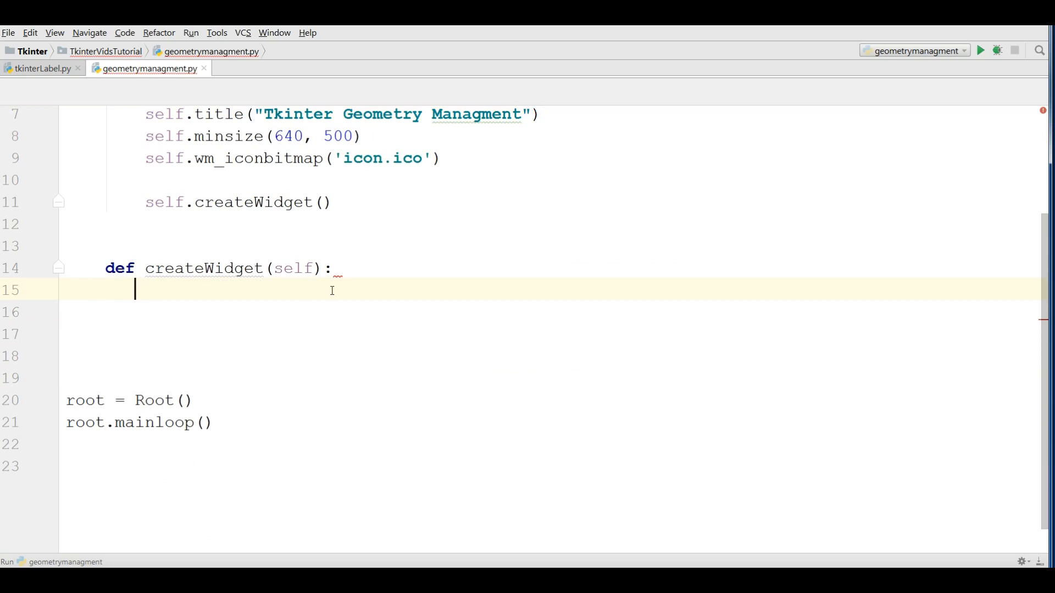
pyautogui.write('label =')
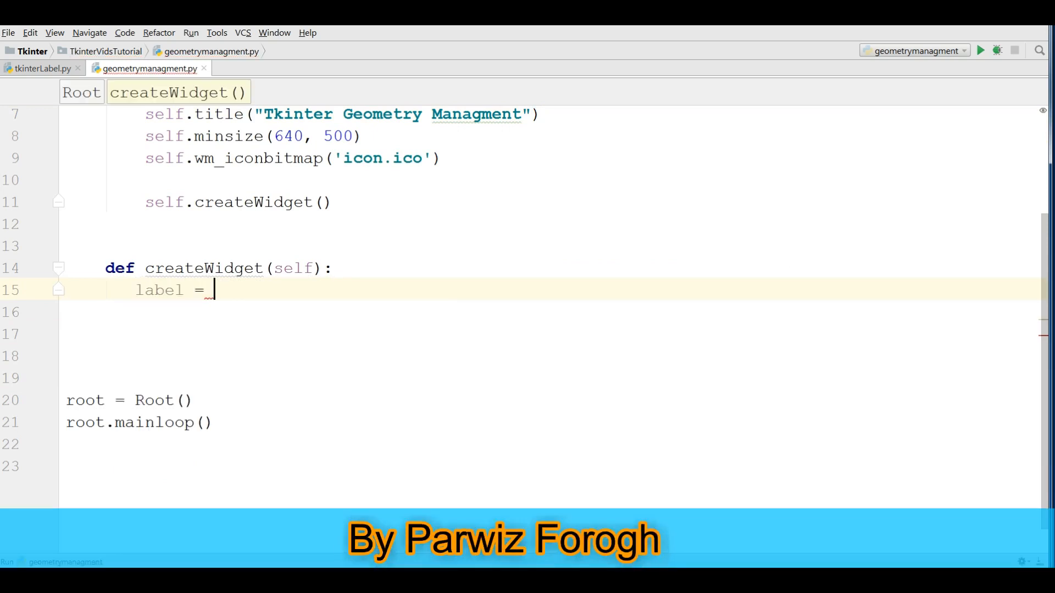
pyautogui.write('Label()')
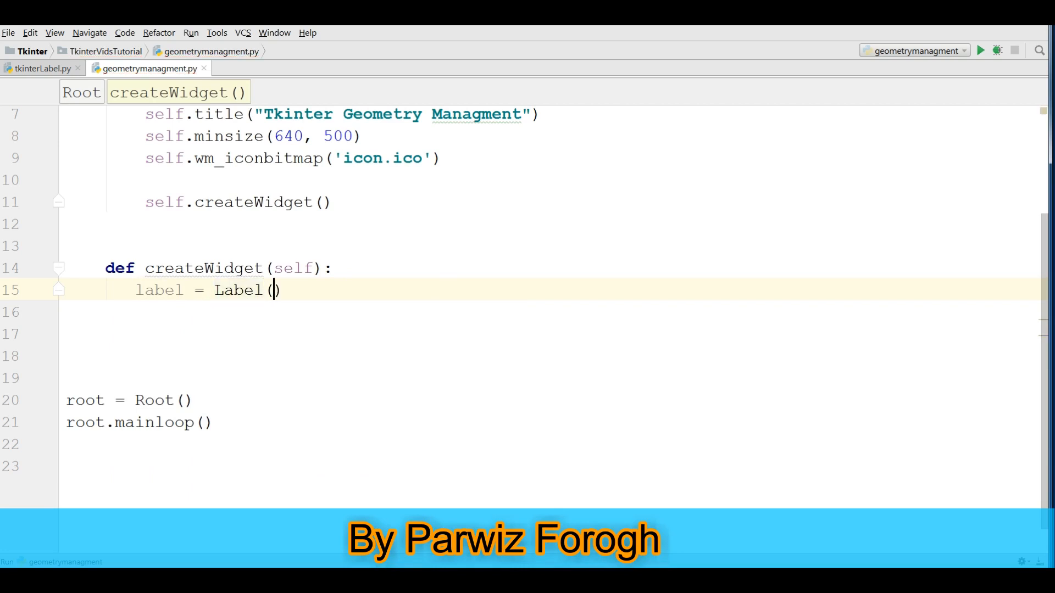
pyautogui.write('self, tex')
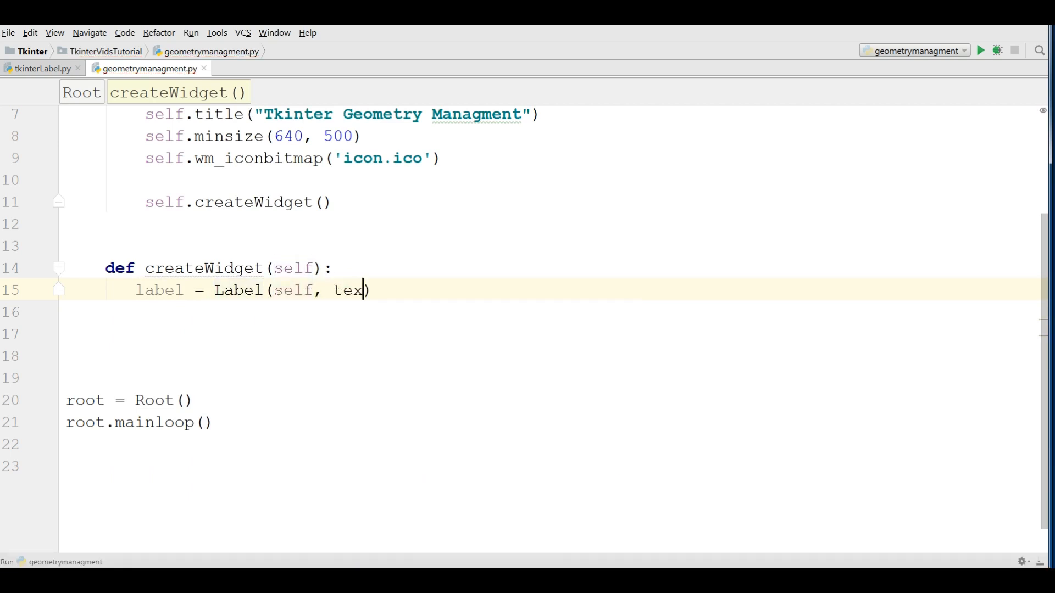
pyautogui.write('t = ""')
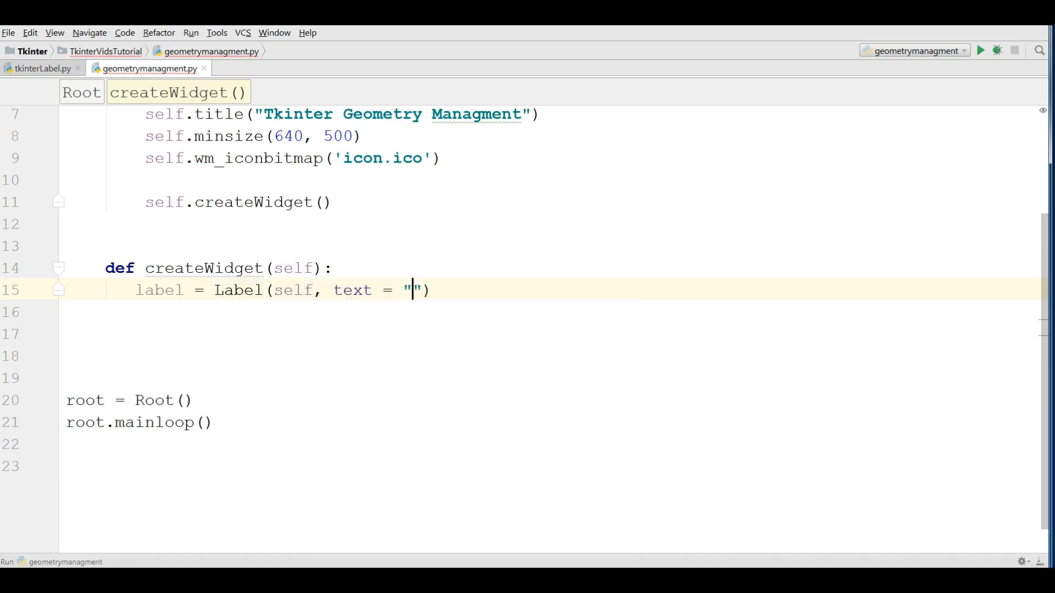
pyautogui.write('Pack')
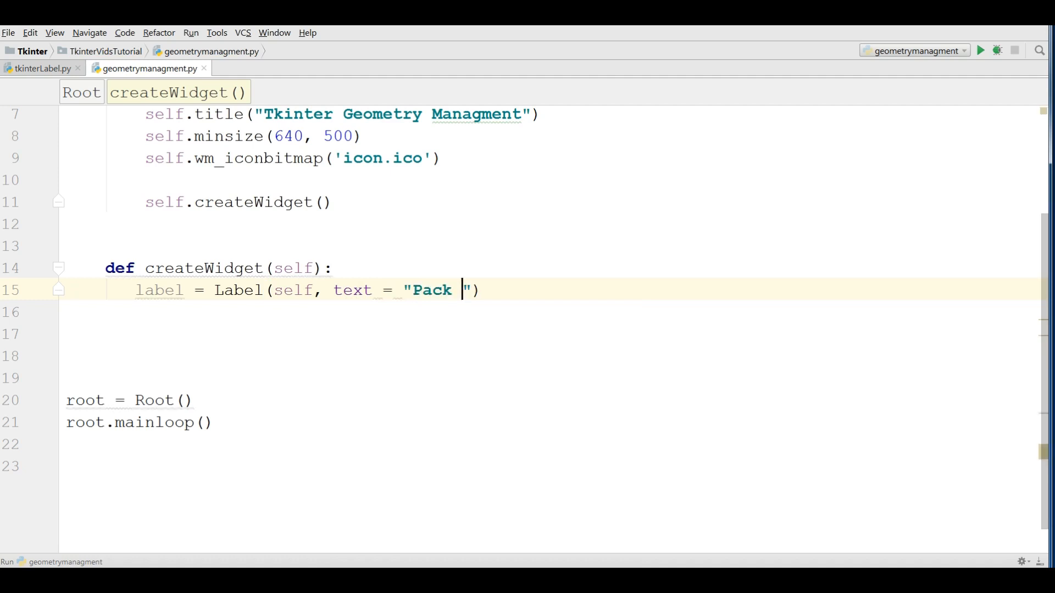
pyautogui.write('Geometry')
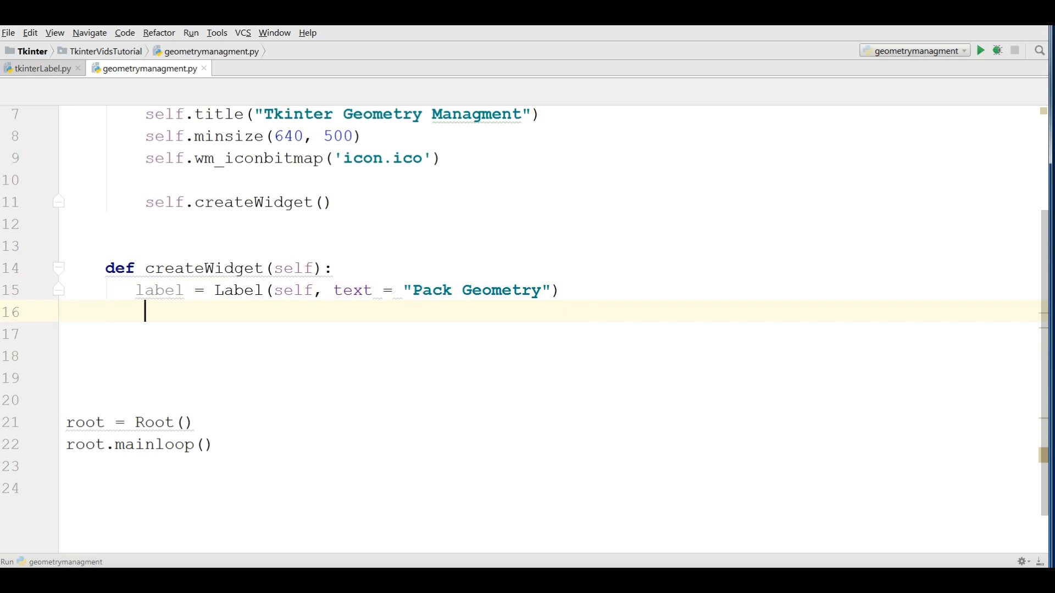
pyautogui.write('label.pack(')
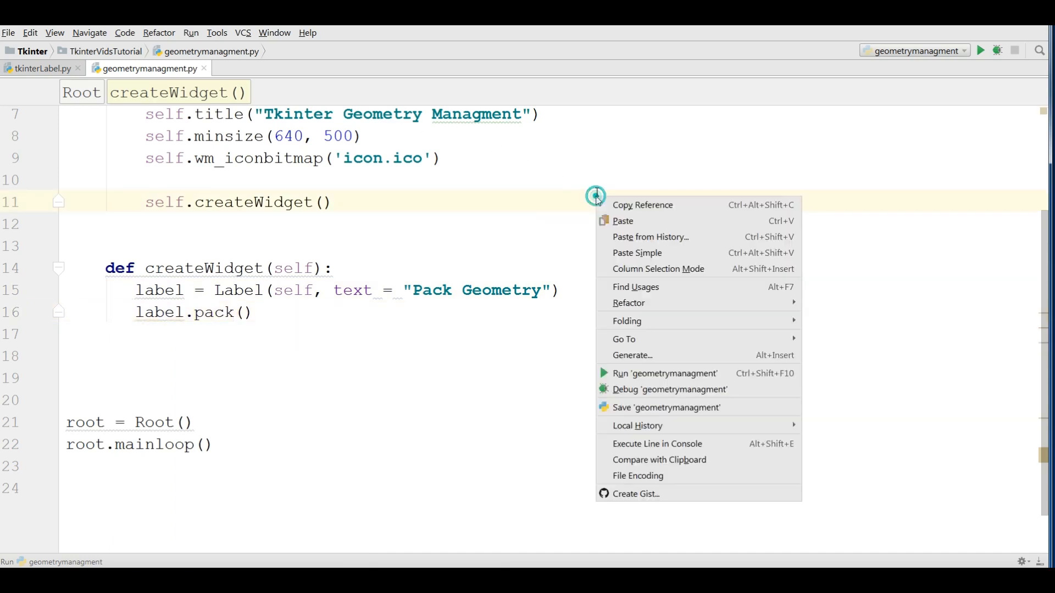
pyautogui.click(665, 374)
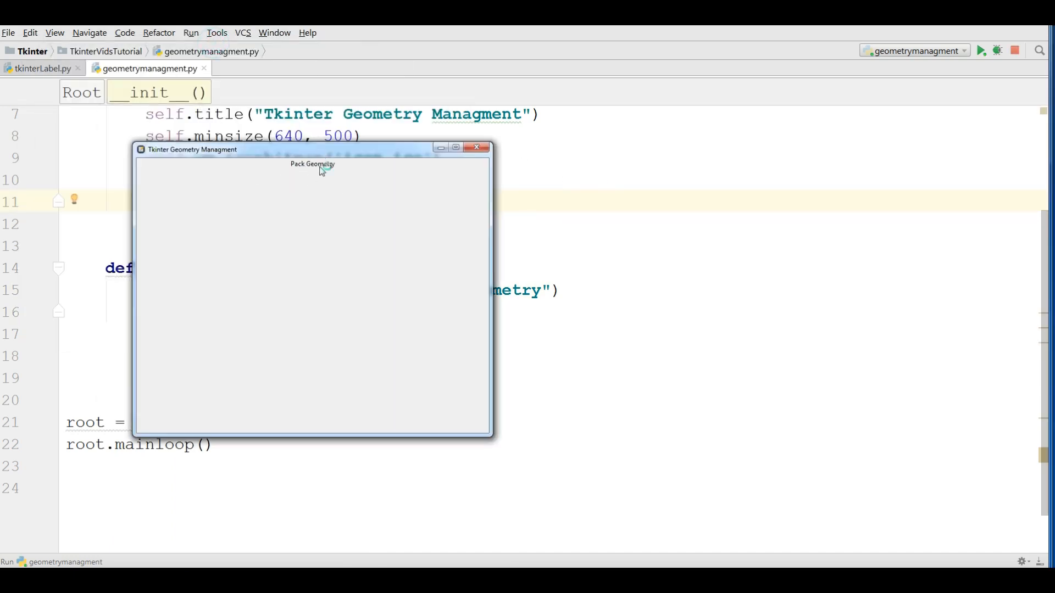
pyautogui.click(477, 147)
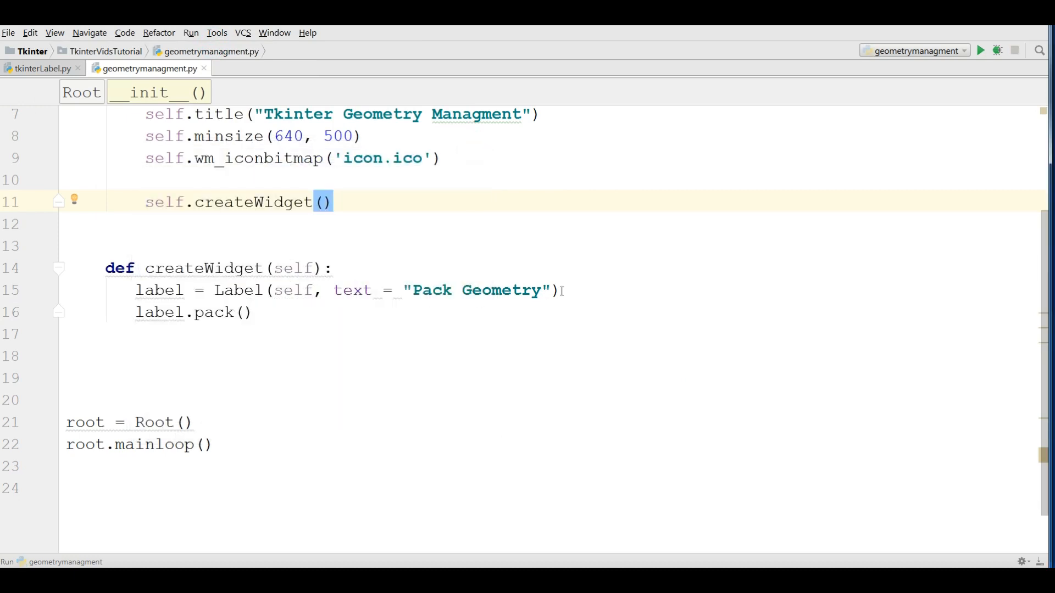
pyautogui.moveTo(548, 296)
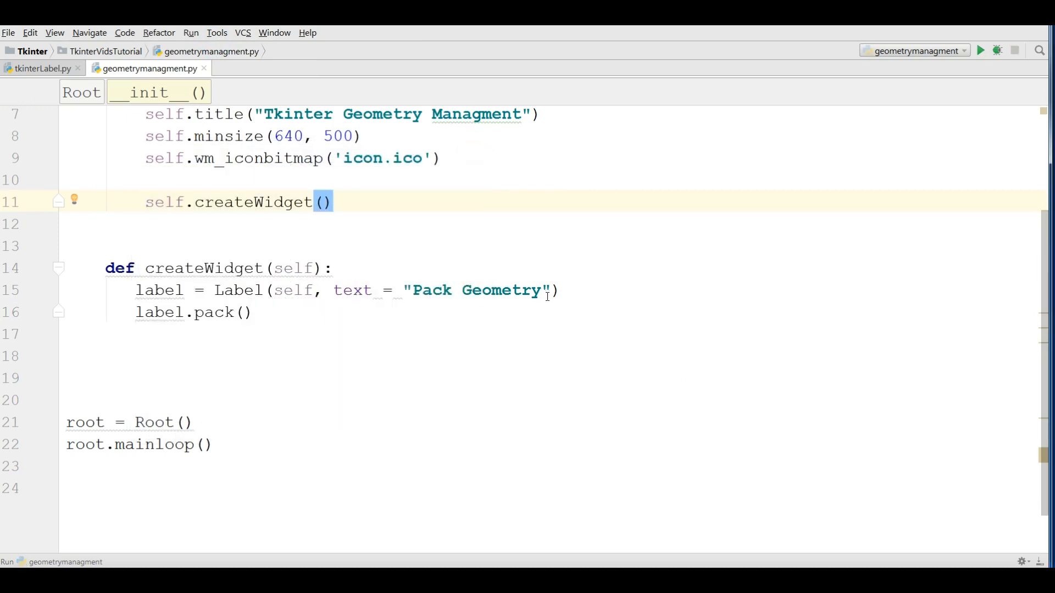
# Define label2 as 'Pack2 Geometry' and label3 as 'Pack3 Geometry'
pyautogui.write('label')
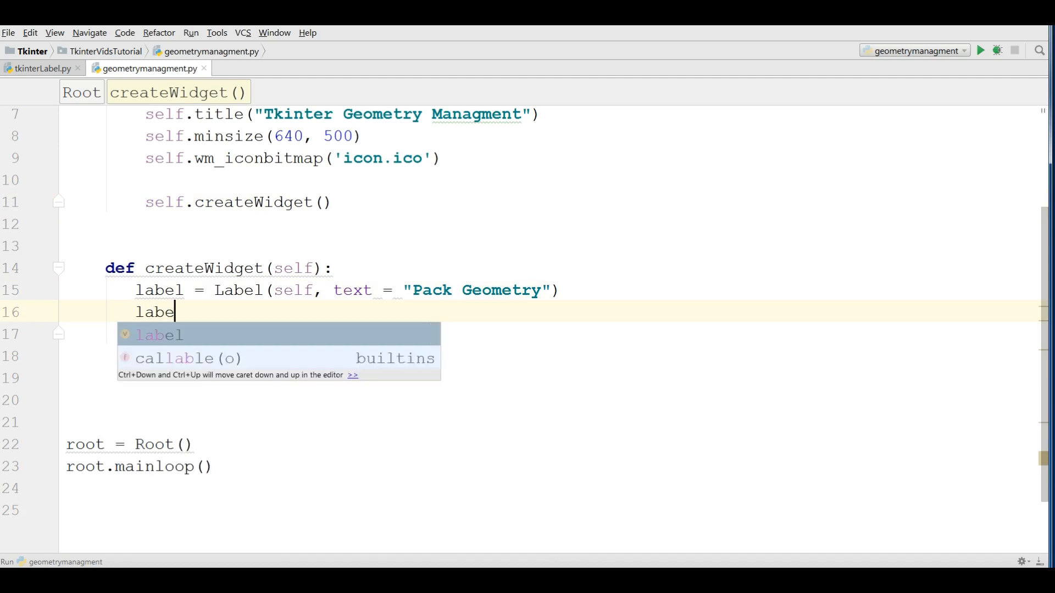
pyautogui.write('l2 =')
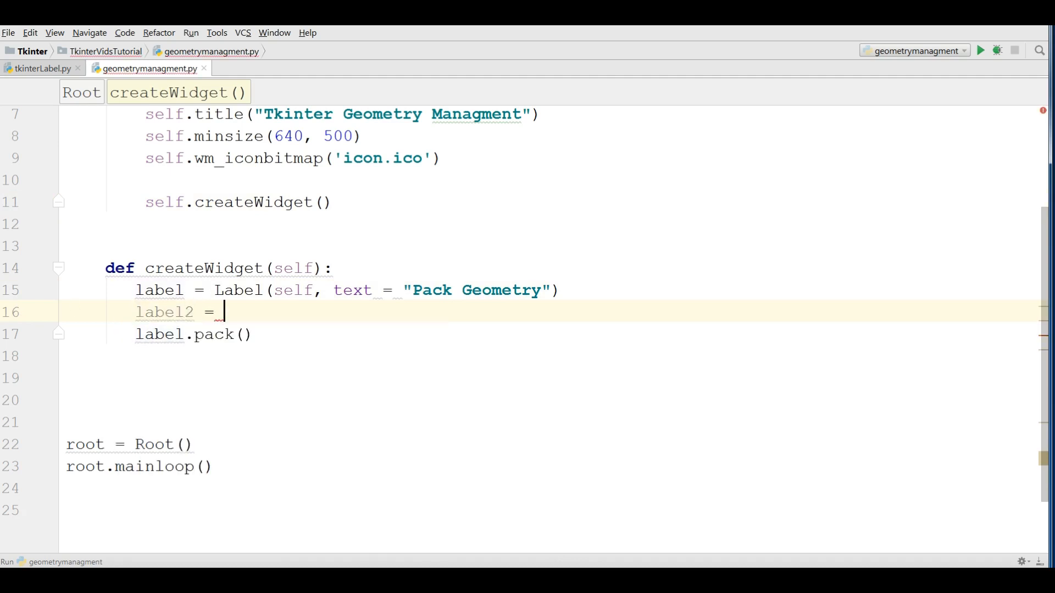
pyautogui.write('Label(')
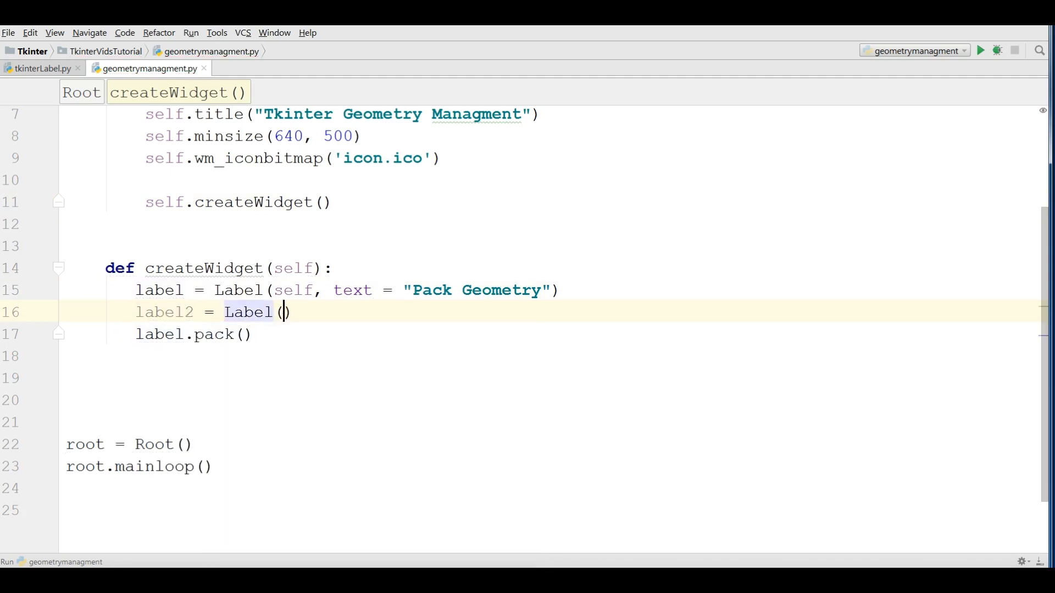
pyautogui.write('self, text = "')
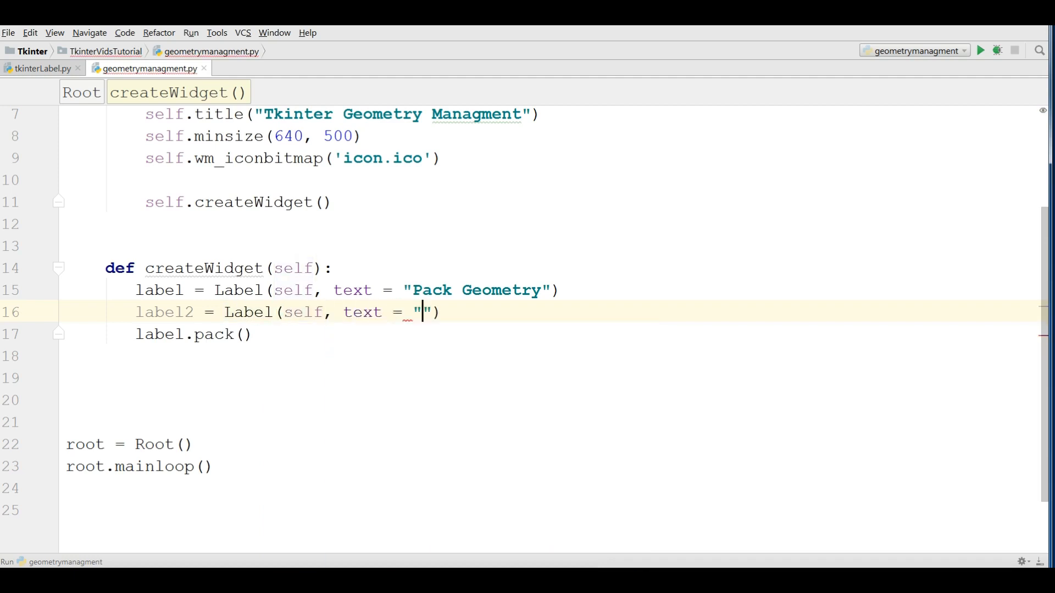
pyautogui.write('Pack2')
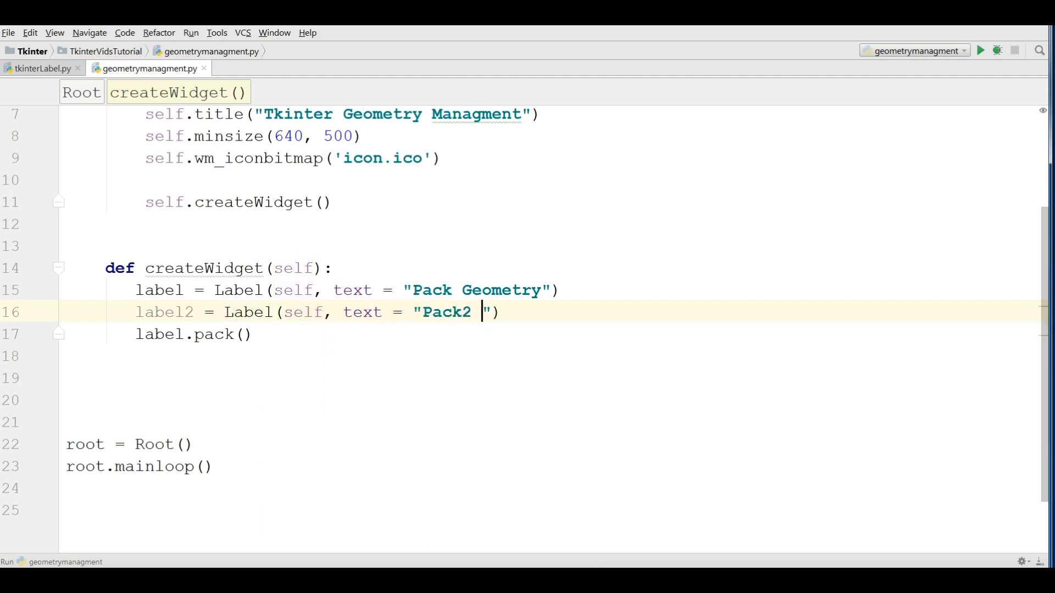
pyautogui.write('Geom')
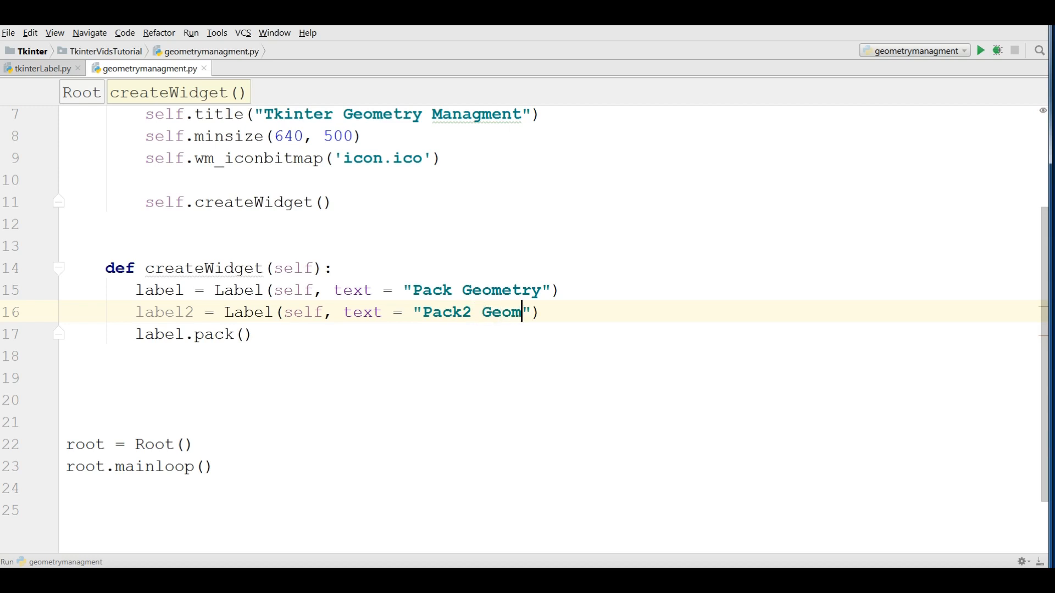
pyautogui.press('enter')
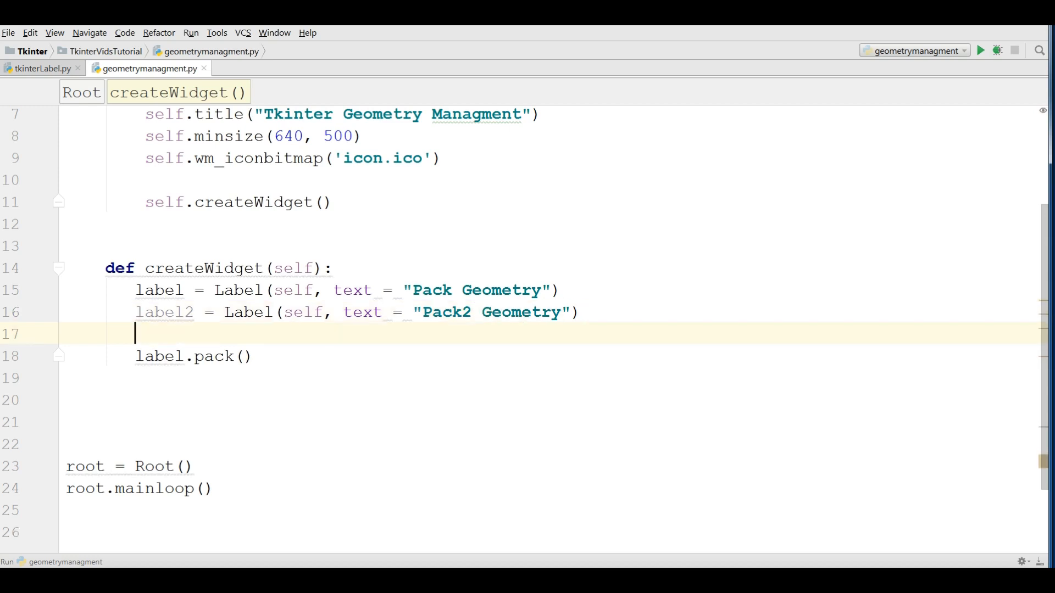
pyautogui.write('label3 = Lab')
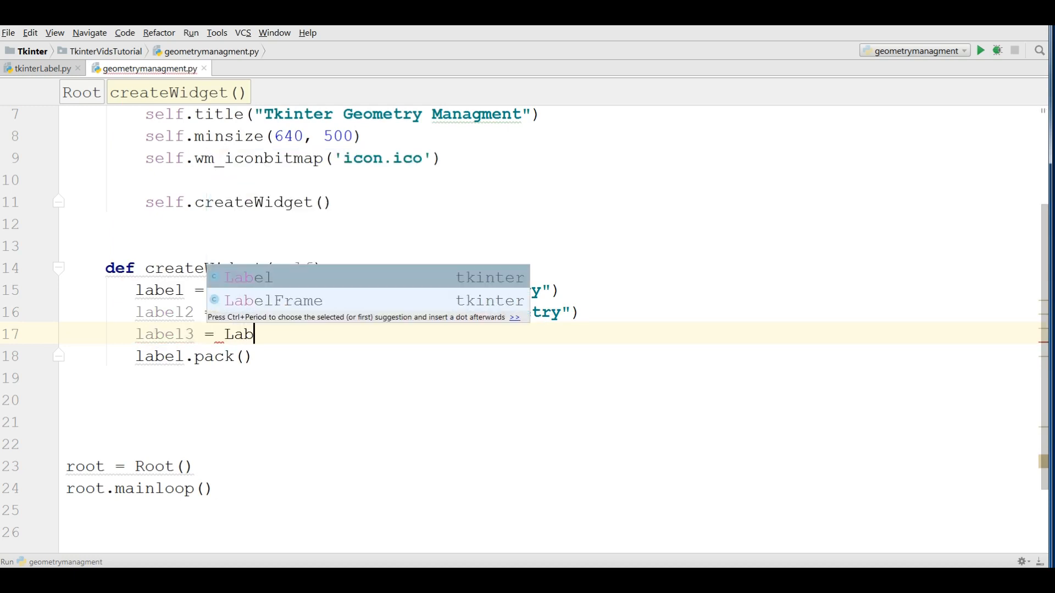
pyautogui.write('el(self, tex')
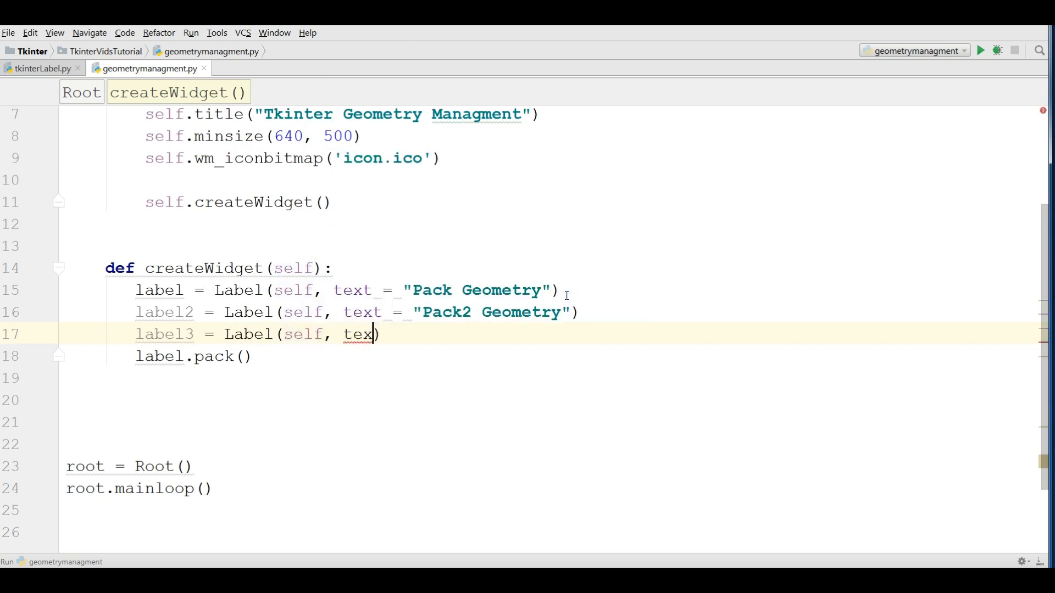
pyautogui.write('t = ""')
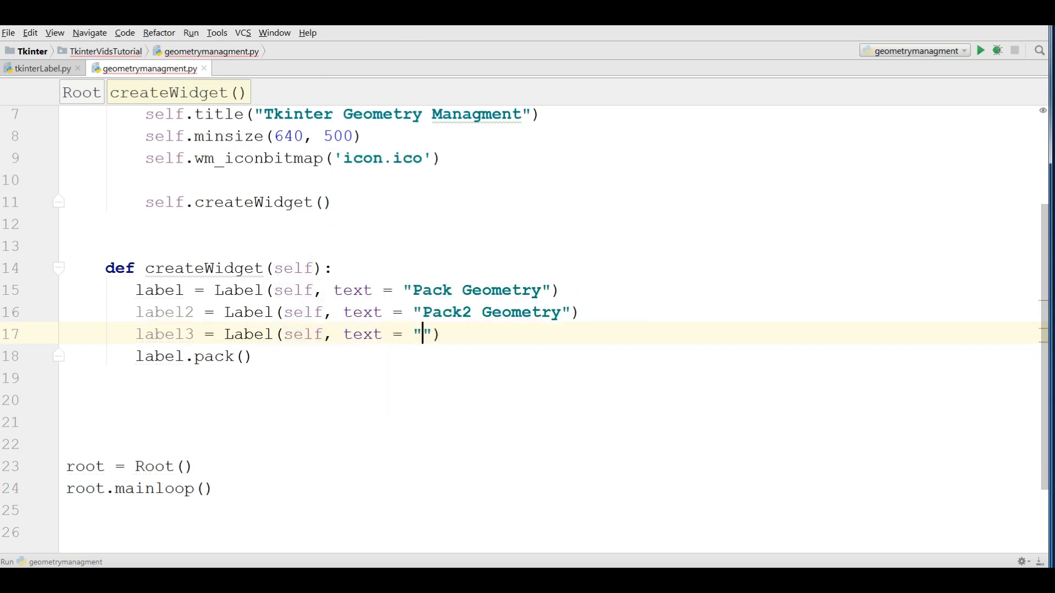
pyautogui.write('Pack')
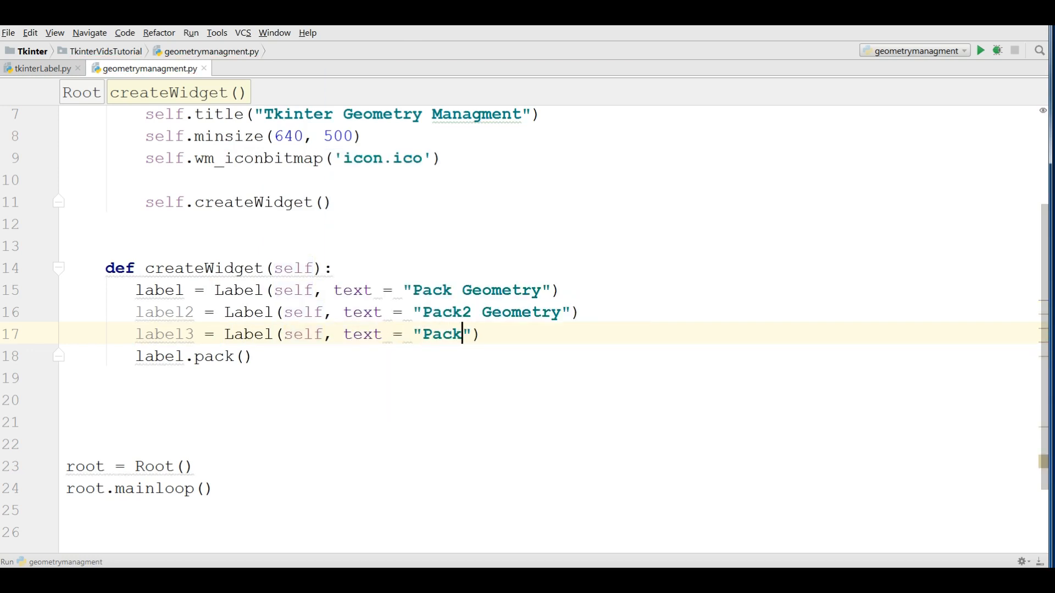
pyautogui.write('3 Geometry')
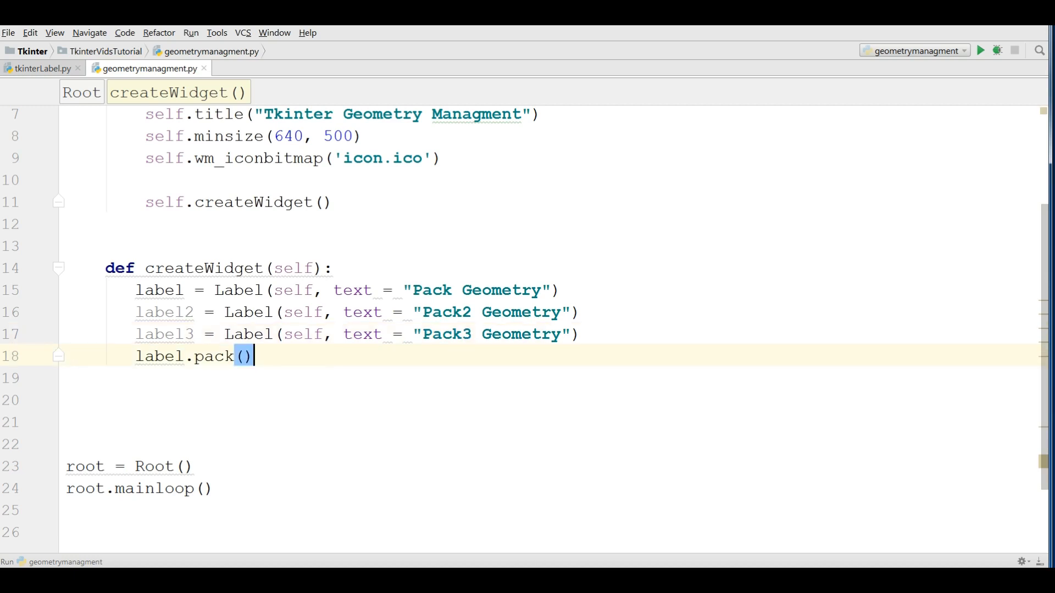
# Add pack() calls for label2 and label3, run the script, and close the window
pyautogui.write('label2.pack')
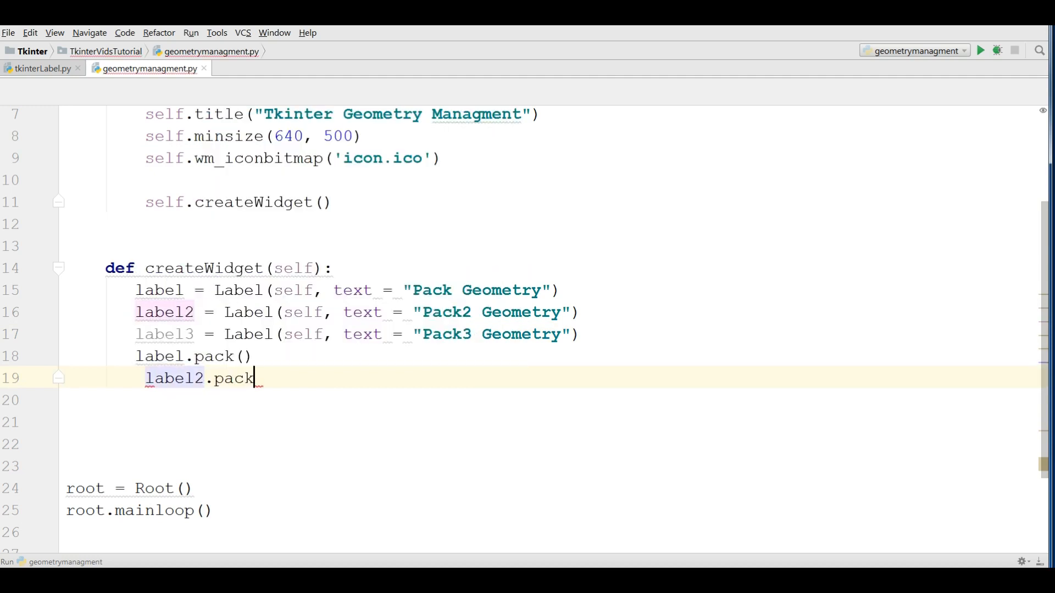
pyautogui.write('()')
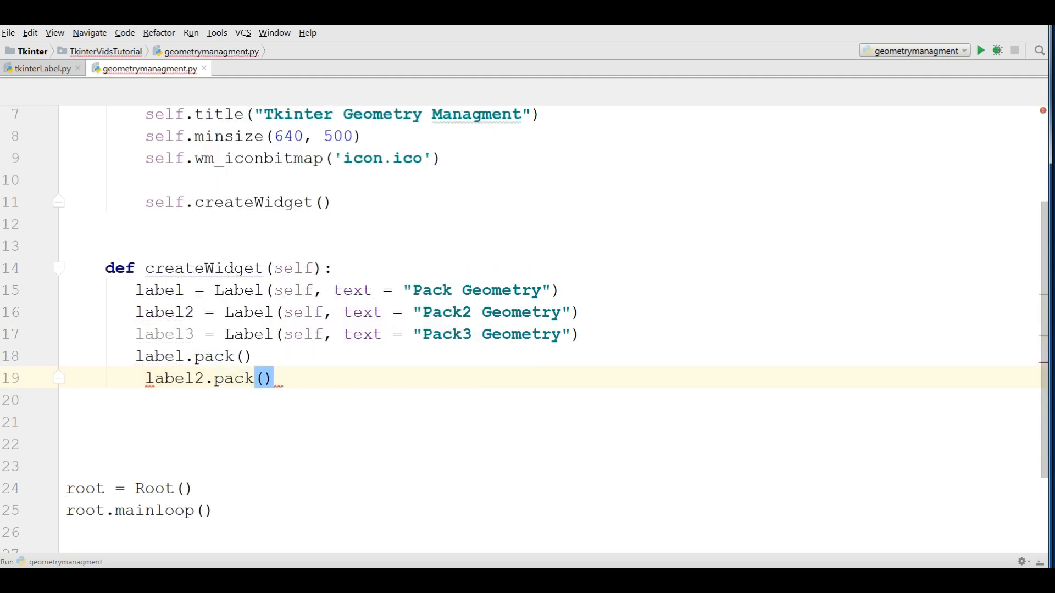
pyautogui.click(145, 379)
pyautogui.write('label3.pack')
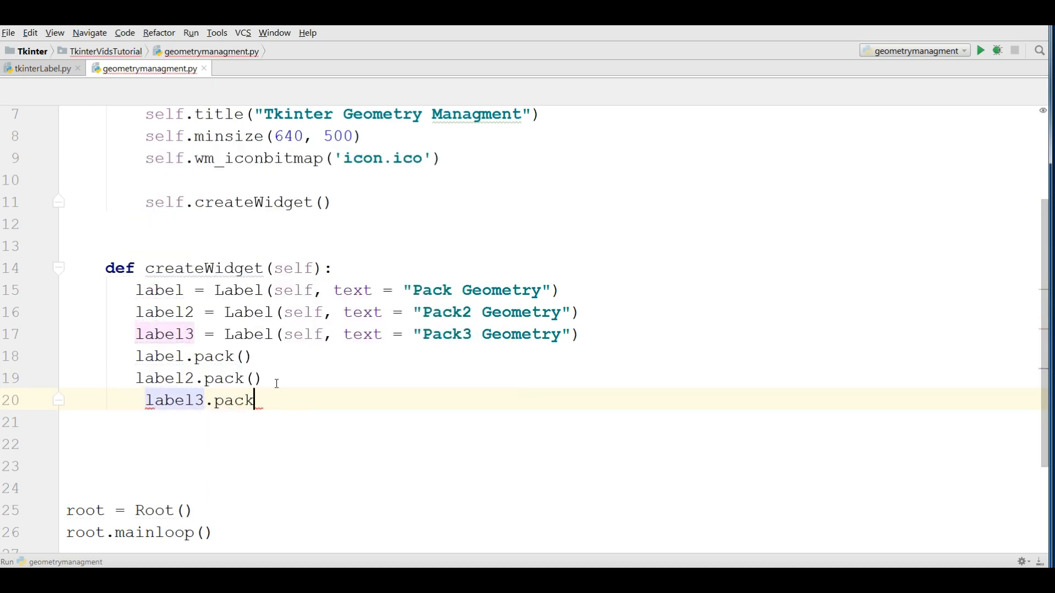
pyautogui.write('()')
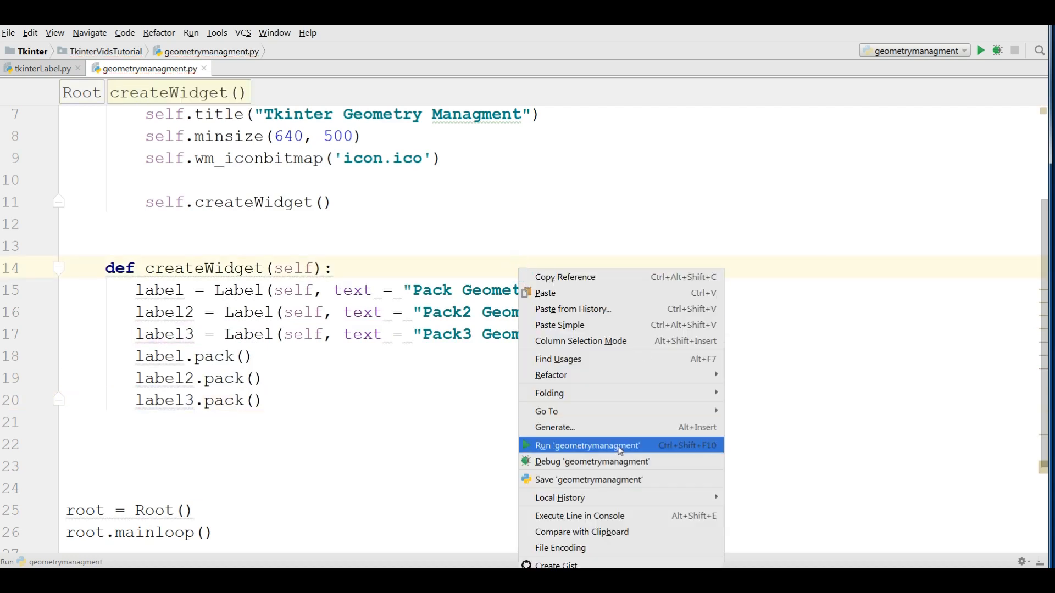
pyautogui.click(587, 444)
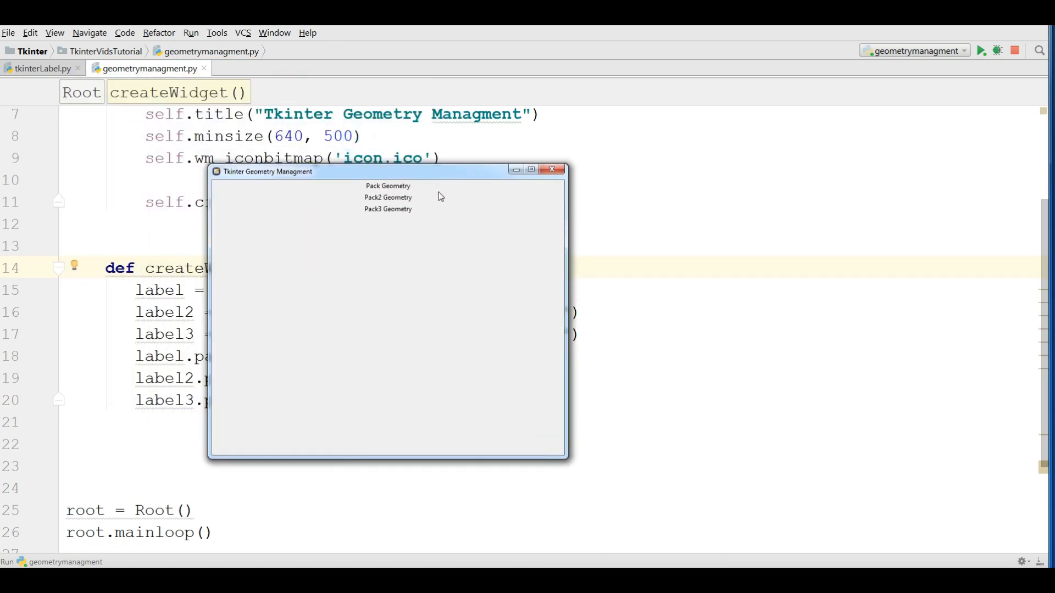
pyautogui.click(552, 169)
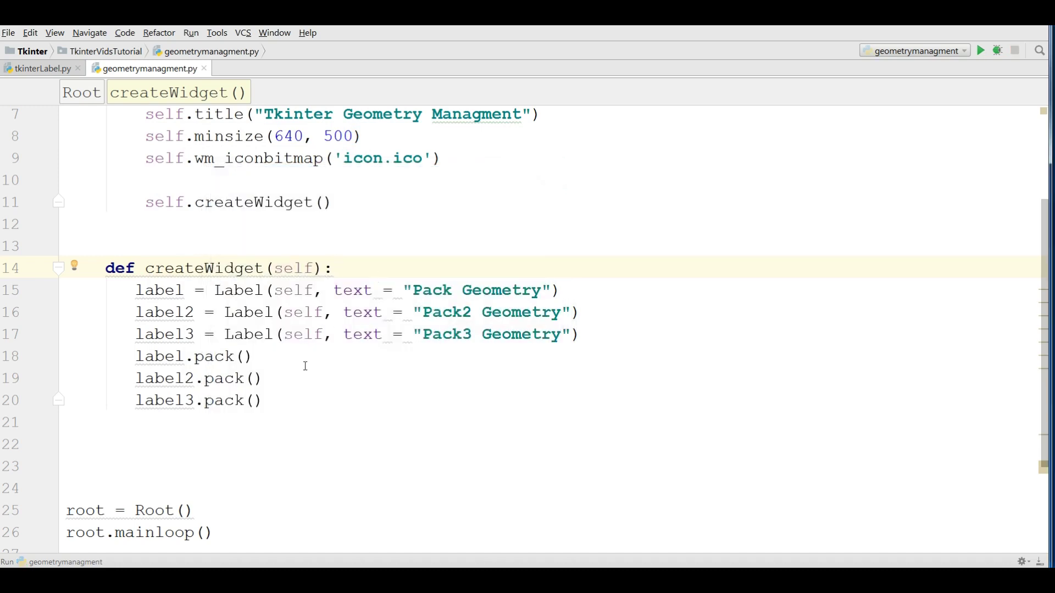
pyautogui.moveTo(495, 296)
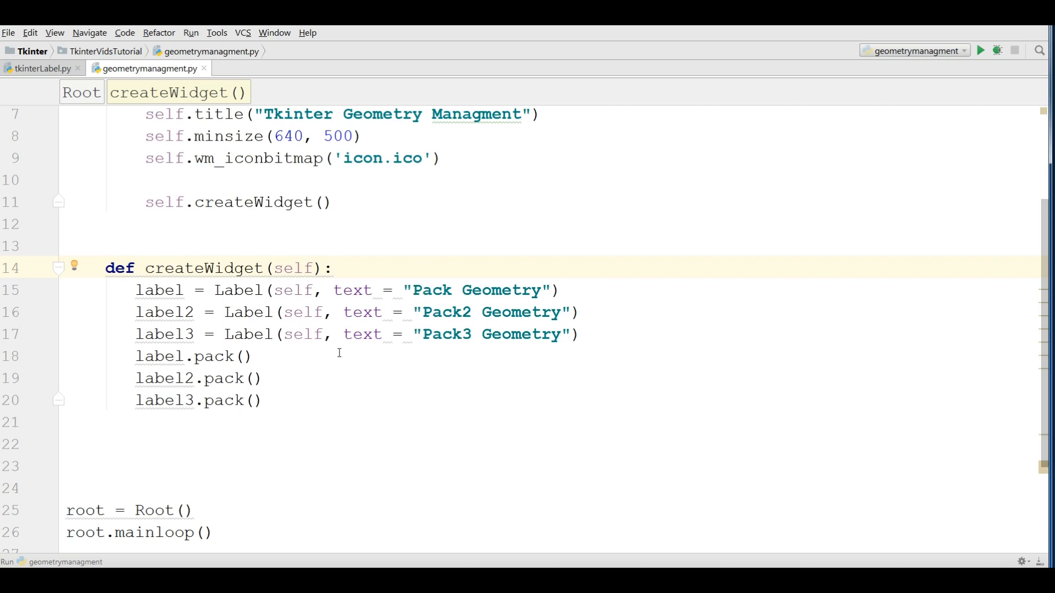
pyautogui.moveTo(297, 395)
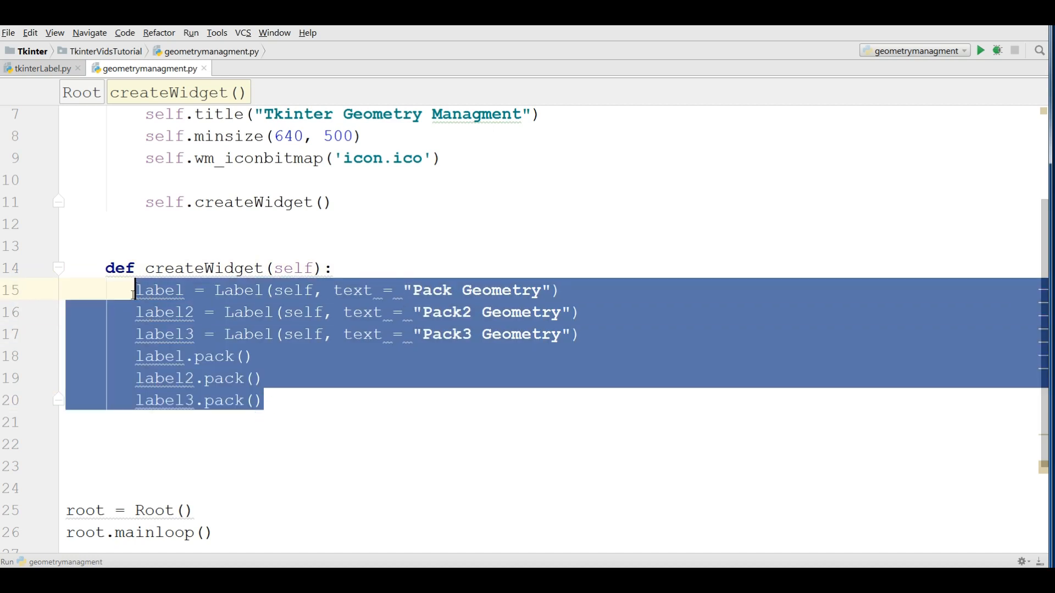
pyautogui.press('Delete')
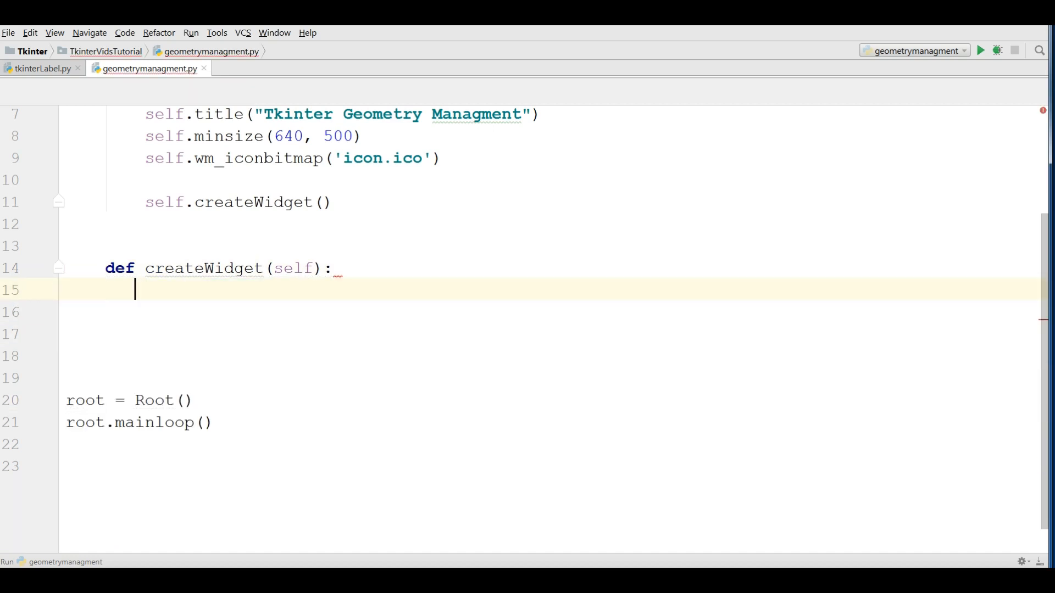
pyautogui.moveTo(324, 285)
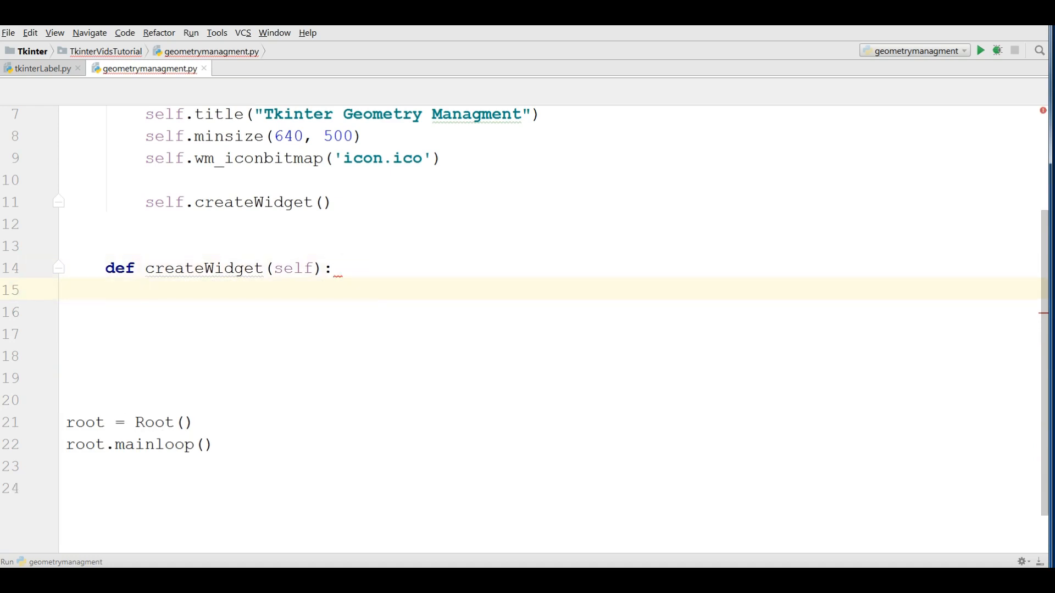
pyautogui.write('label =')
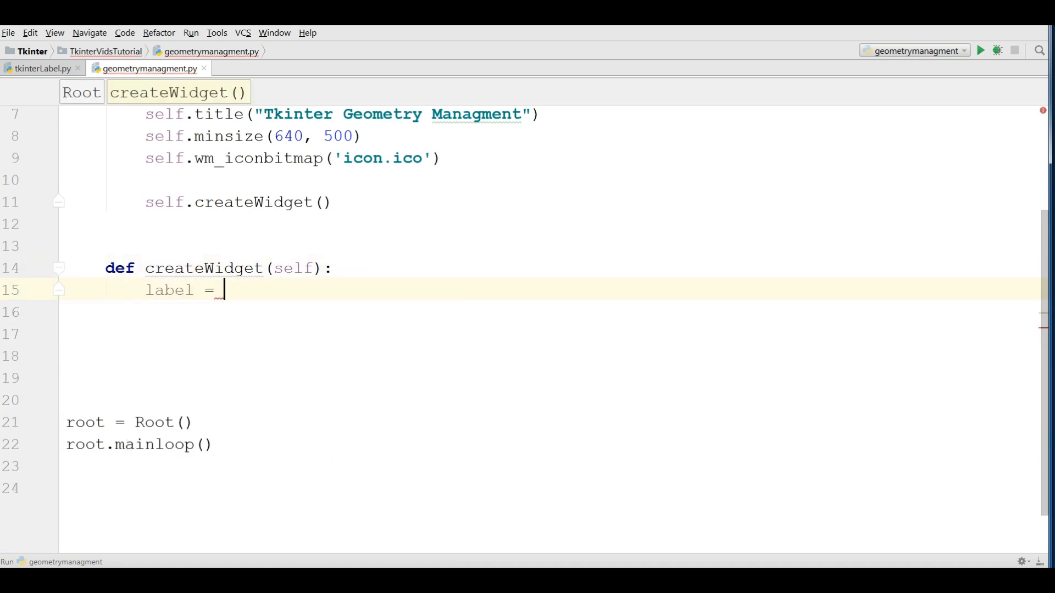
pyautogui.write('Label')
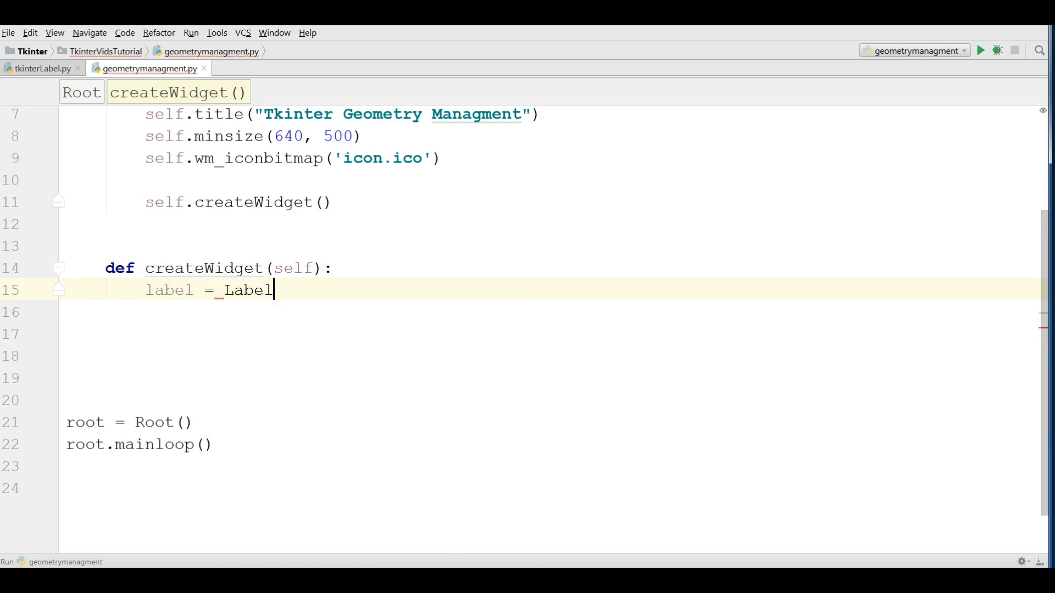
pyautogui.write('()')
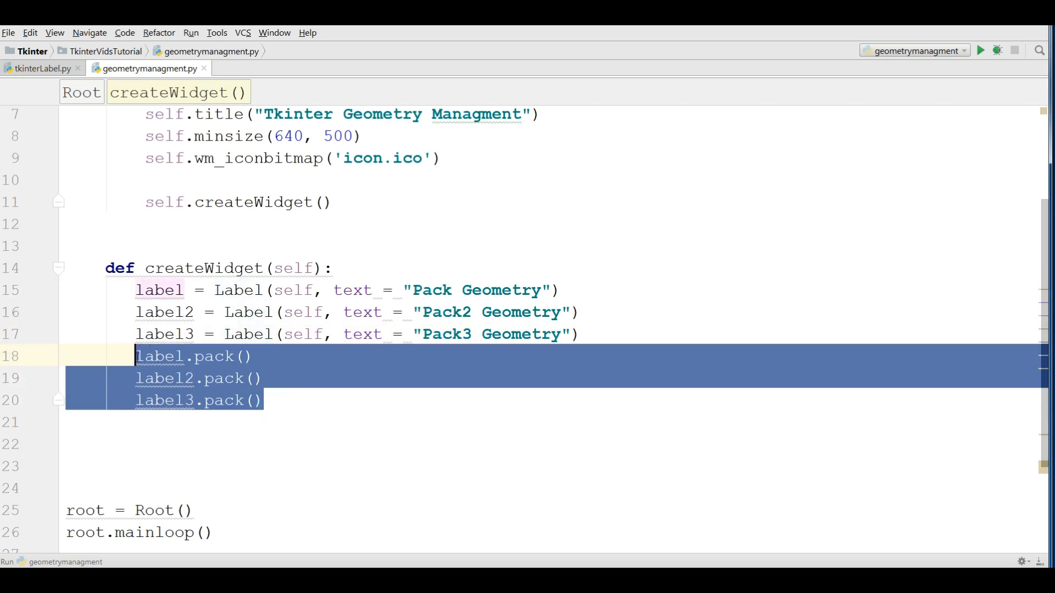
# Replace the pack calls with label.grid(column = 0, row = 0), run, and close the window
pyautogui.press('Delete')
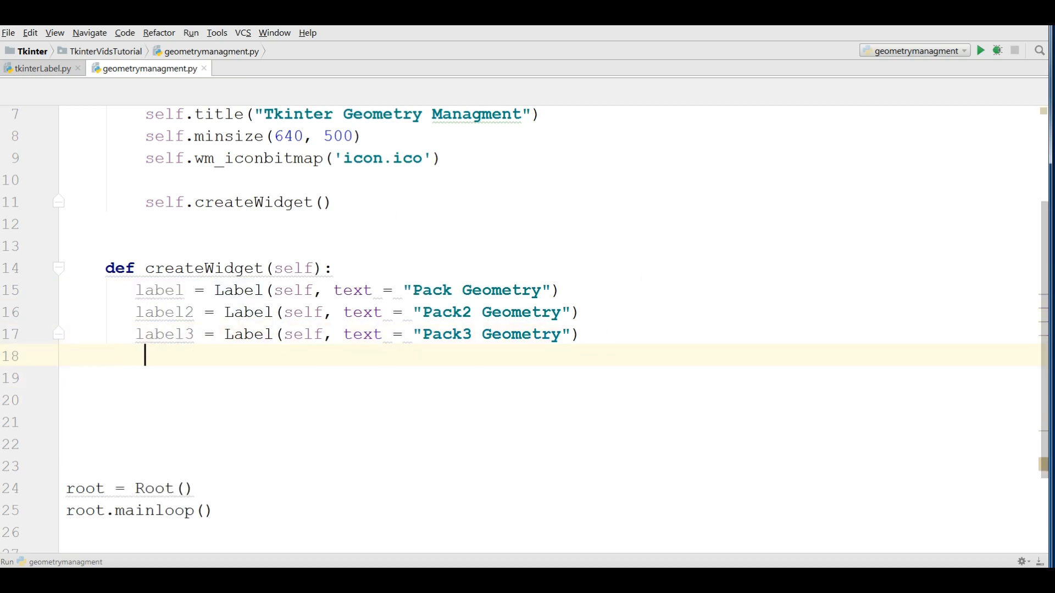
pyautogui.moveTo(604, 396)
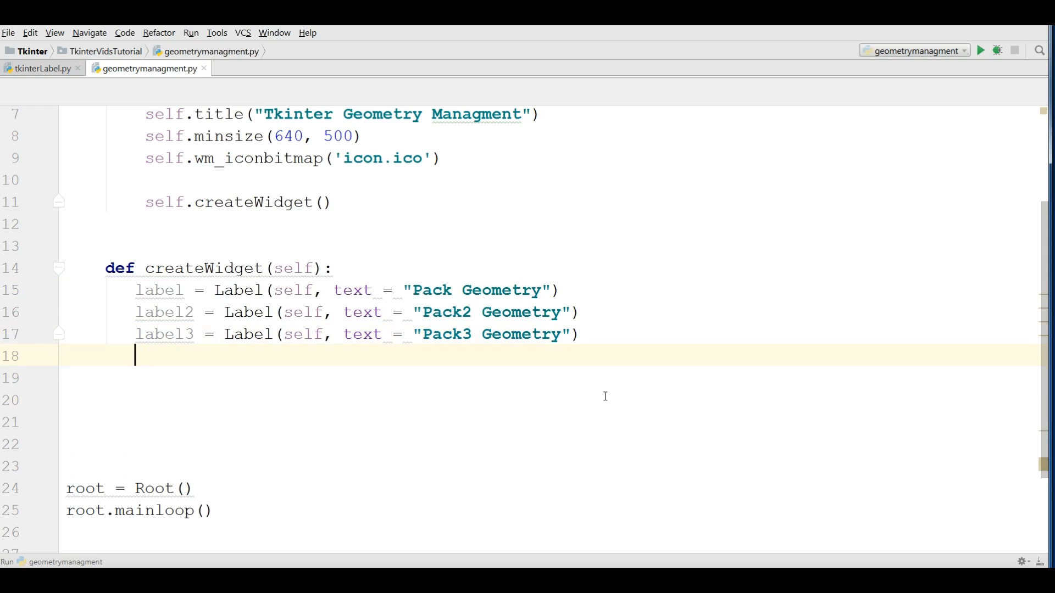
pyautogui.write('l')
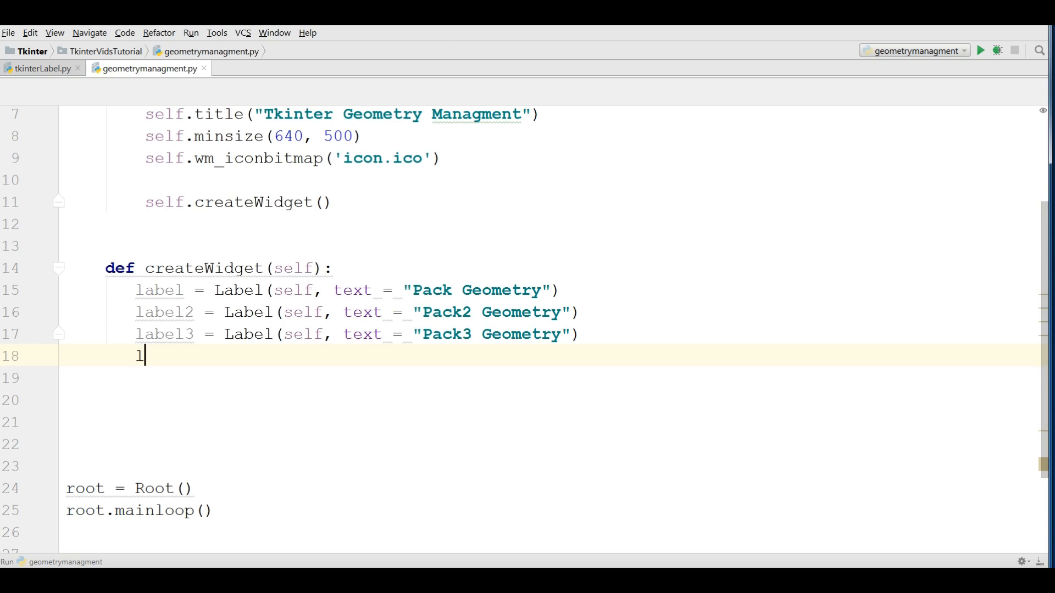
pyautogui.write('abel')
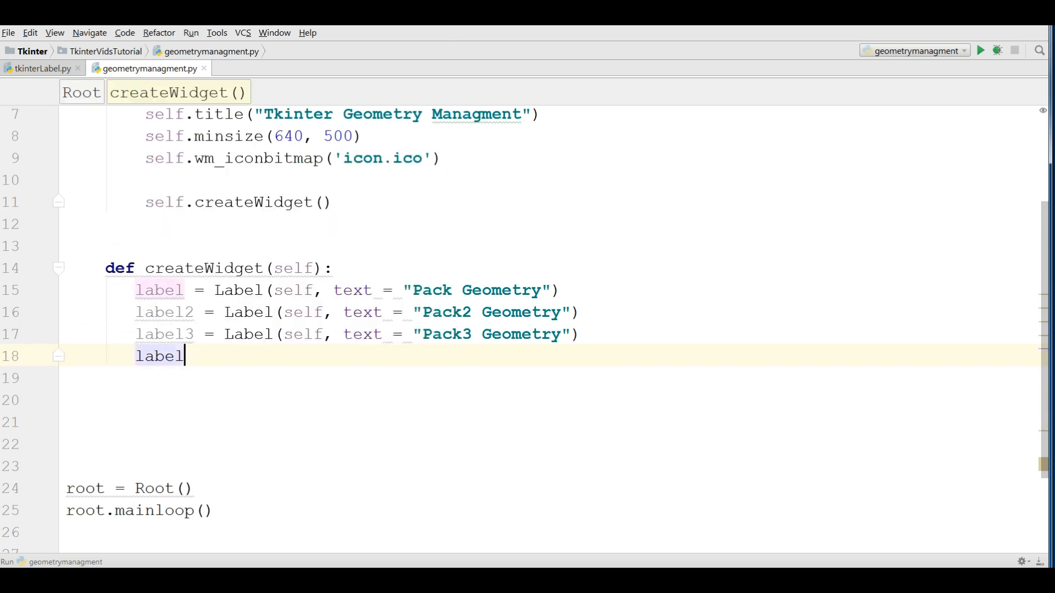
pyautogui.write('.grid(')
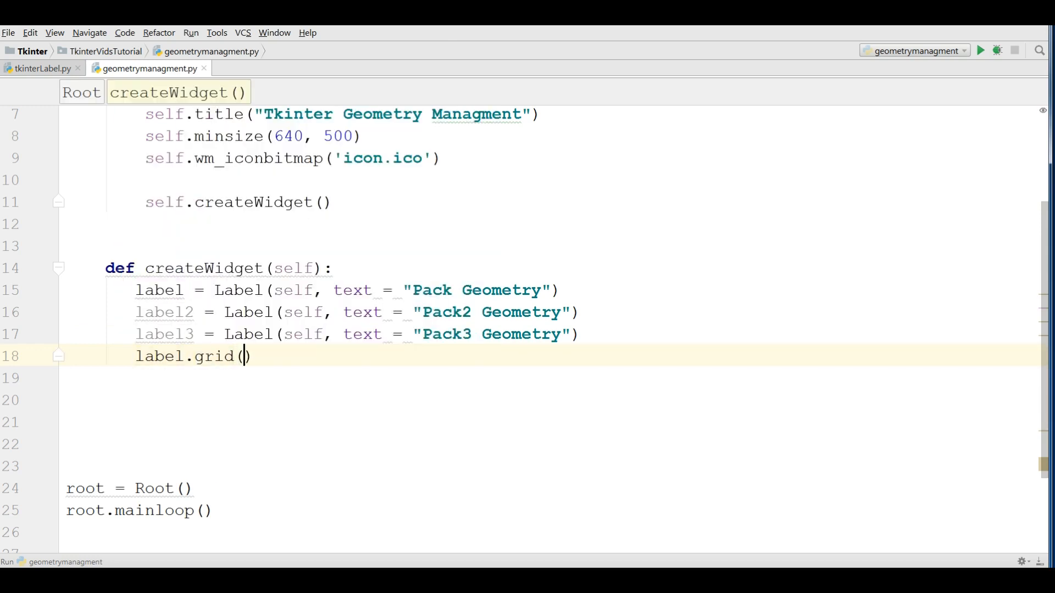
pyautogui.write('column')
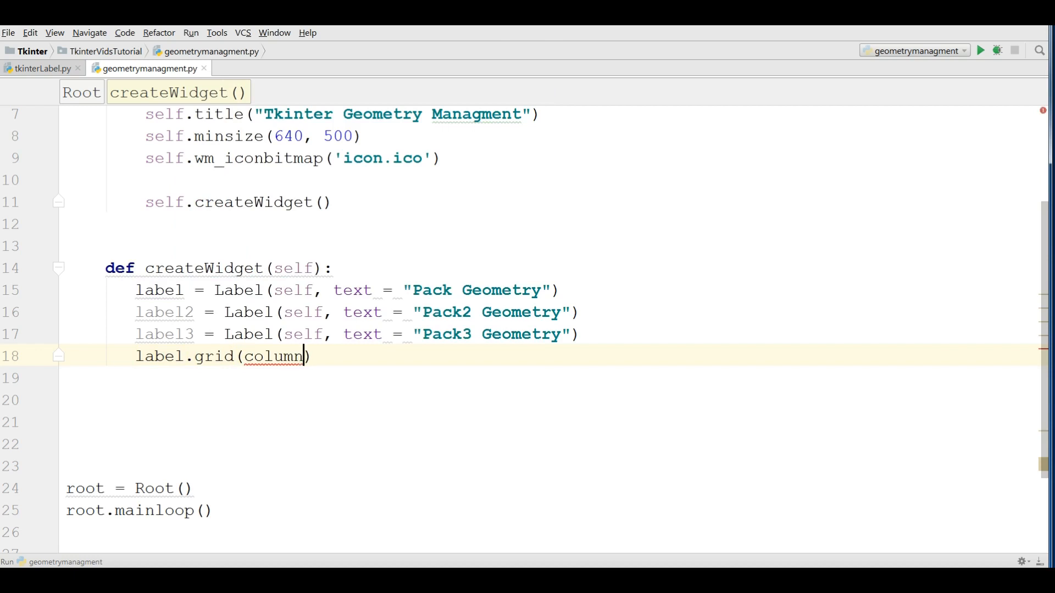
pyautogui.write('= 0')
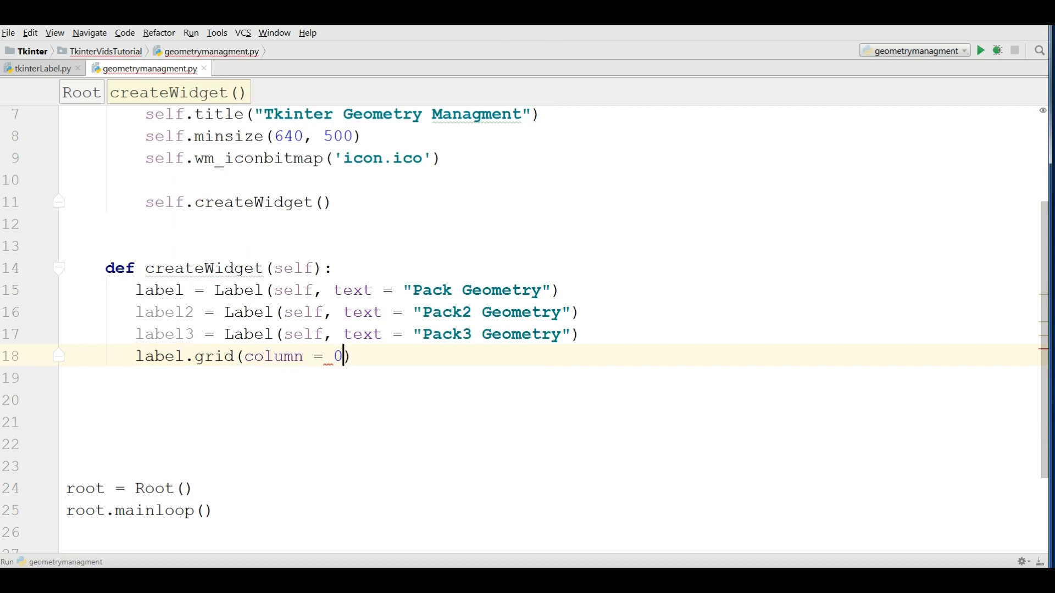
pyautogui.write(', row = 0')
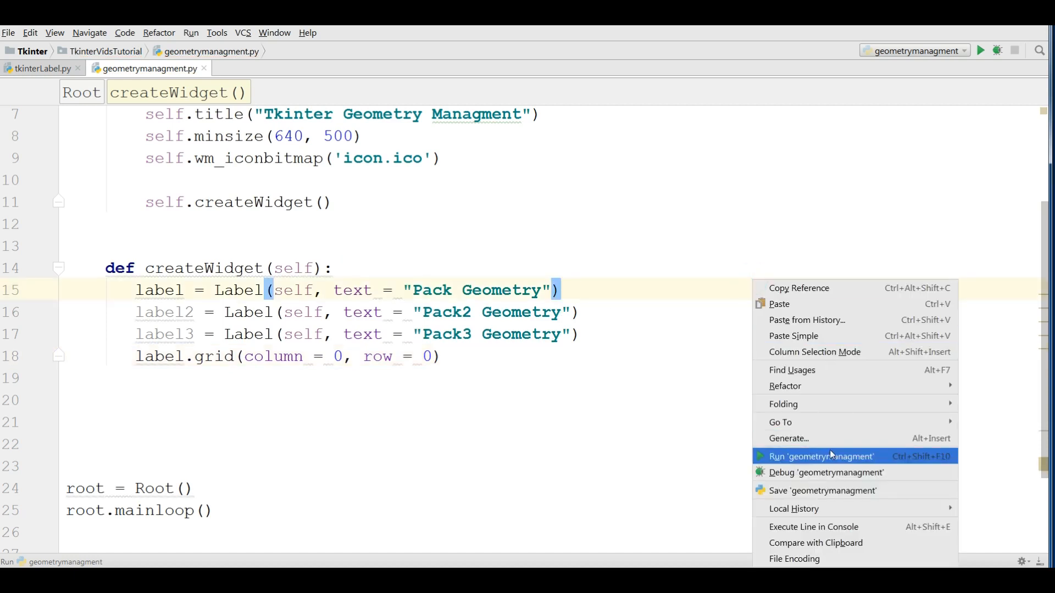
pyautogui.click(820, 456)
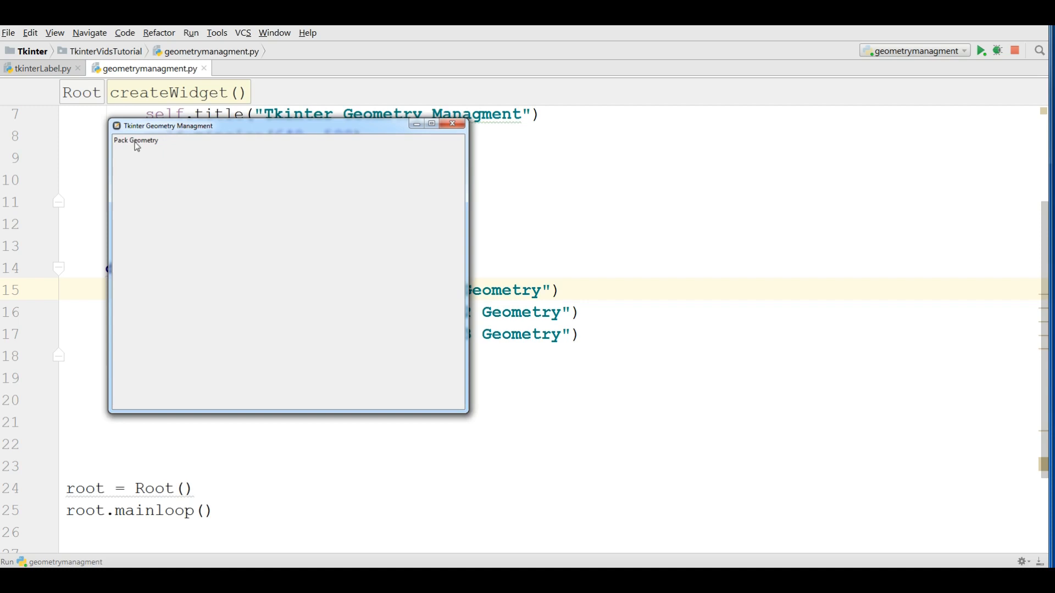
pyautogui.moveTo(128, 127)
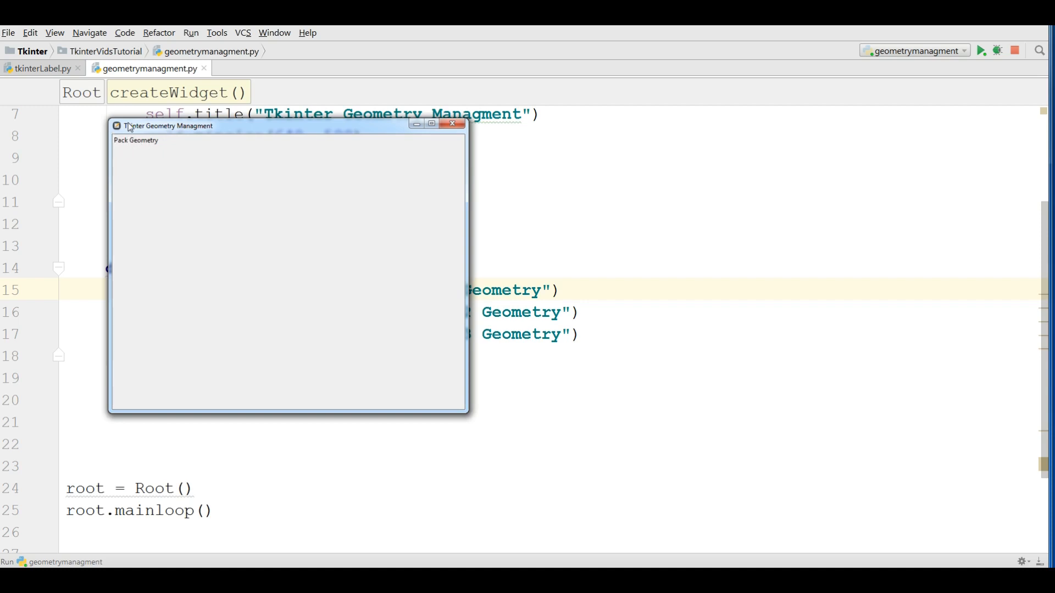
pyautogui.moveTo(453, 124)
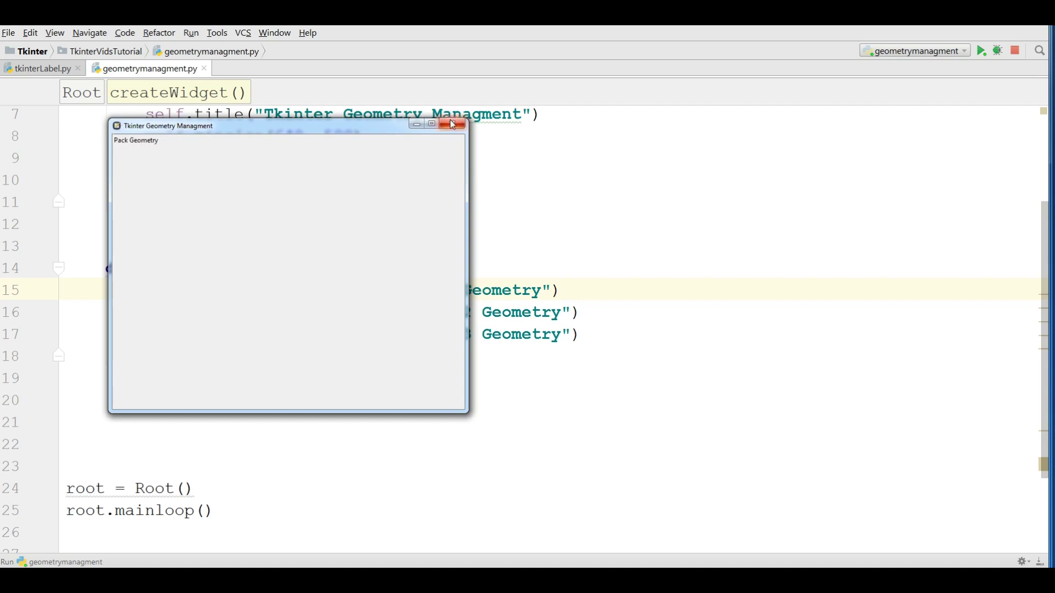
pyautogui.click(453, 125)
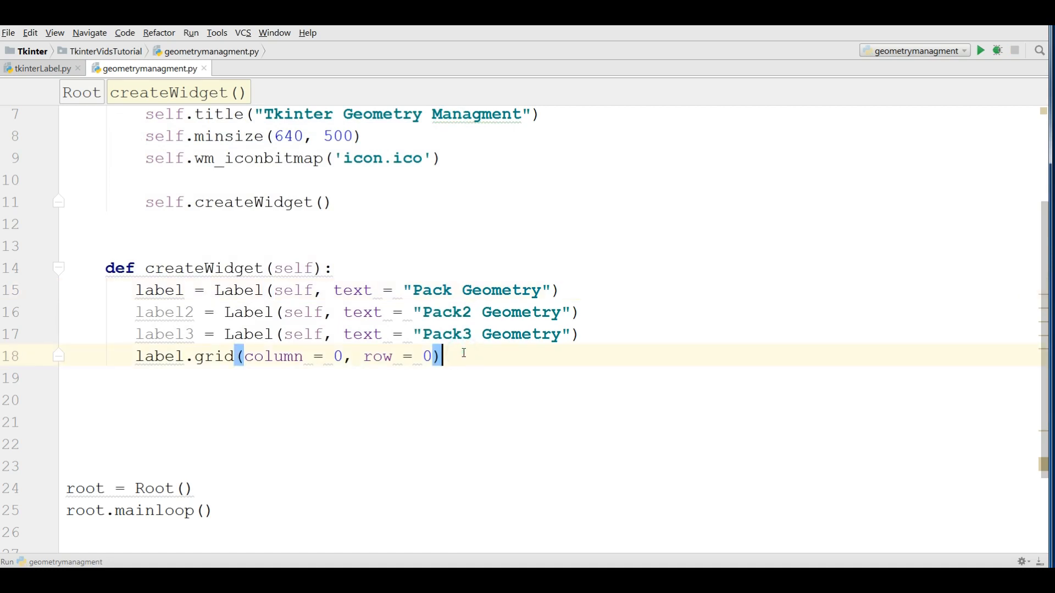
# Add label2.grid(column = 1, row = 0), save, and run the script
pyautogui.write('label2')
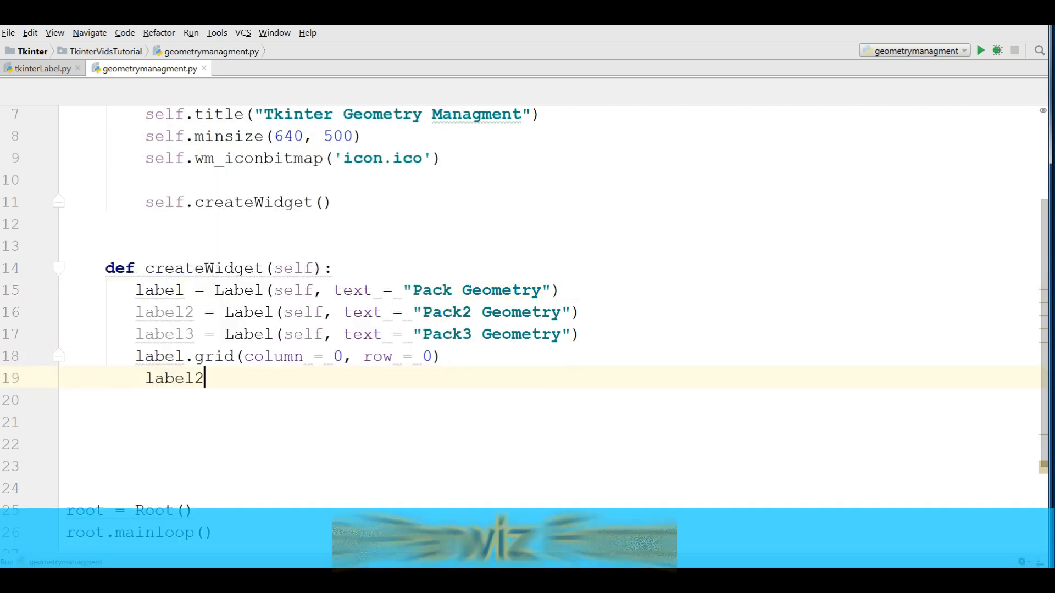
pyautogui.write('.grid')
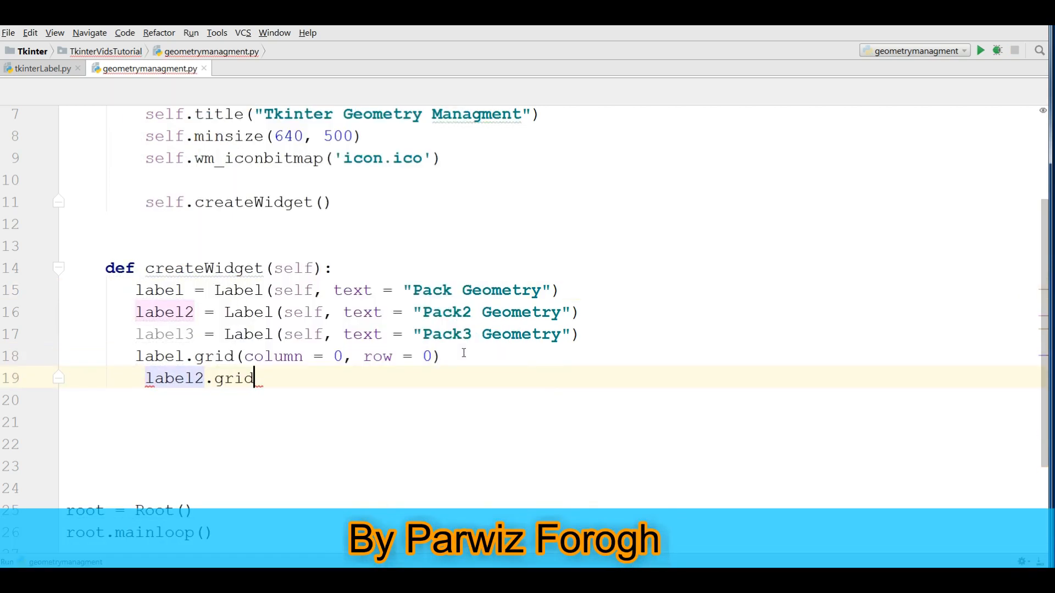
pyautogui.write('()')
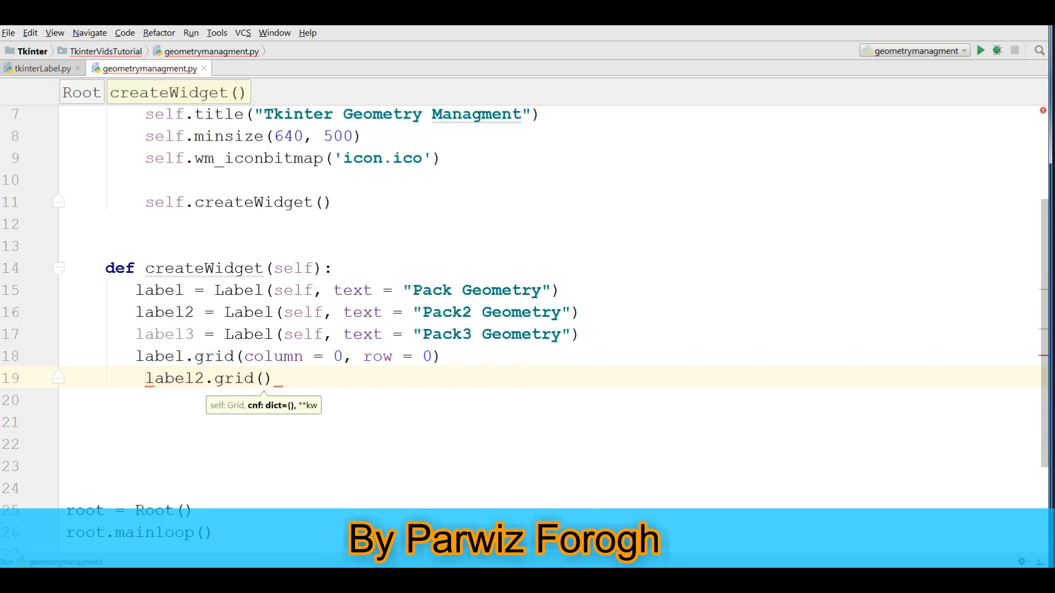
pyautogui.write('column')
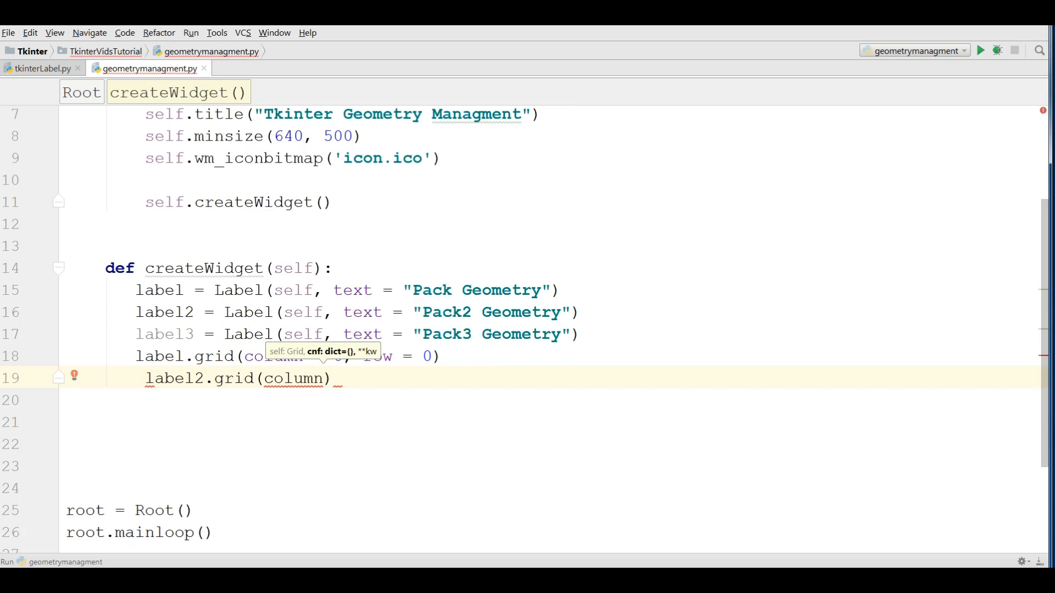
pyautogui.write('=')
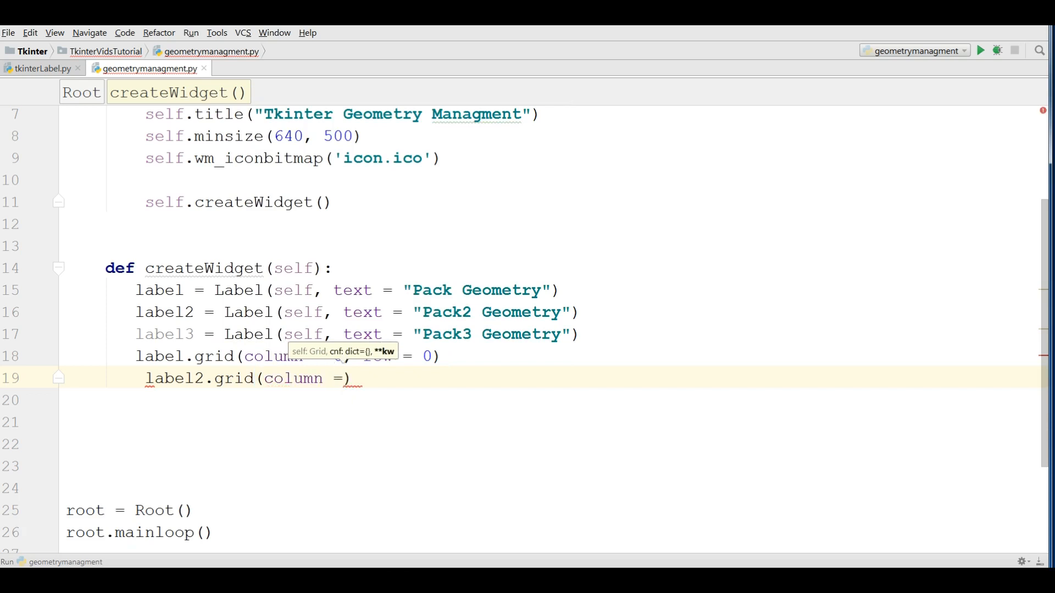
pyautogui.write('1, row = 0')
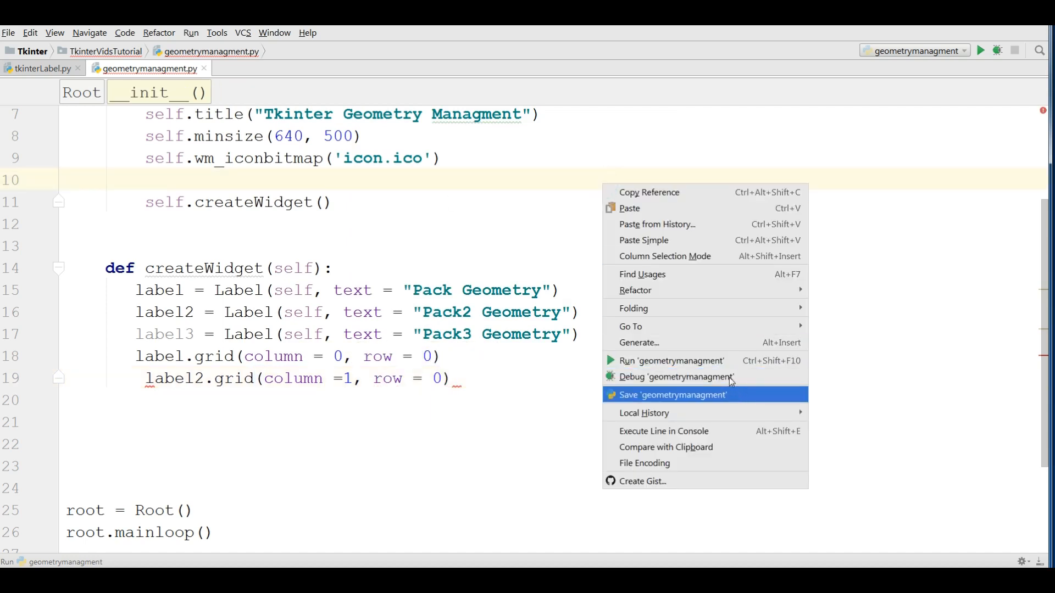
pyautogui.click(671, 395)
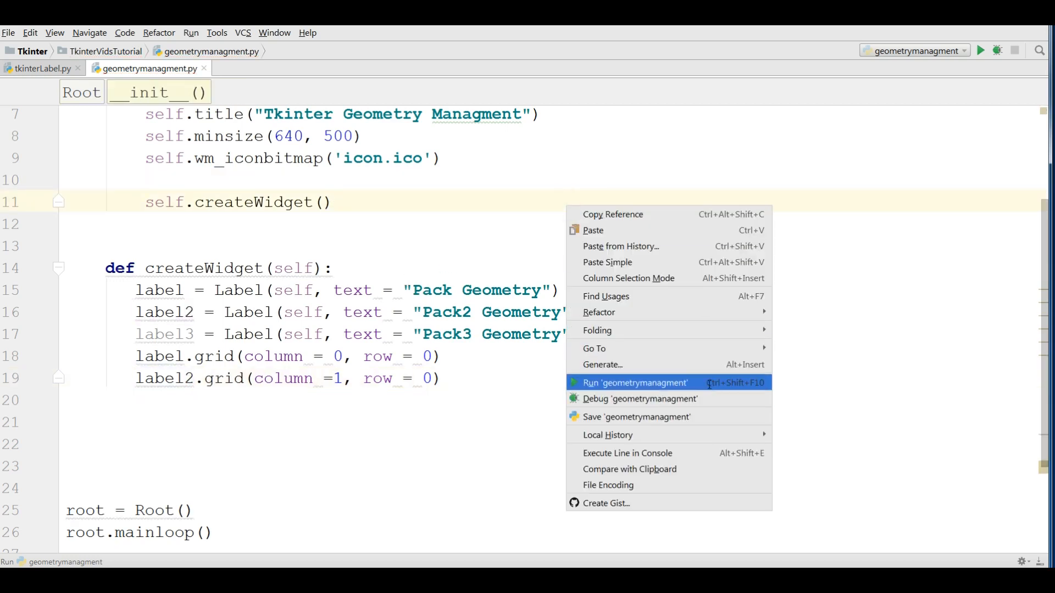
pyautogui.click(635, 383)
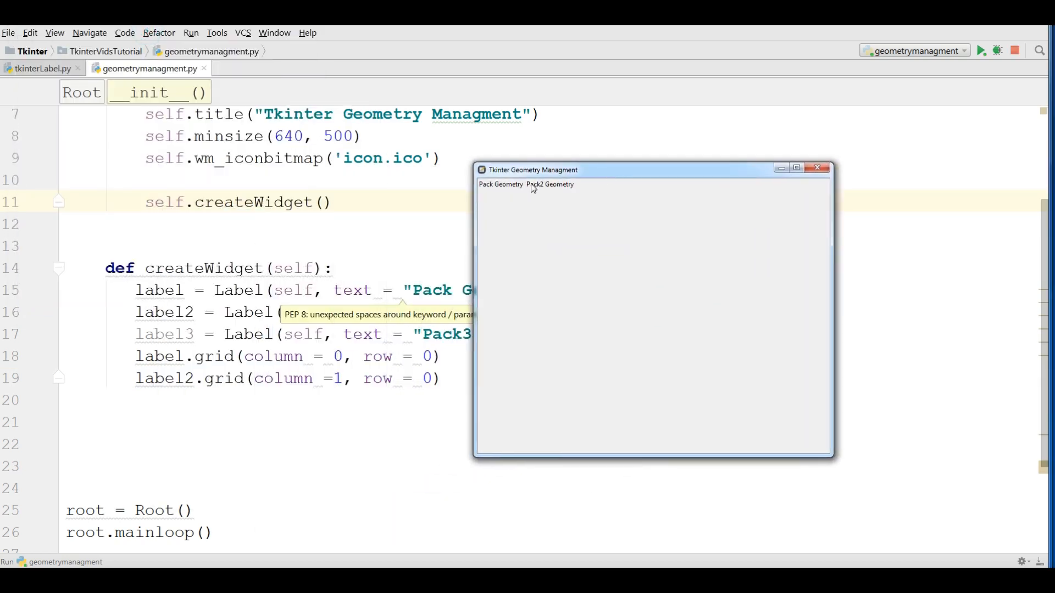
pyautogui.moveTo(532, 191)
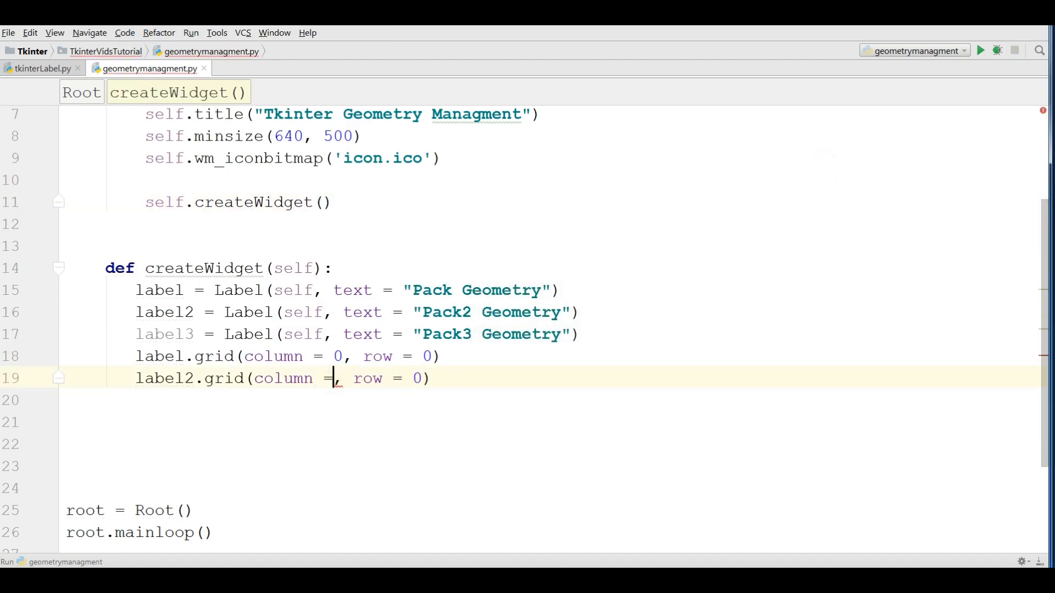
# Change label2's grid to column 0, row 1, close the preview, and return to the editor
pyautogui.write('0')
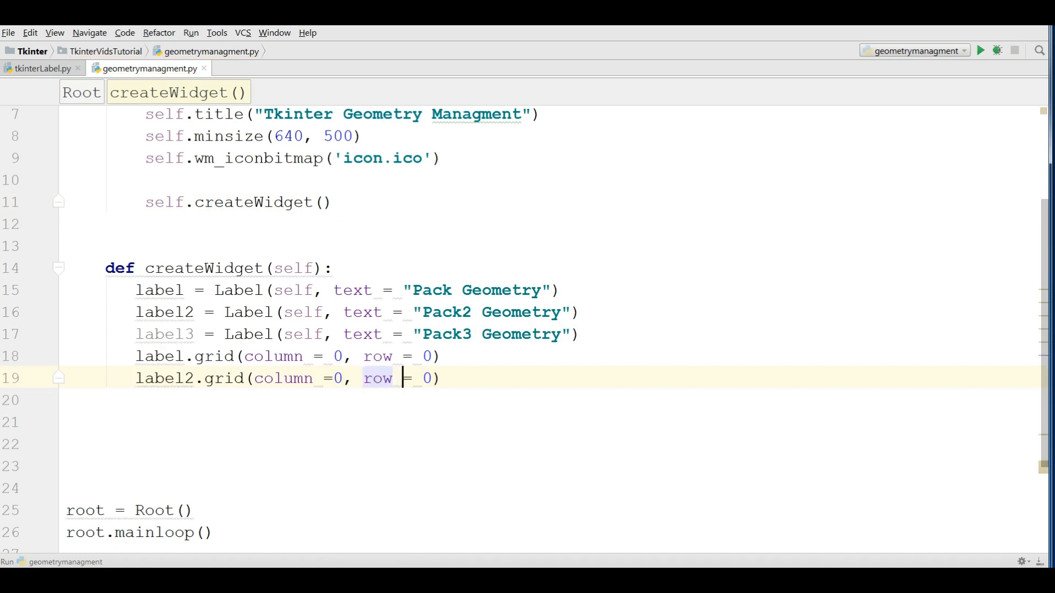
pyautogui.write('1')
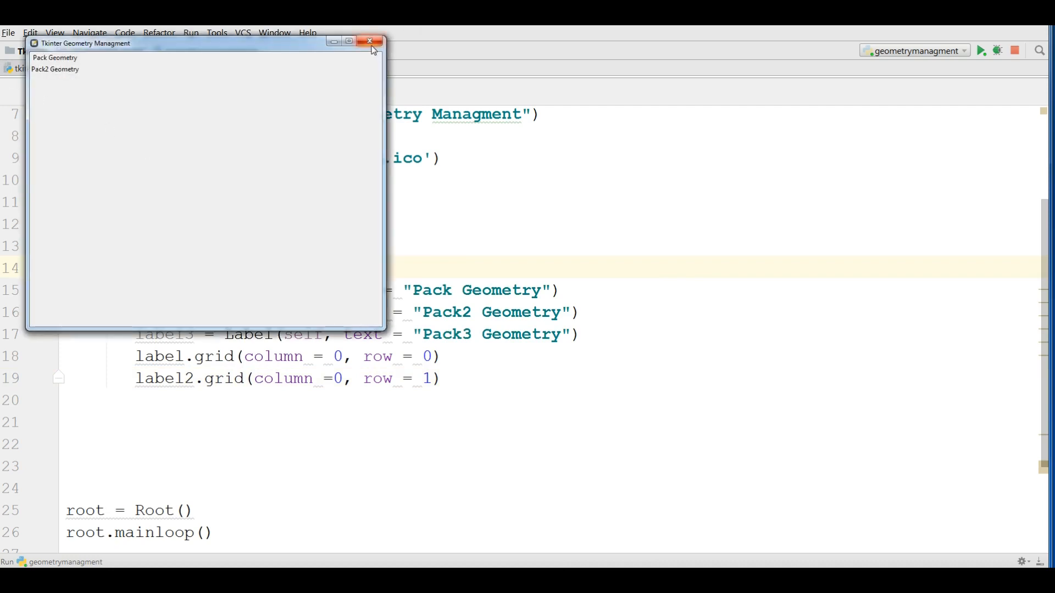
pyautogui.click(370, 42)
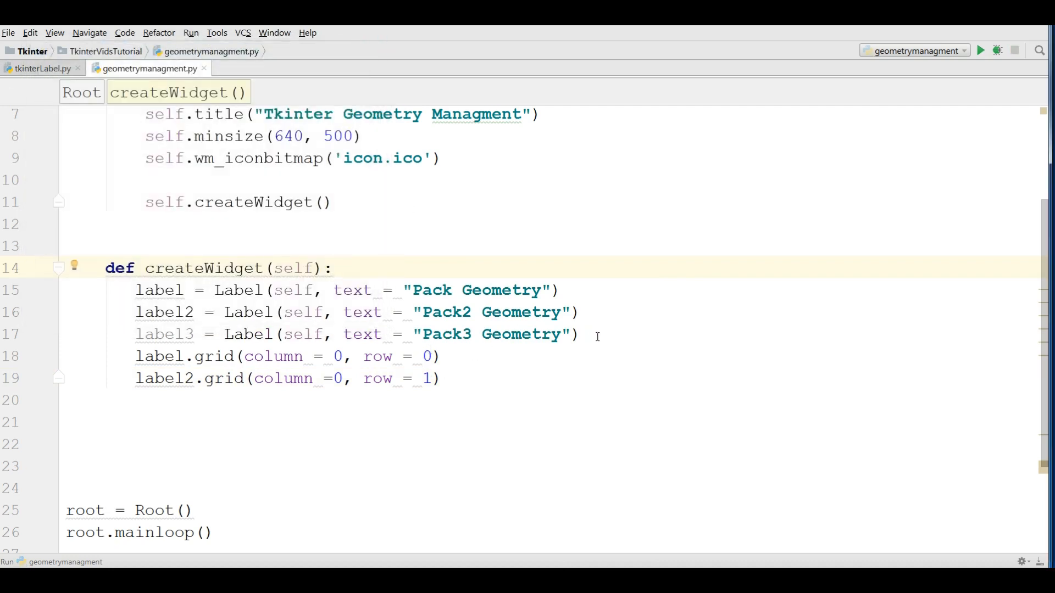
pyautogui.click(473, 378)
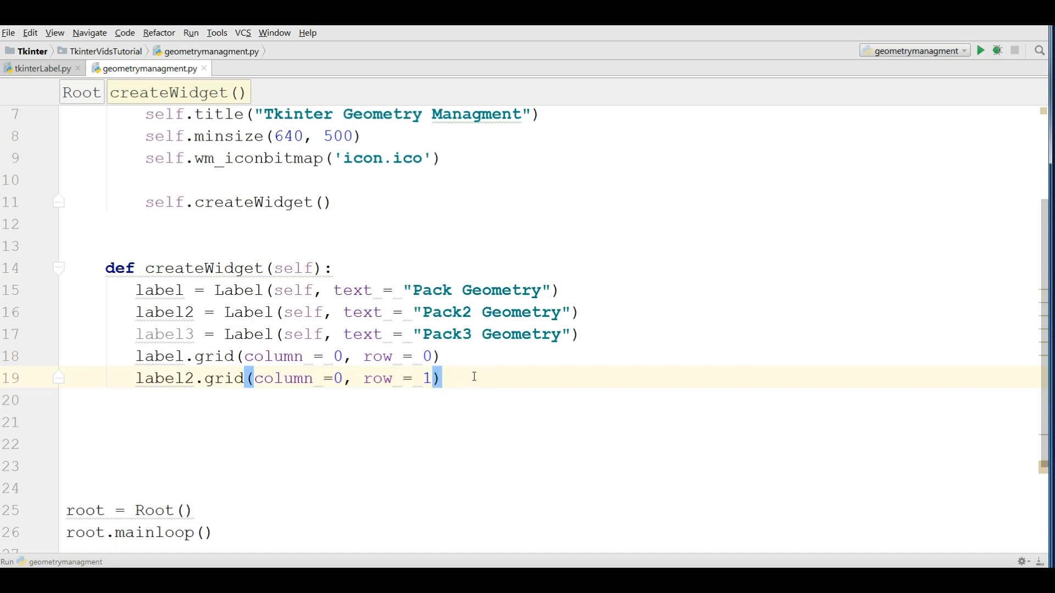
# On a new line, start typing label3.grid(column = 0, …)
pyautogui.press('Return')
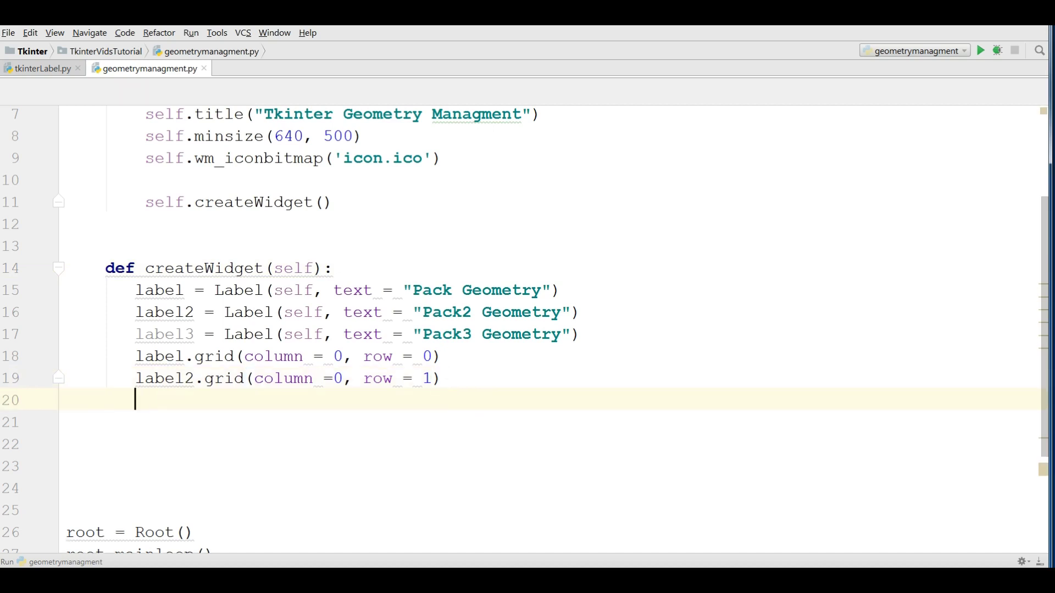
pyautogui.write('label3.')
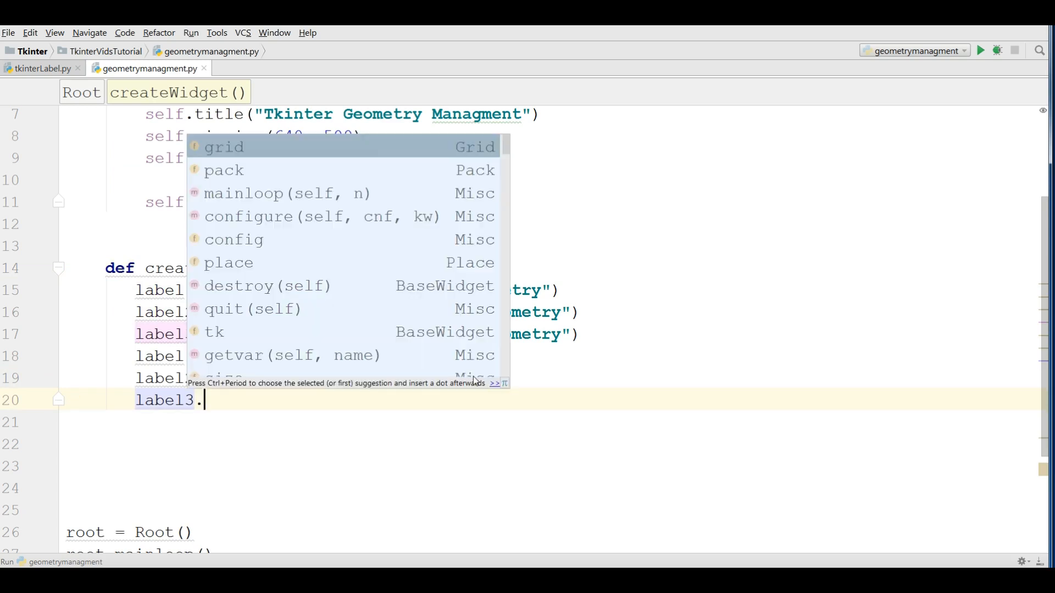
pyautogui.write('grid(column = 0')
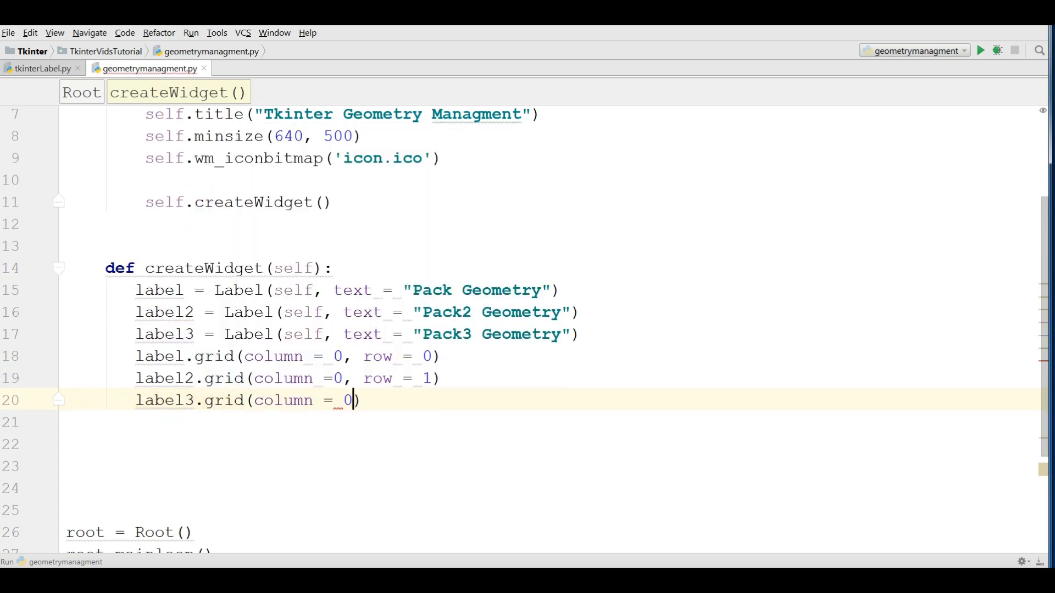
pyautogui.write(',')
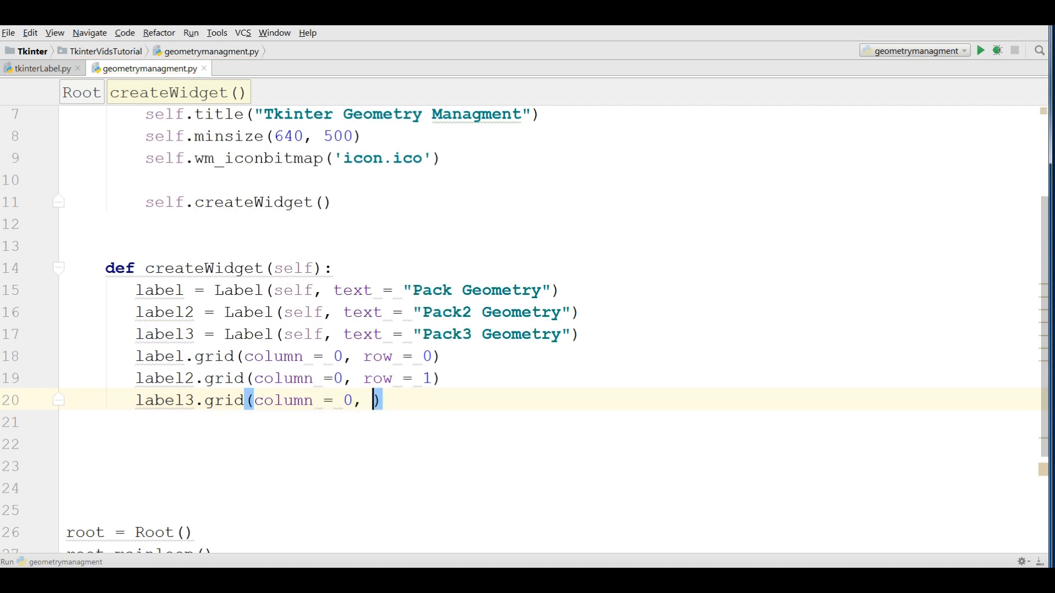
# Set label3's row to 2 and run the script to see three stacked labels
pyautogui.write('row = 2')
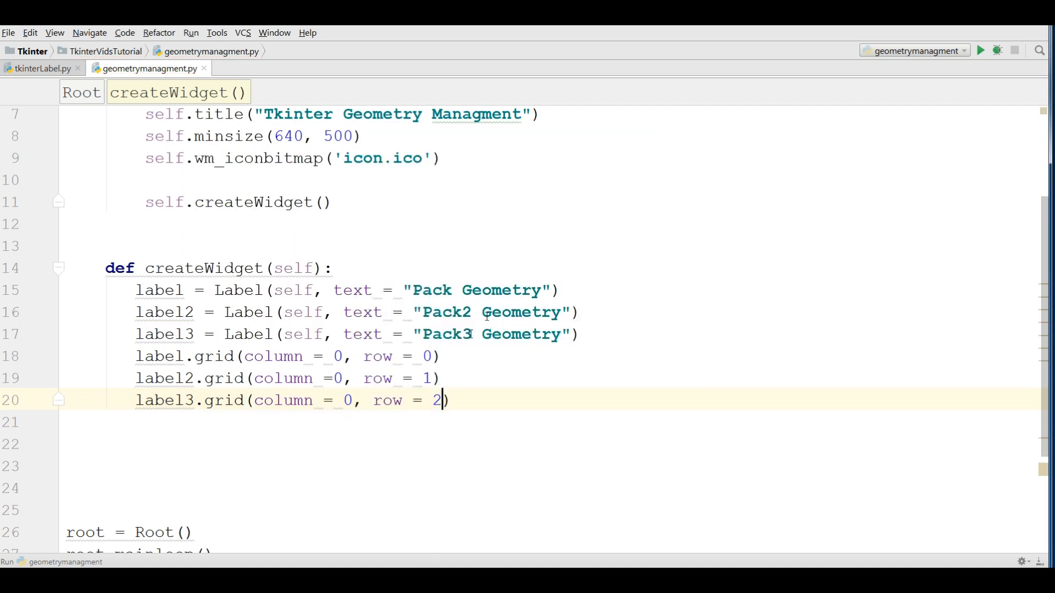
pyautogui.click(332, 268)
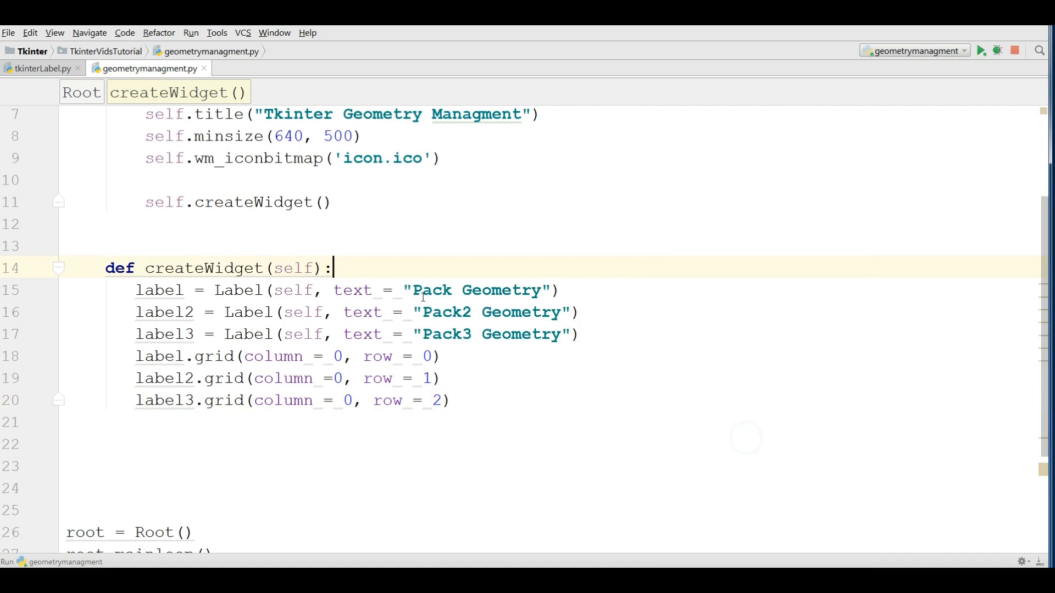
pyautogui.click(981, 50)
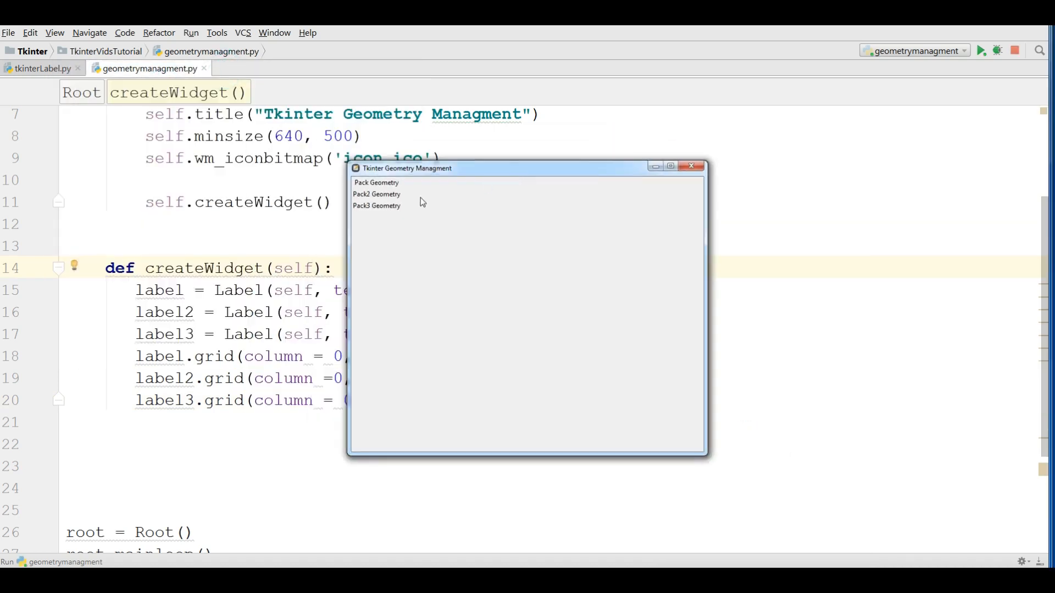
pyautogui.moveTo(380, 287)
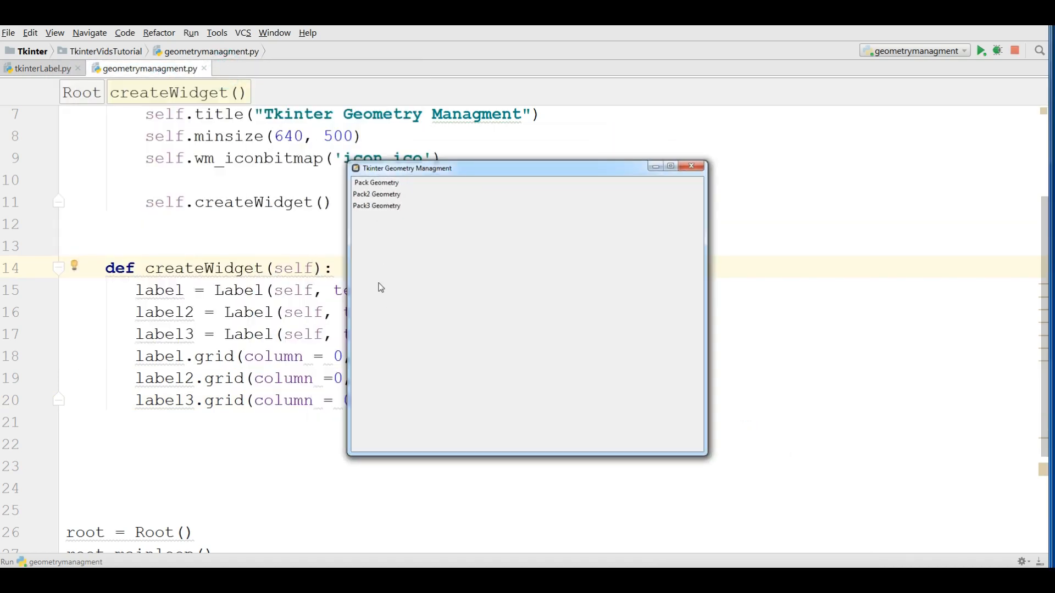
pyautogui.moveTo(703, 193)
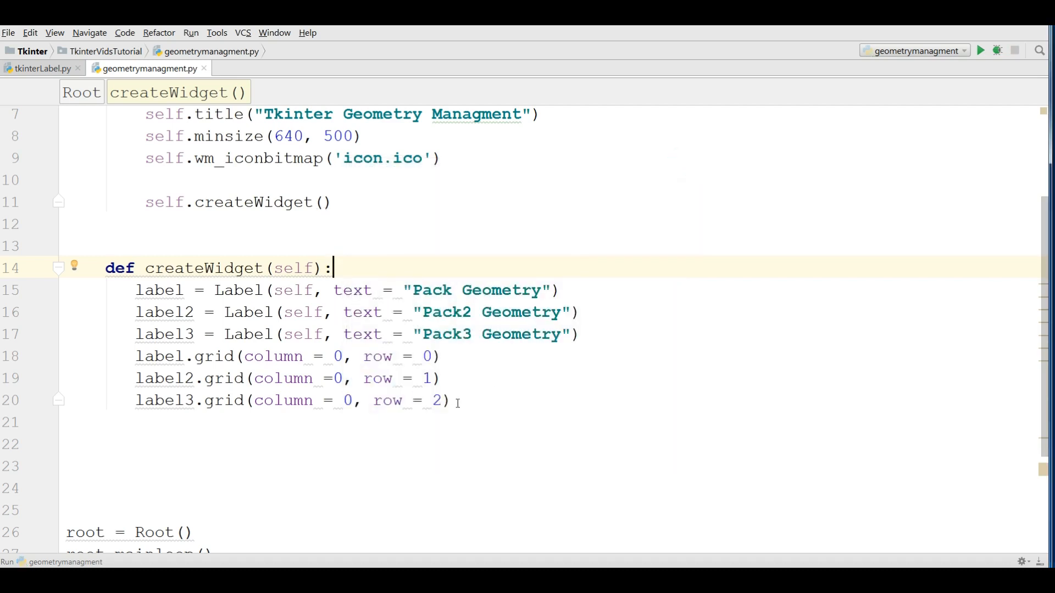
pyautogui.moveTo(465, 419)
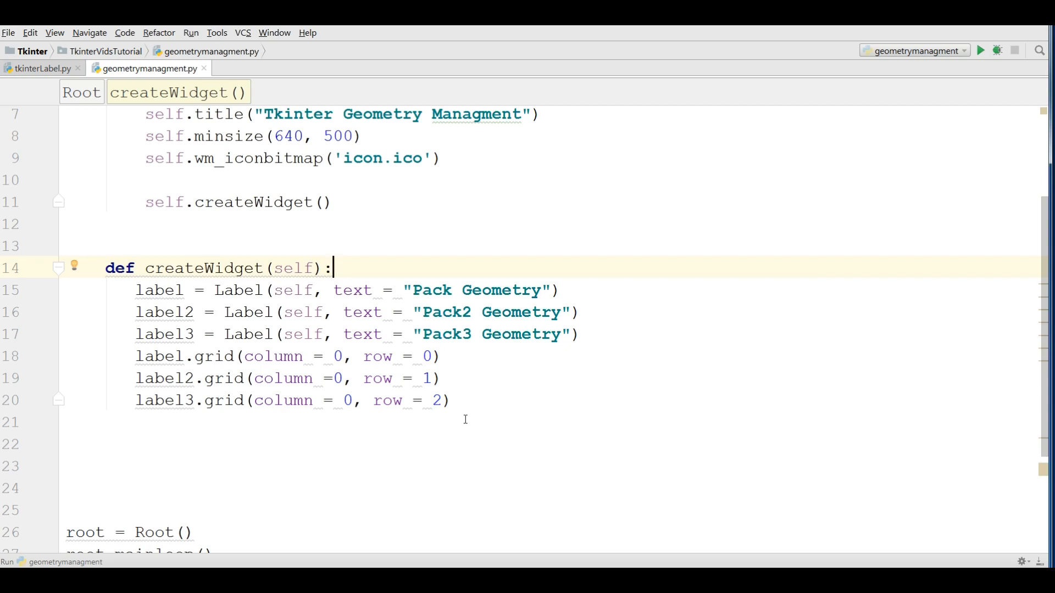
pyautogui.click(452, 401)
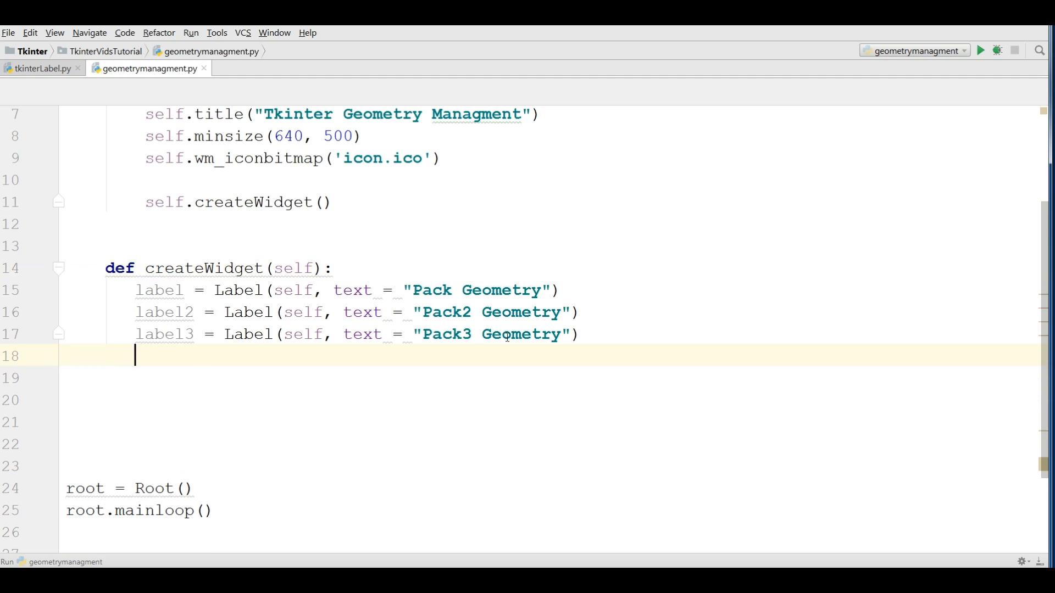
# Add label.place(x = 20, y = 30), run the script, and close the preview
pyautogui.write('lab')
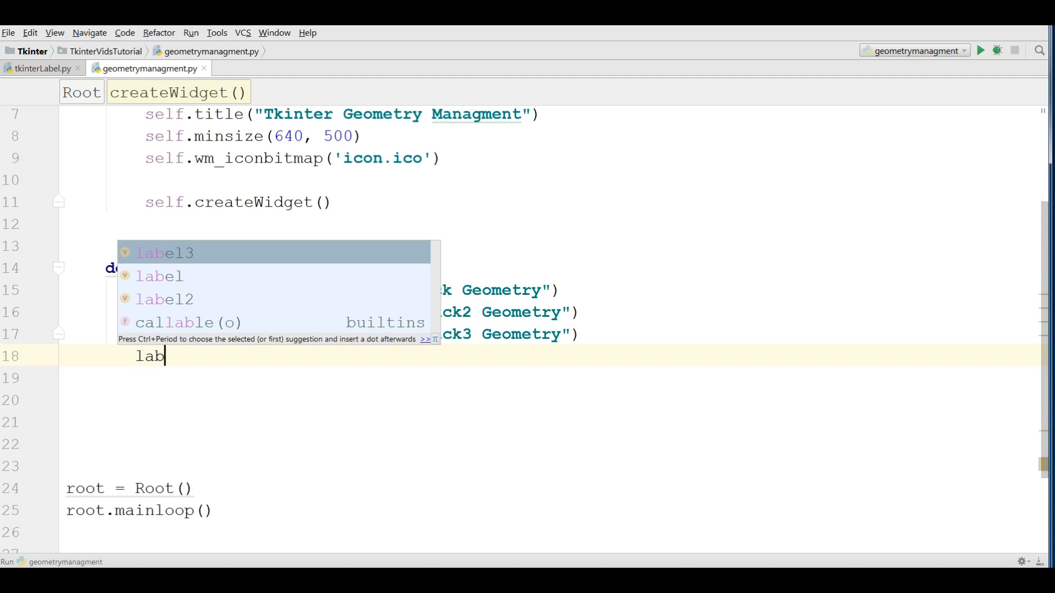
pyautogui.press('Down')
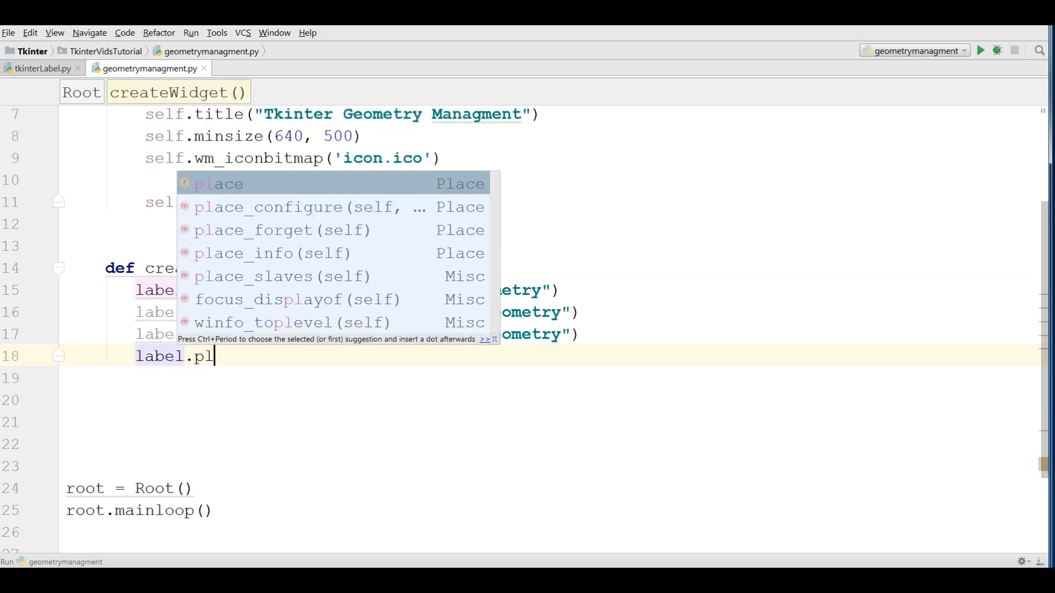
pyautogui.click(217, 183)
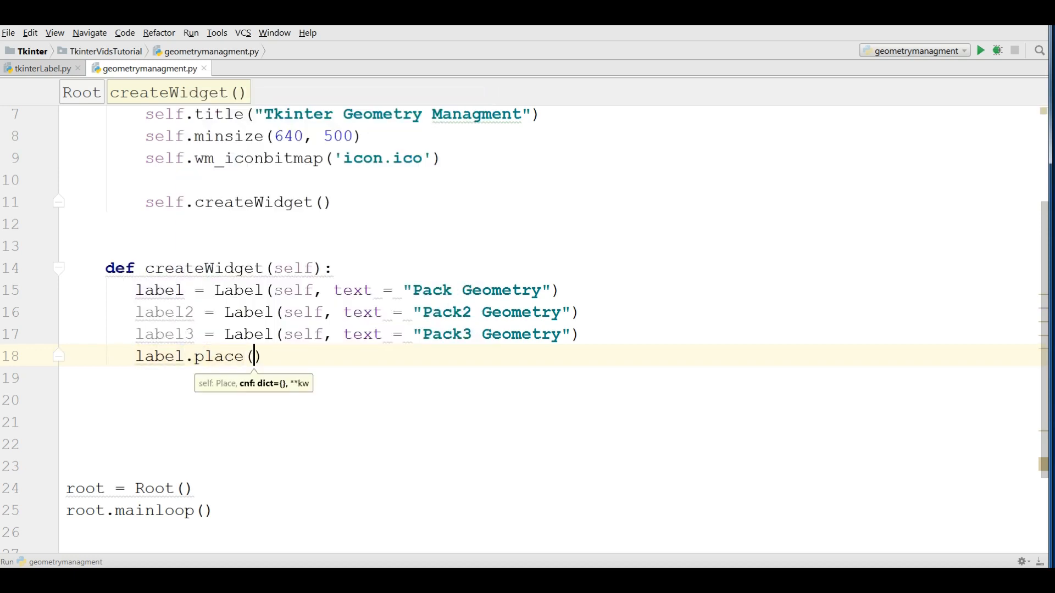
pyautogui.write('x =')
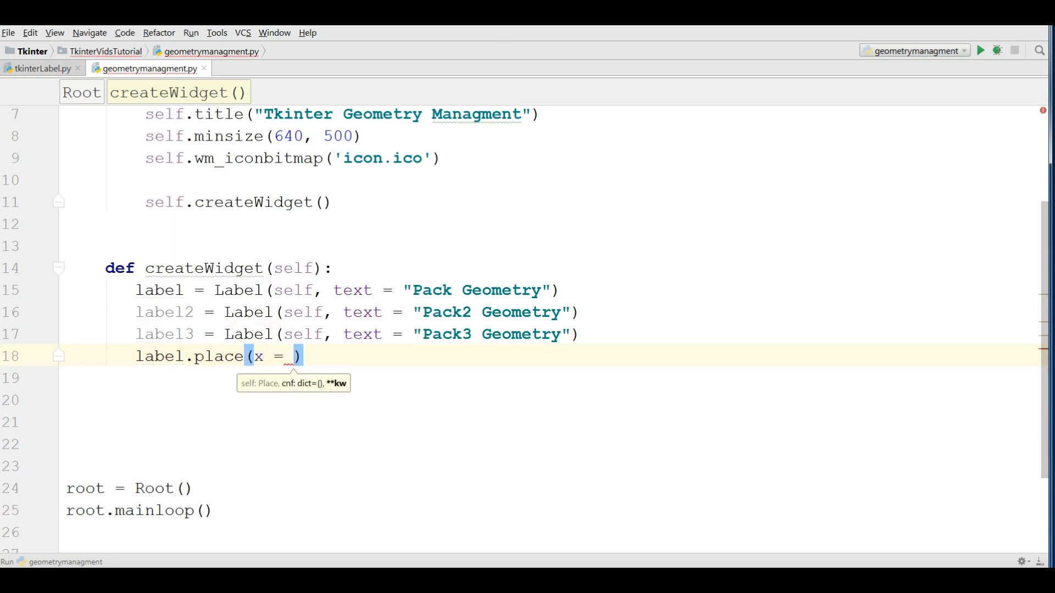
pyautogui.write('20, y = 30')
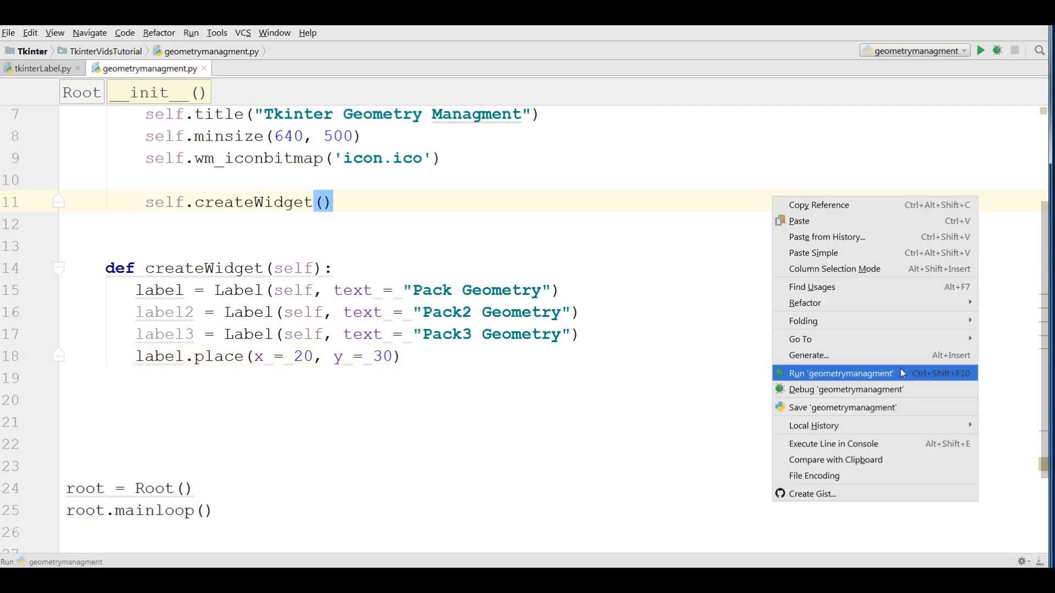
pyautogui.click(840, 373)
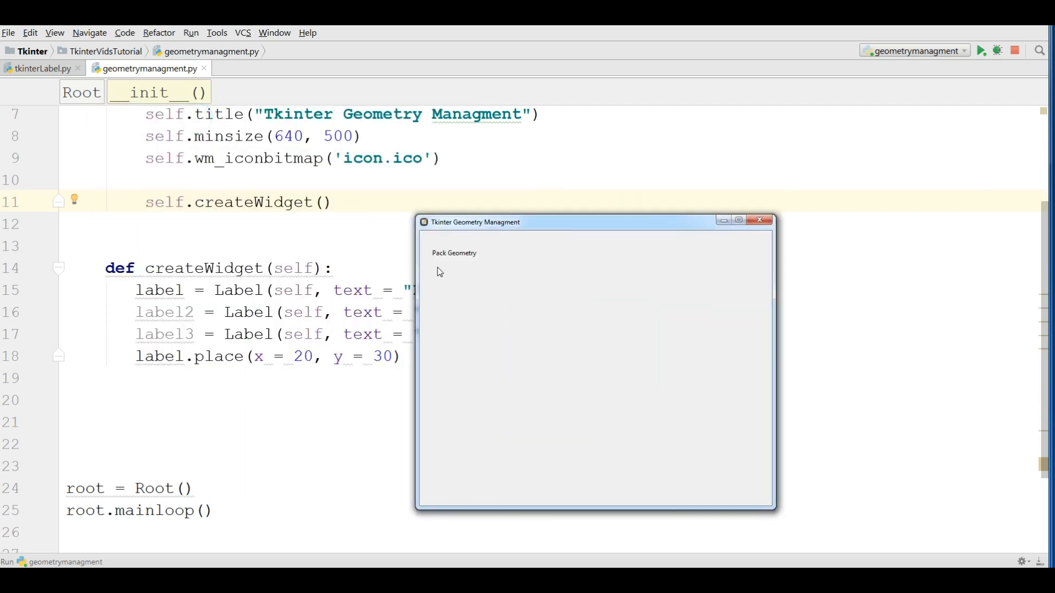
pyautogui.moveTo(449, 275)
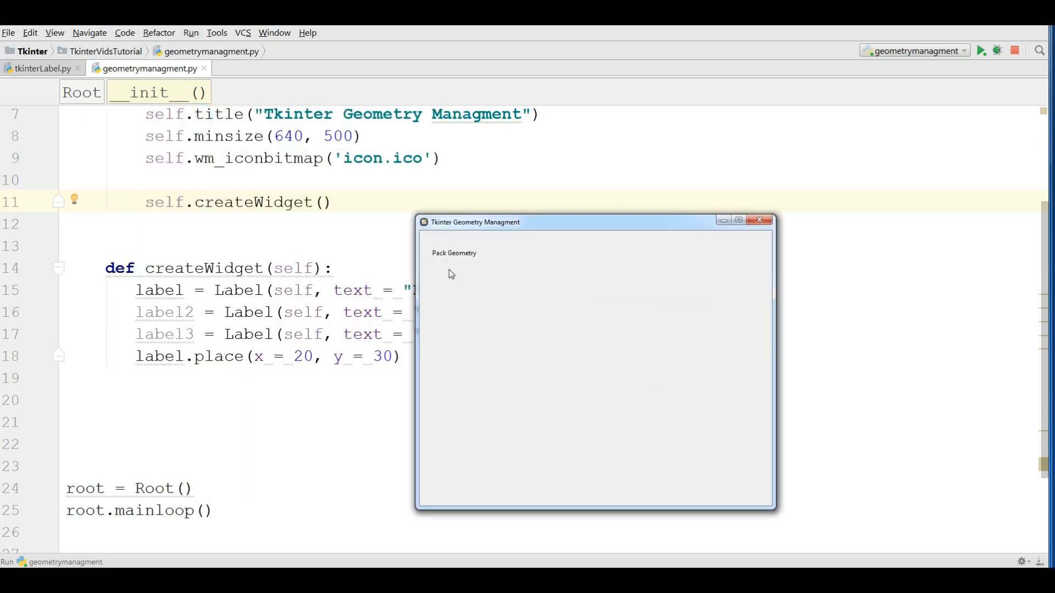
pyautogui.click(763, 220)
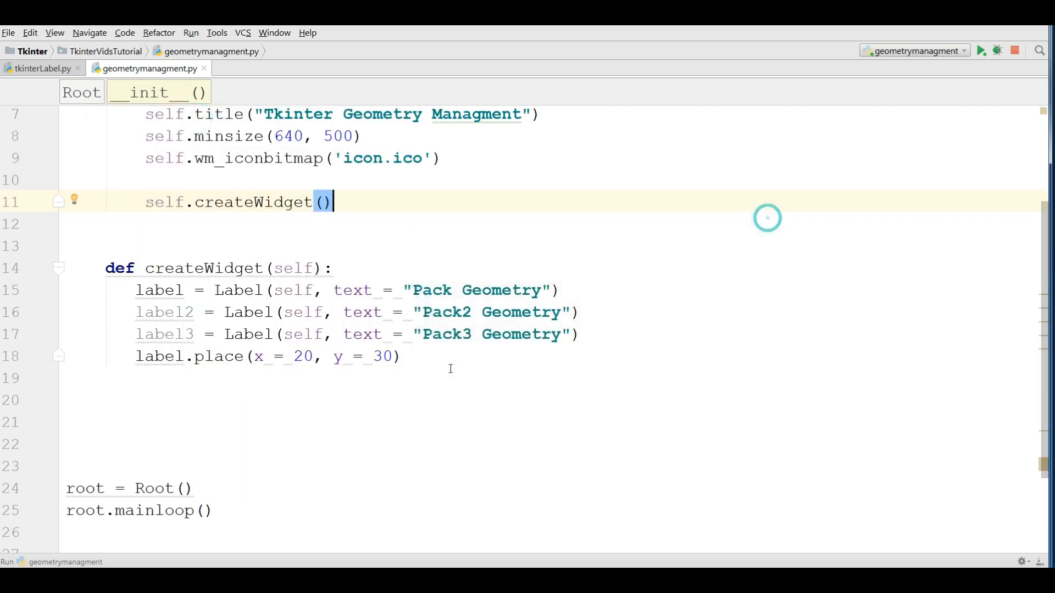
# Add label2.place(x = 50, y = 40), run the script, and close the preview
pyautogui.write('label2')
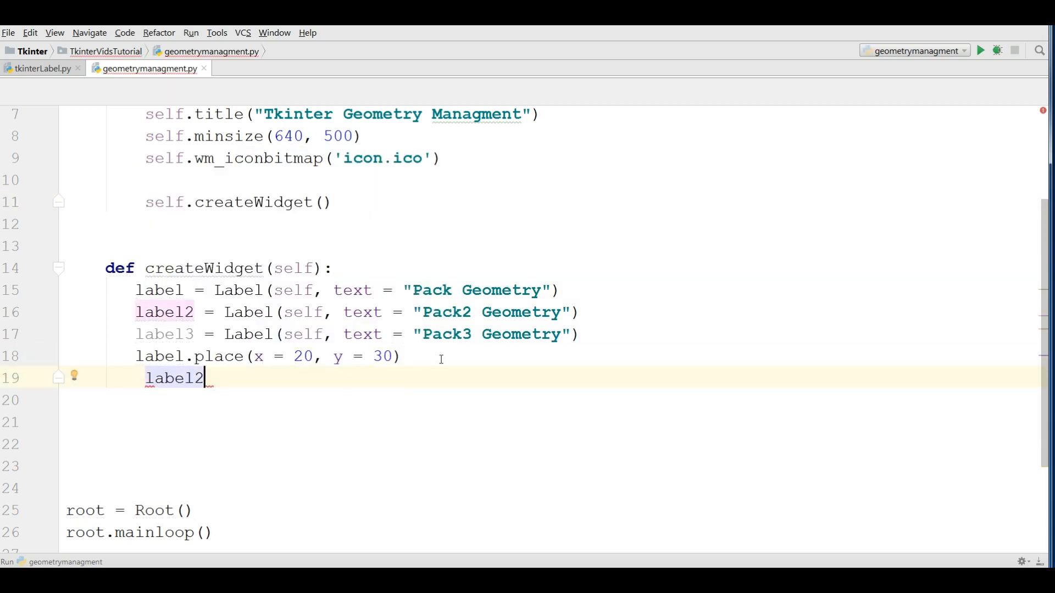
pyautogui.write('.place(')
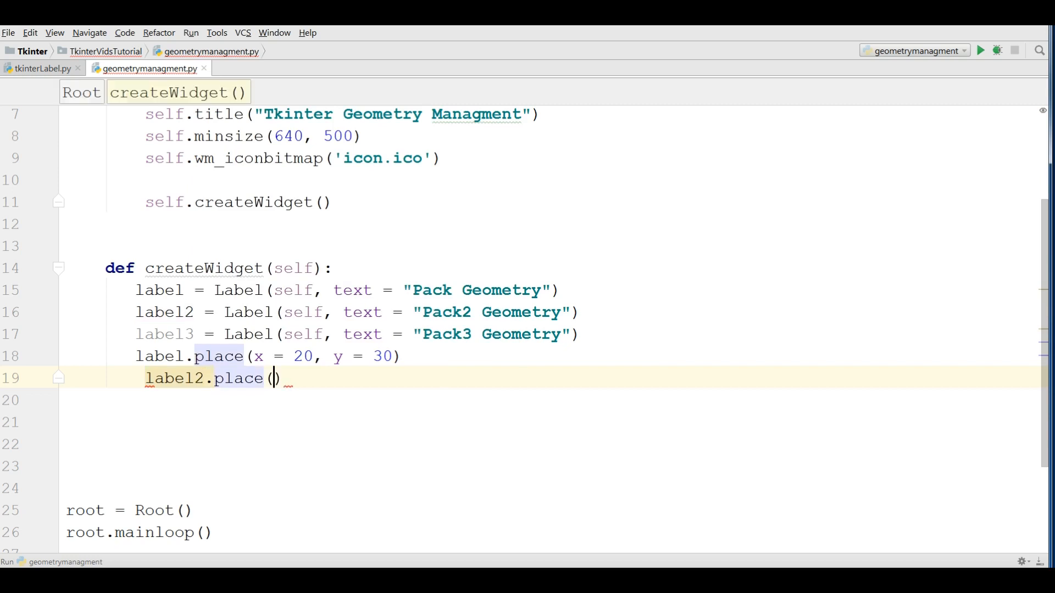
pyautogui.write('x =')
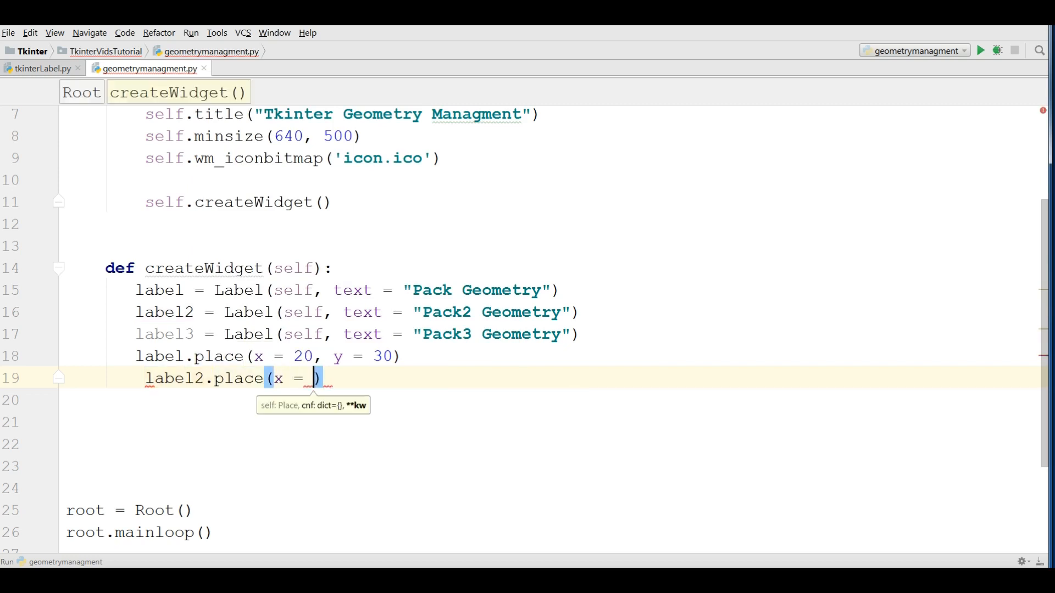
pyautogui.write('5')
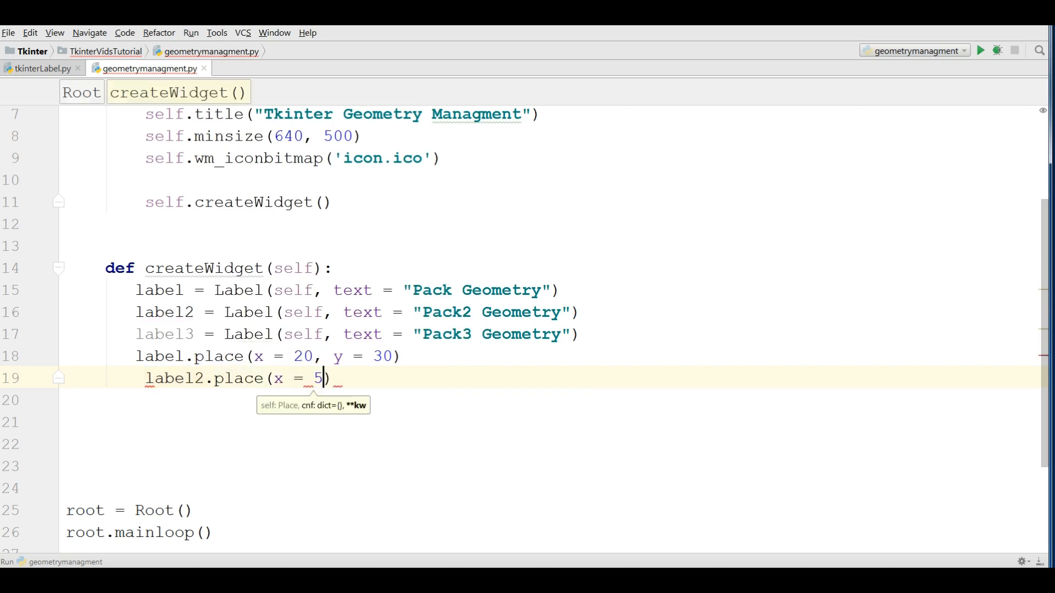
pyautogui.write('0, y')
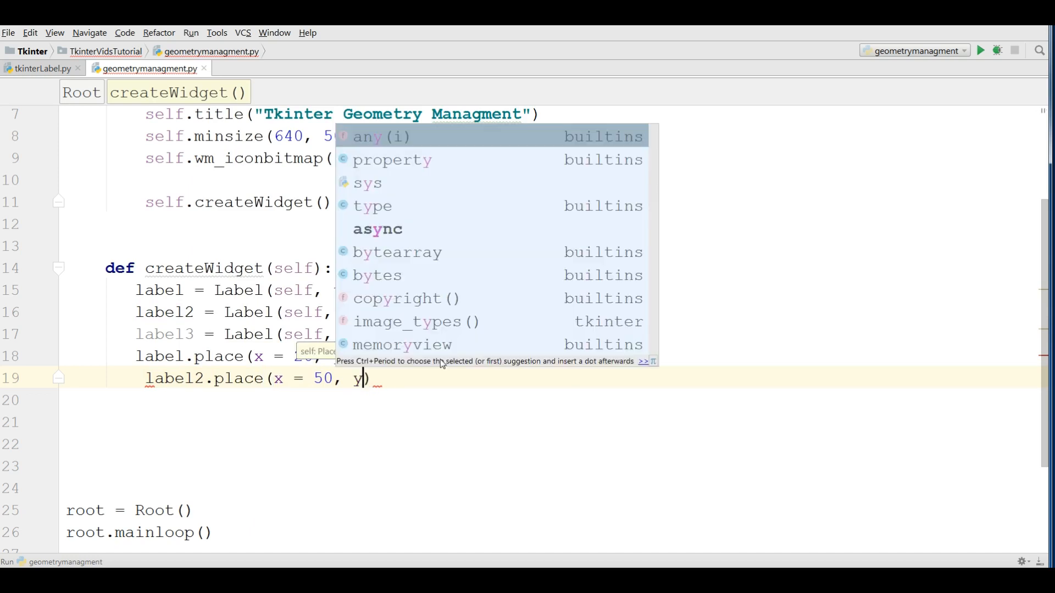
pyautogui.press('Escape')
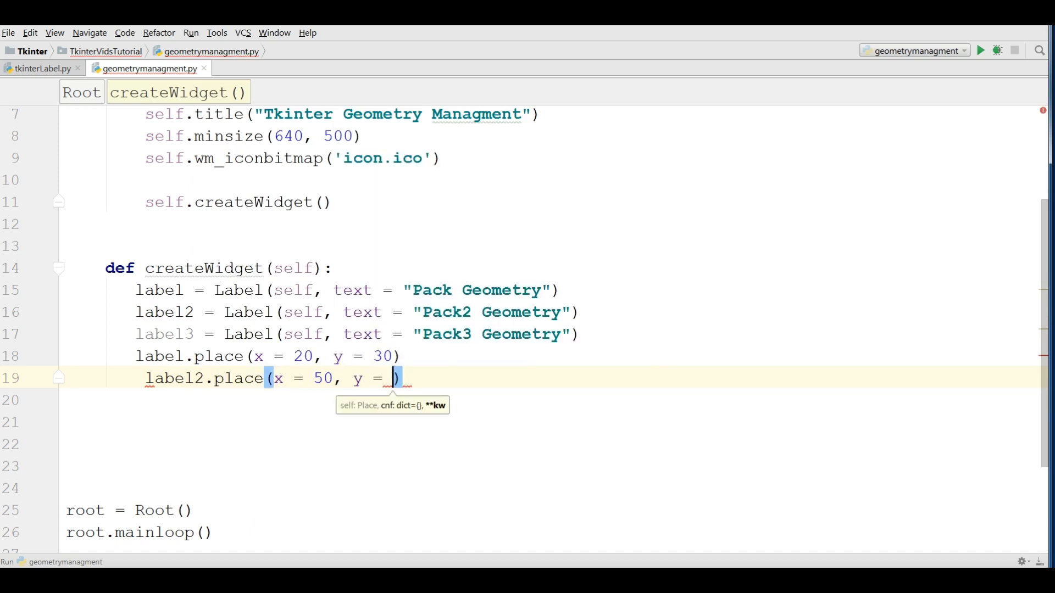
pyautogui.write('40')
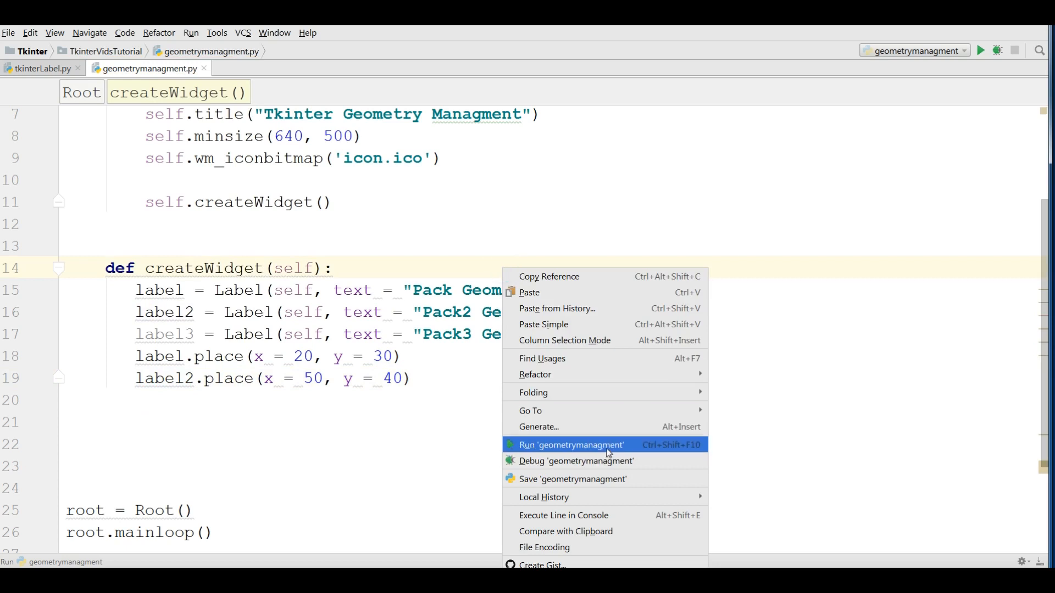
pyautogui.click(572, 445)
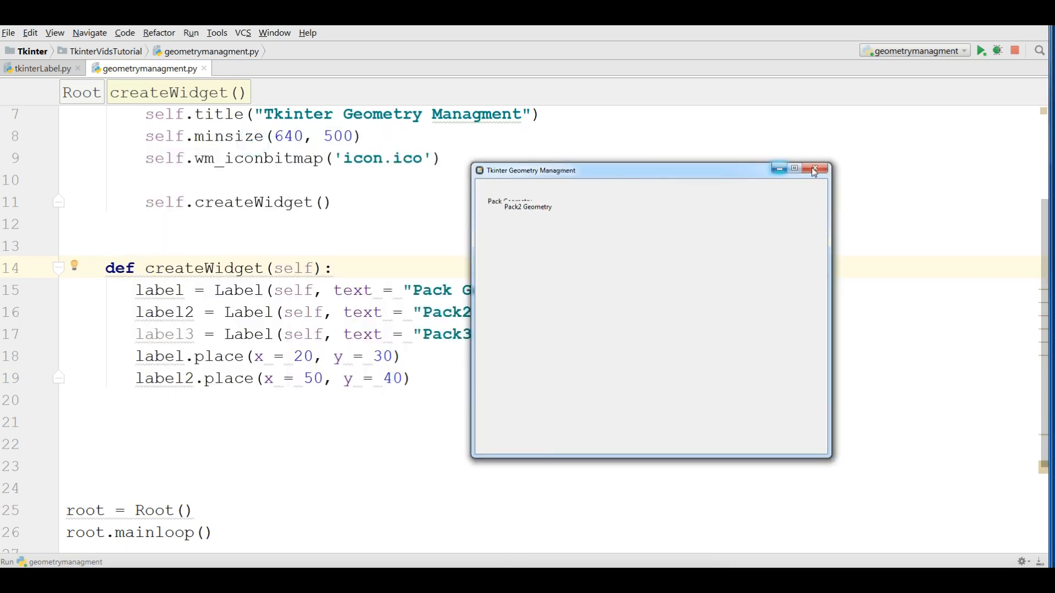
pyautogui.click(814, 168)
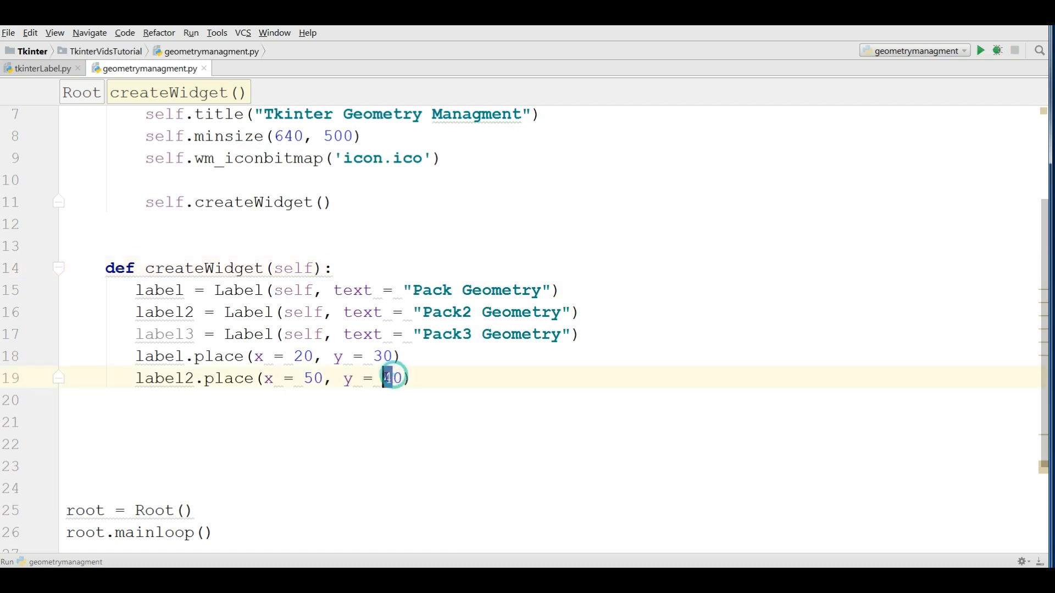
# Rerun the script with label2's y changed to 60 and close the preview
pyautogui.rightClick(679, 244)
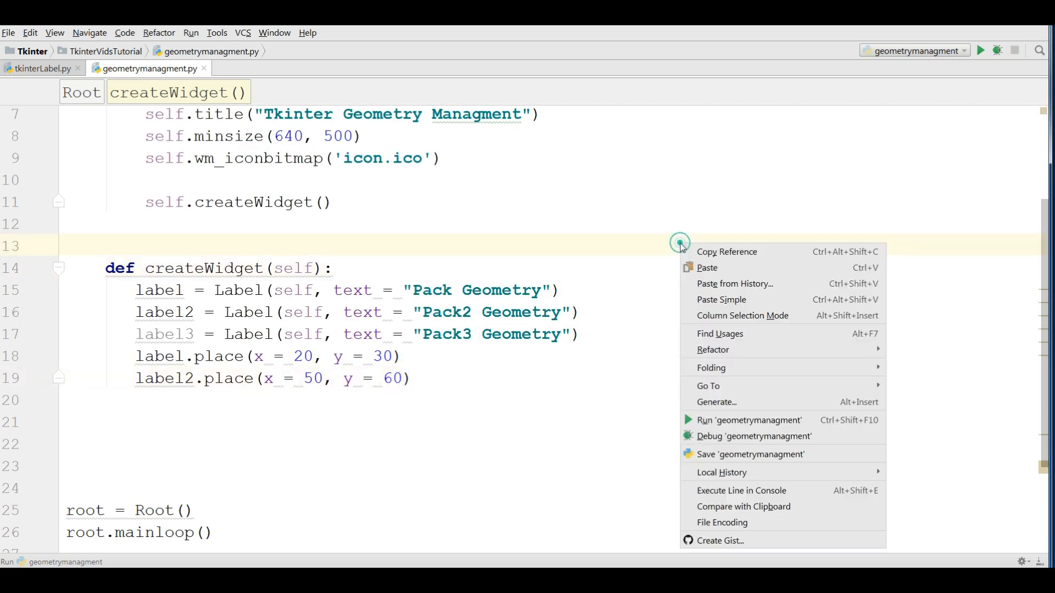
pyautogui.click(749, 419)
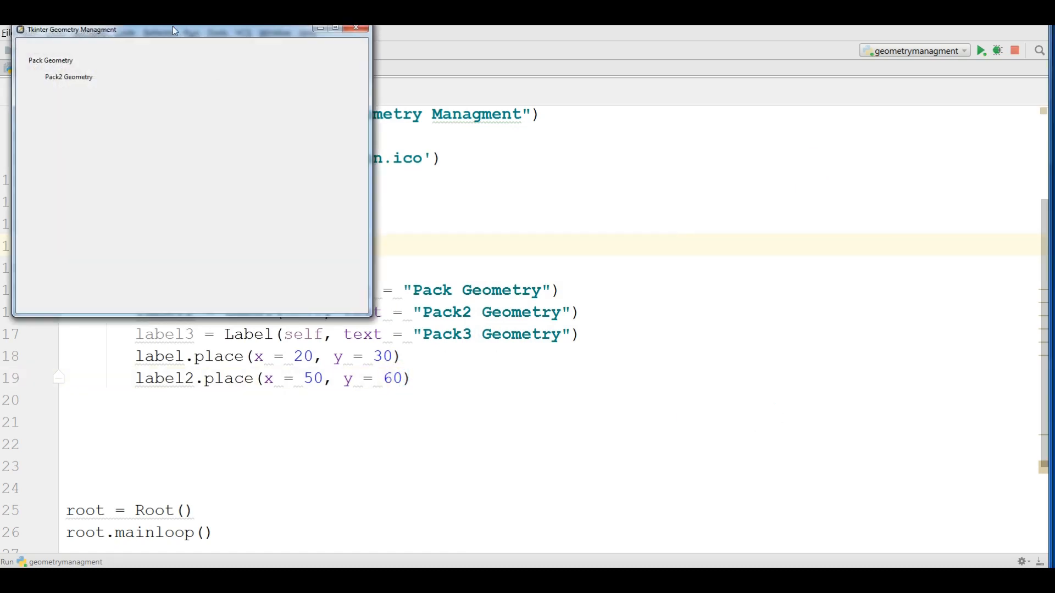
pyautogui.moveTo(175, 29); pyautogui.dragTo(435, 131)
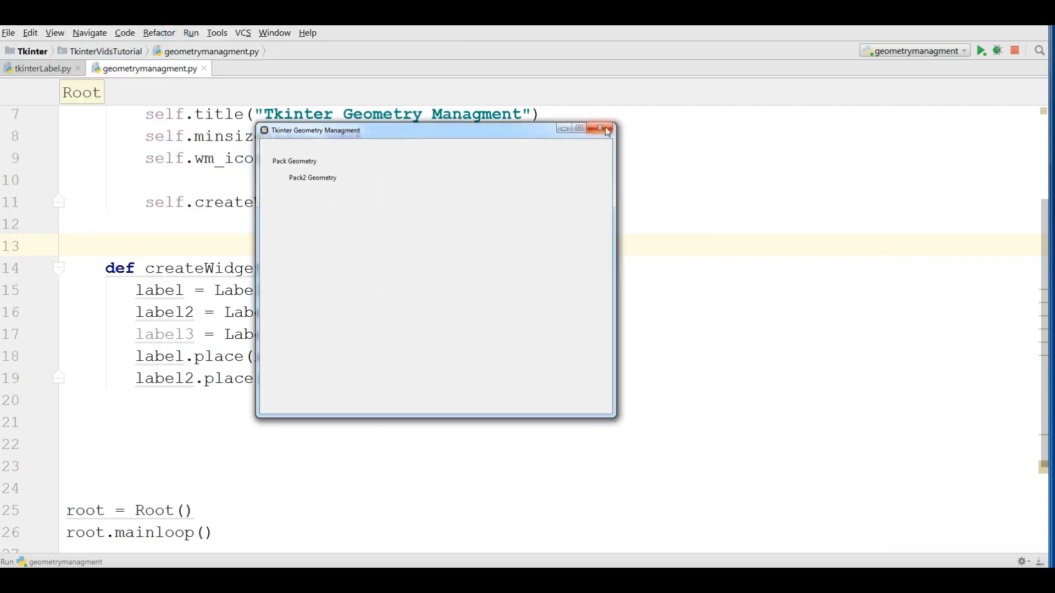
pyautogui.click(600, 129)
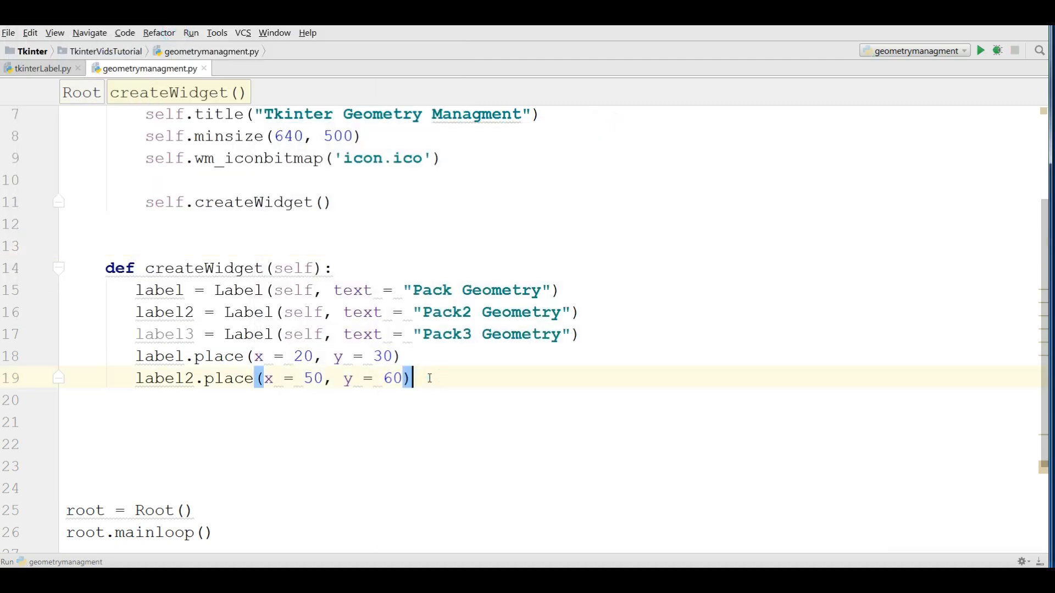
# Change label2's x to 20, rerun the script, and close the preview
pyautogui.click(310, 378)
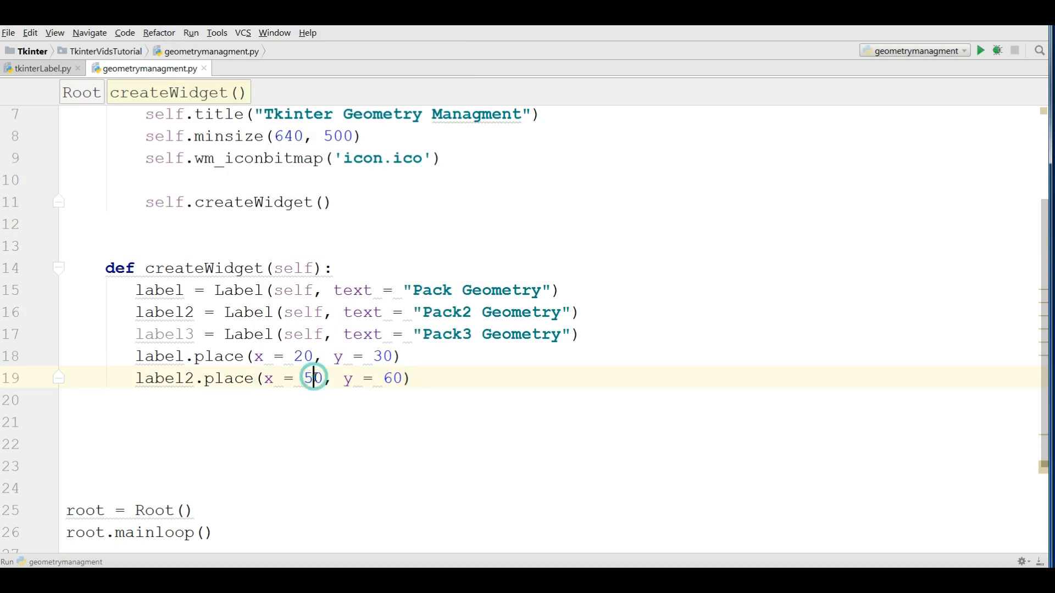
pyautogui.rightClick(312, 377)
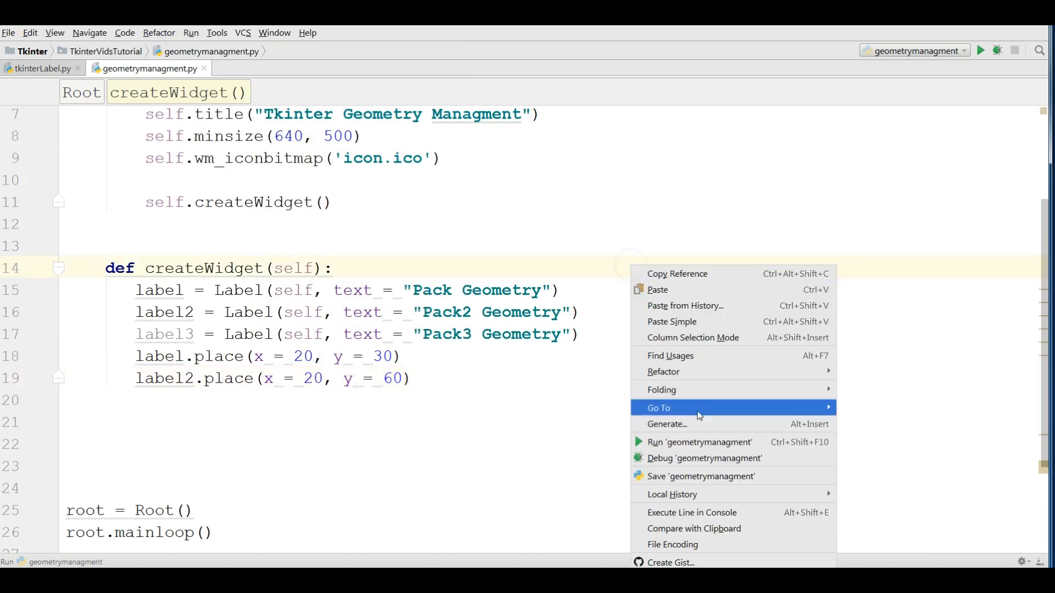
pyautogui.click(700, 442)
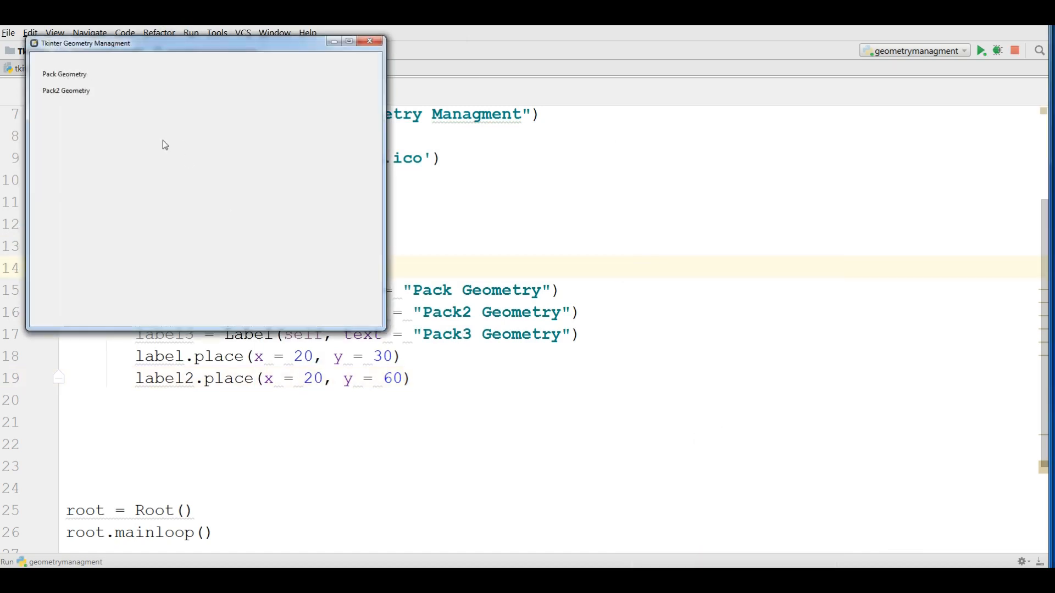
pyautogui.click(368, 42)
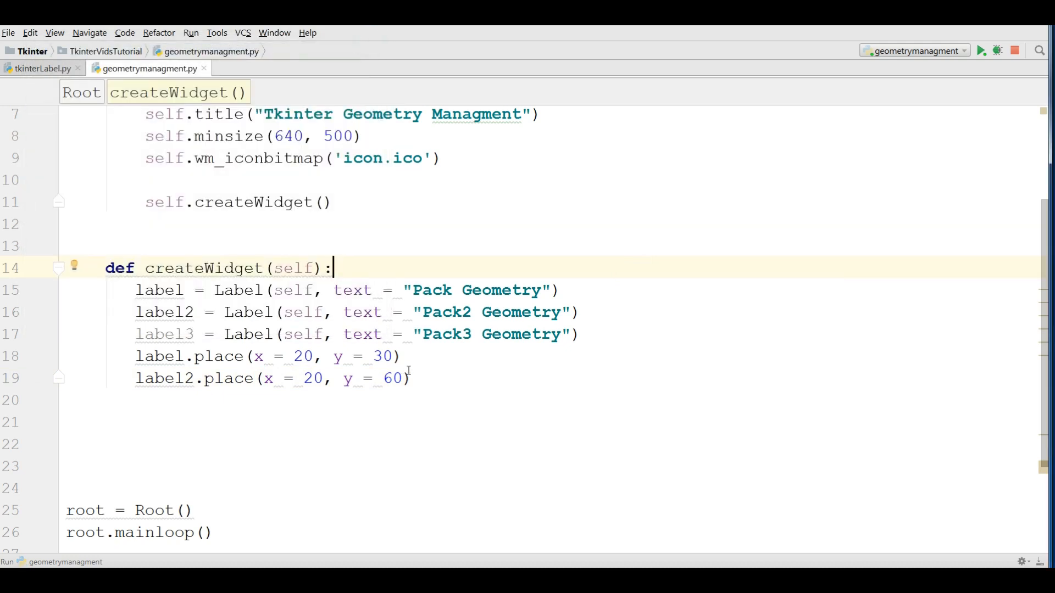
# Add label3.place(x = 20, y = 100) and rerun geometrymanagment to see Pack3 Geometry below
pyautogui.write('la')
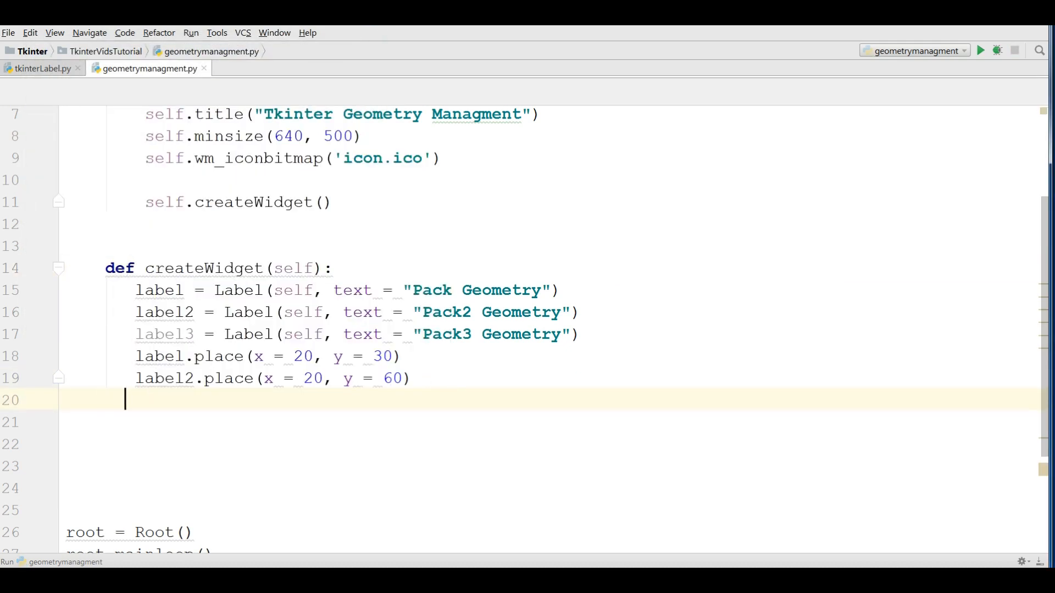
pyautogui.write('label3.')
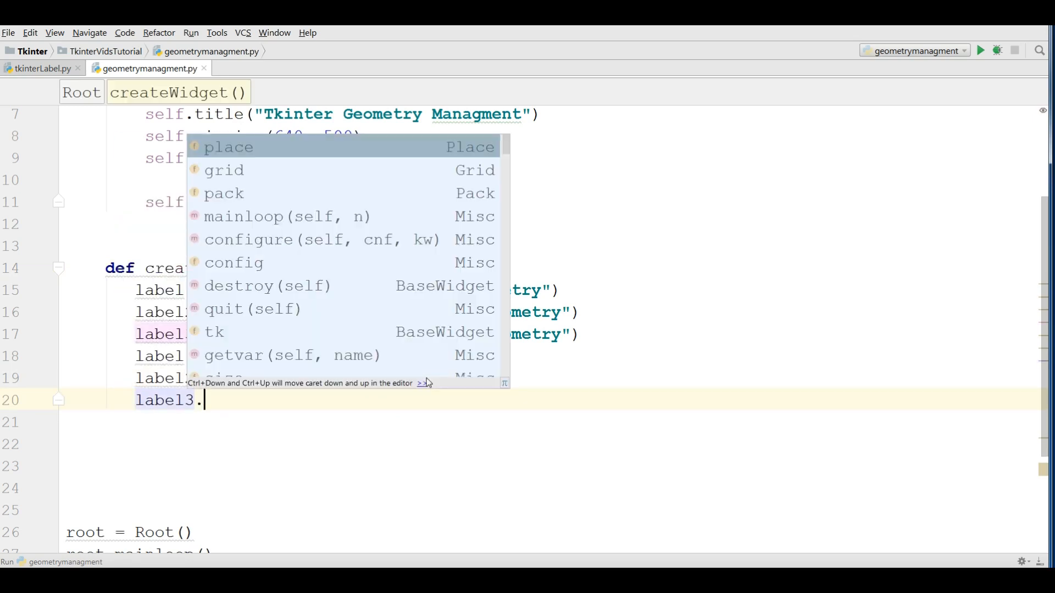
pyautogui.click(229, 147)
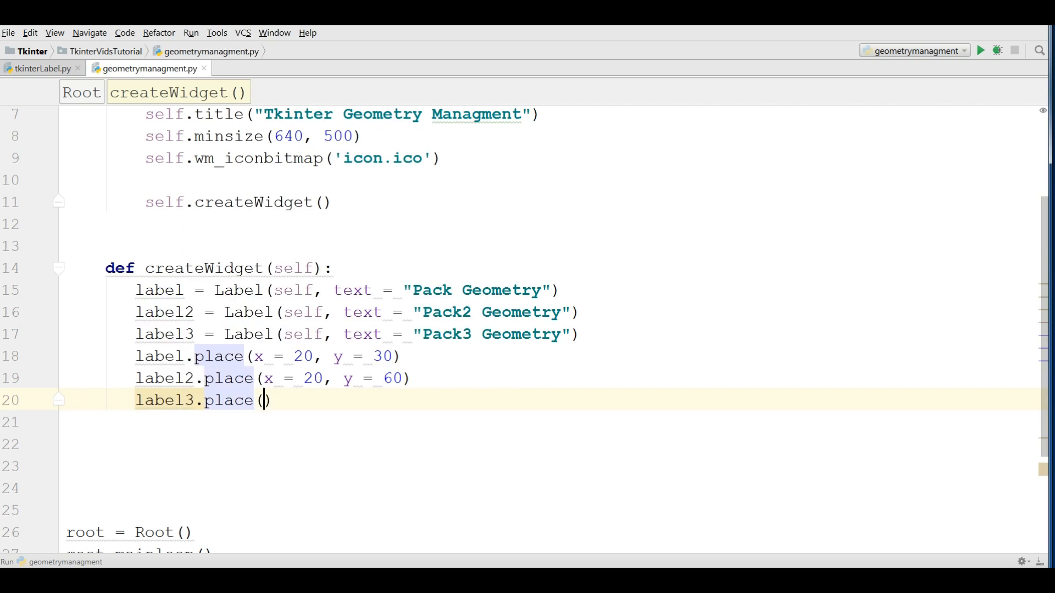
pyautogui.write('x = 20')
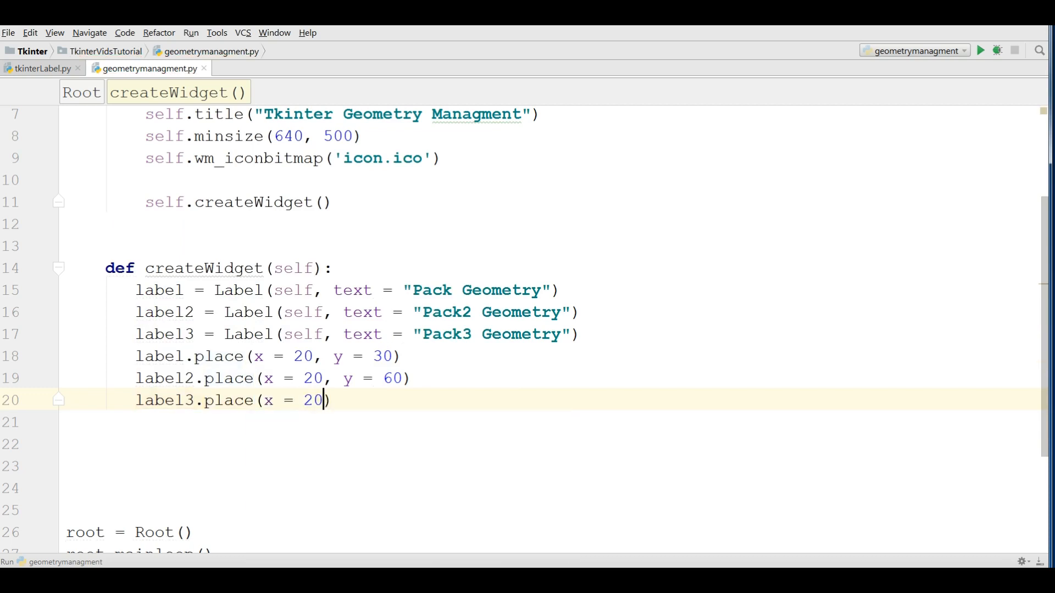
pyautogui.write(', y = 100')
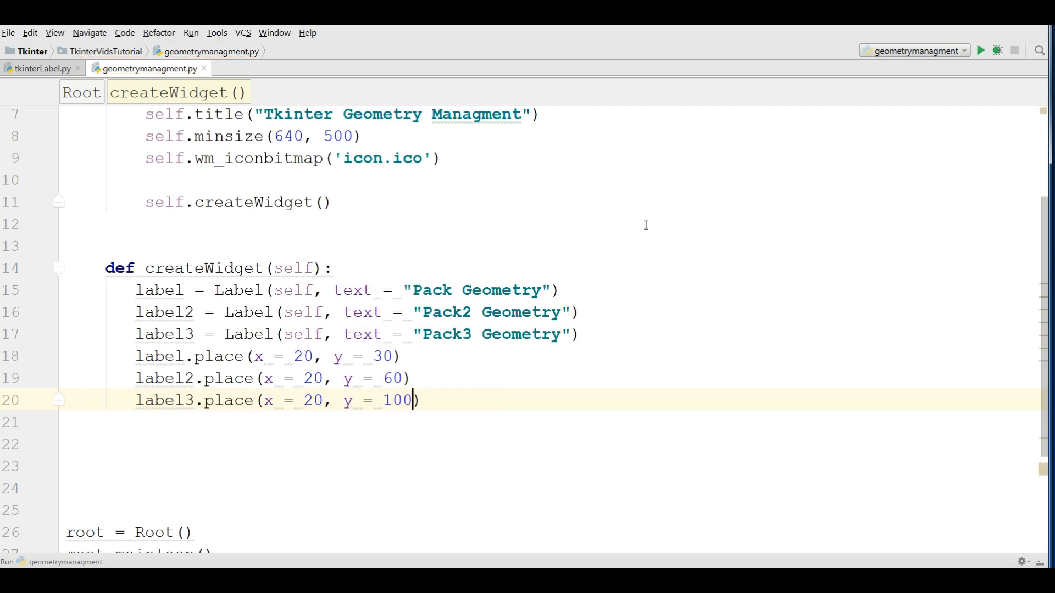
pyautogui.click(980, 51)
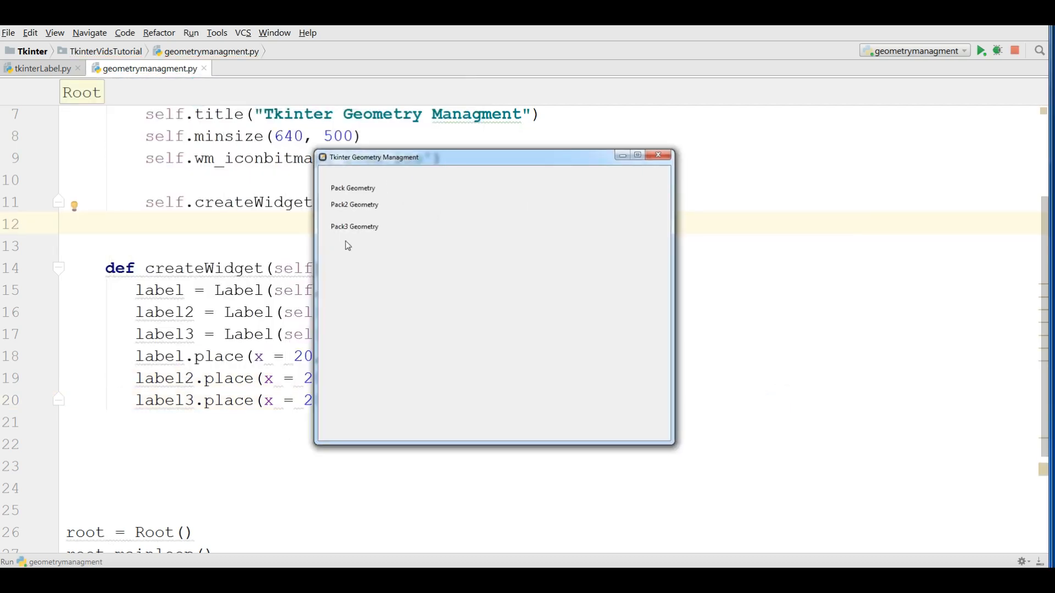
pyautogui.moveTo(483, 197)
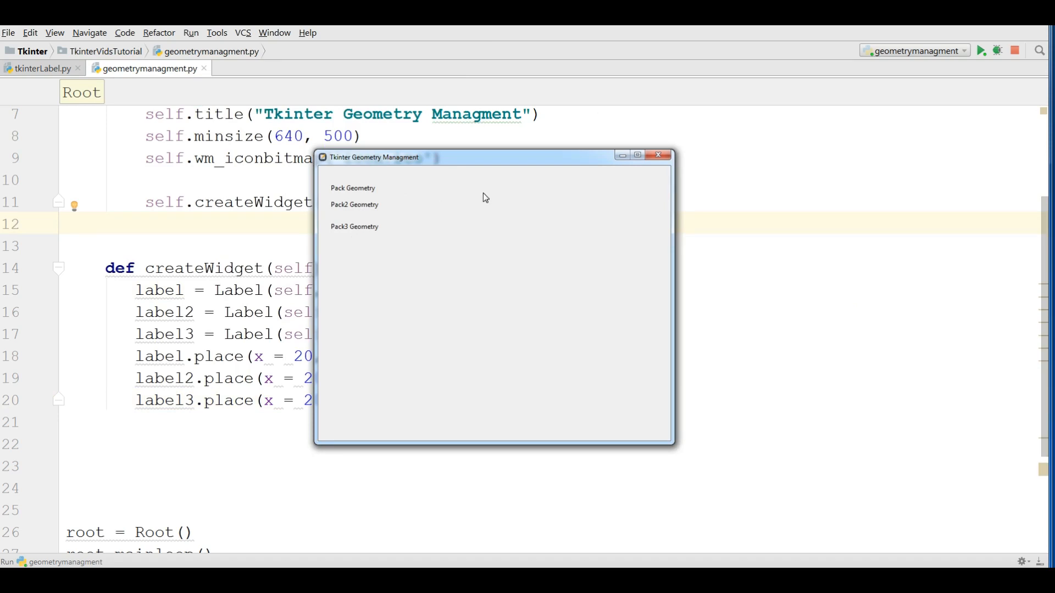